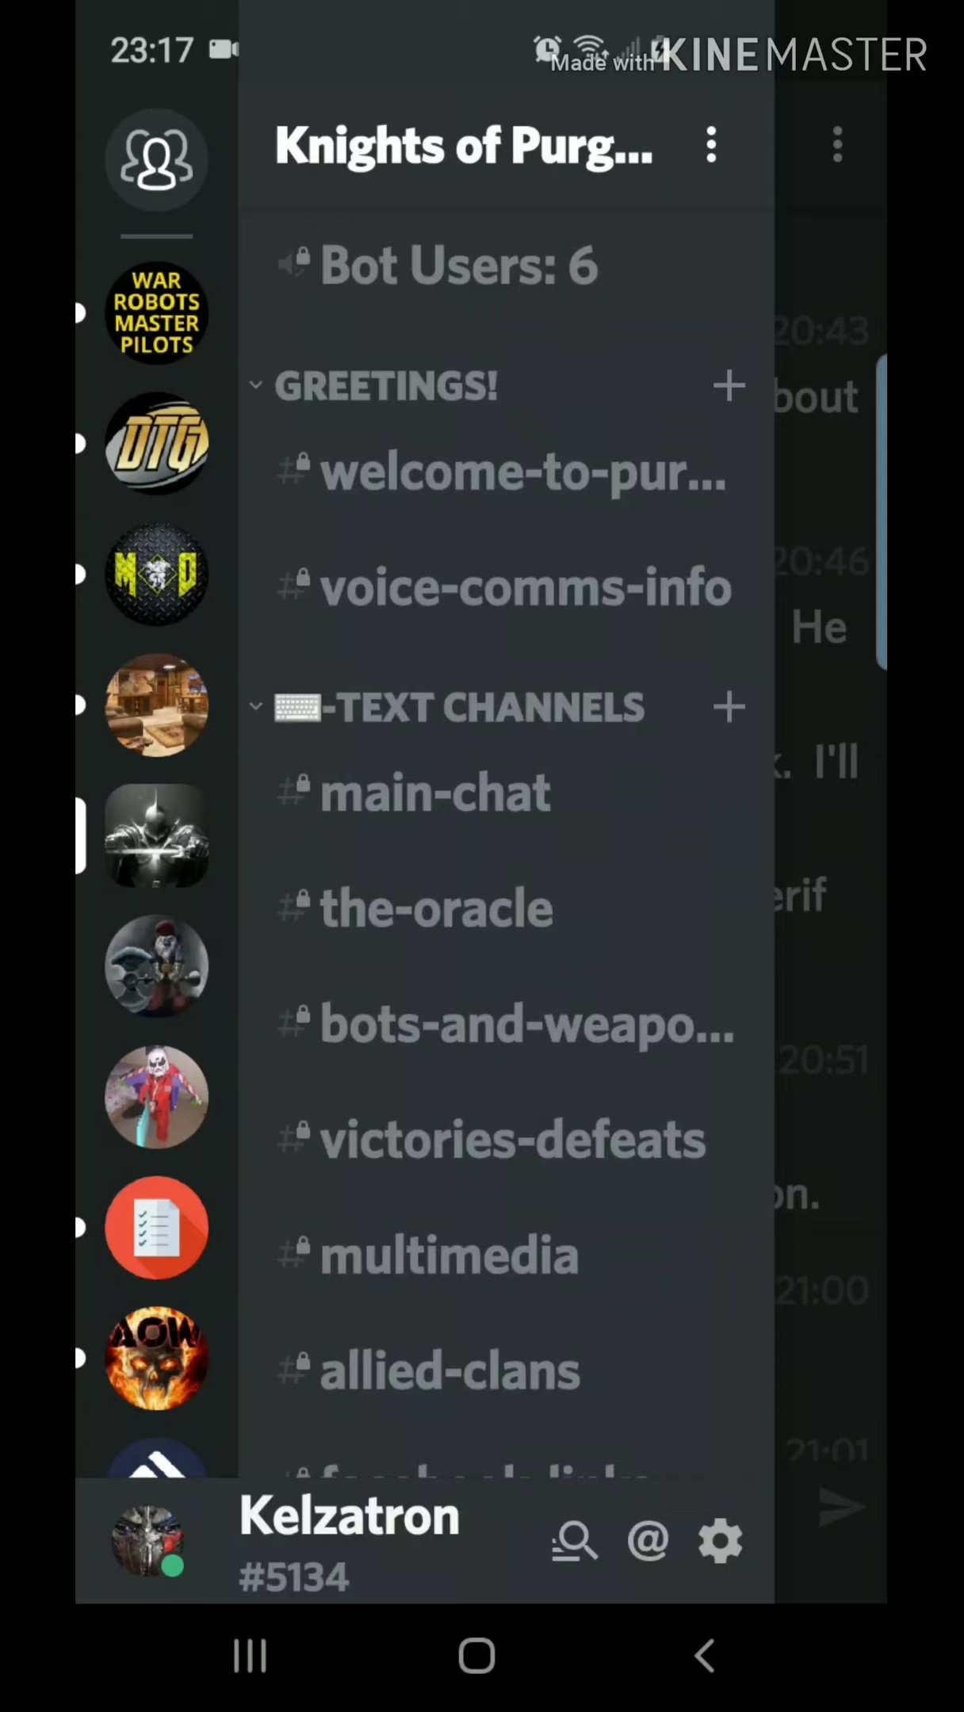
Open #the-oracle and view its pinned weapon-command instructions
click(435, 908)
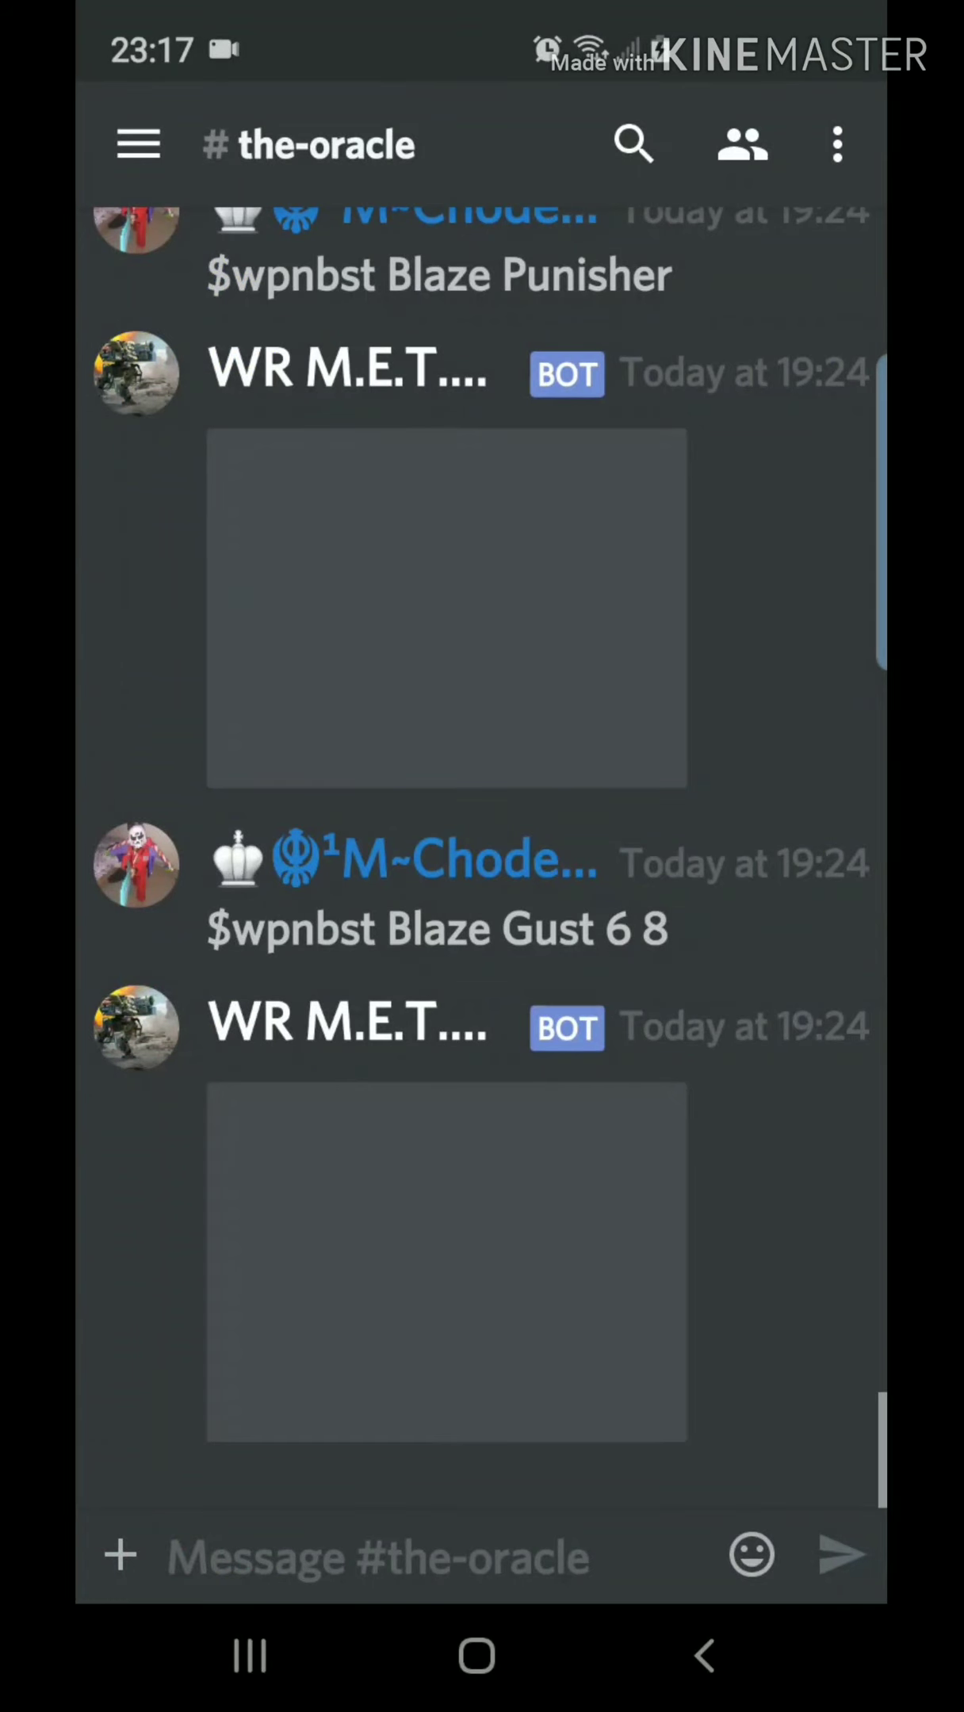
click(837, 142)
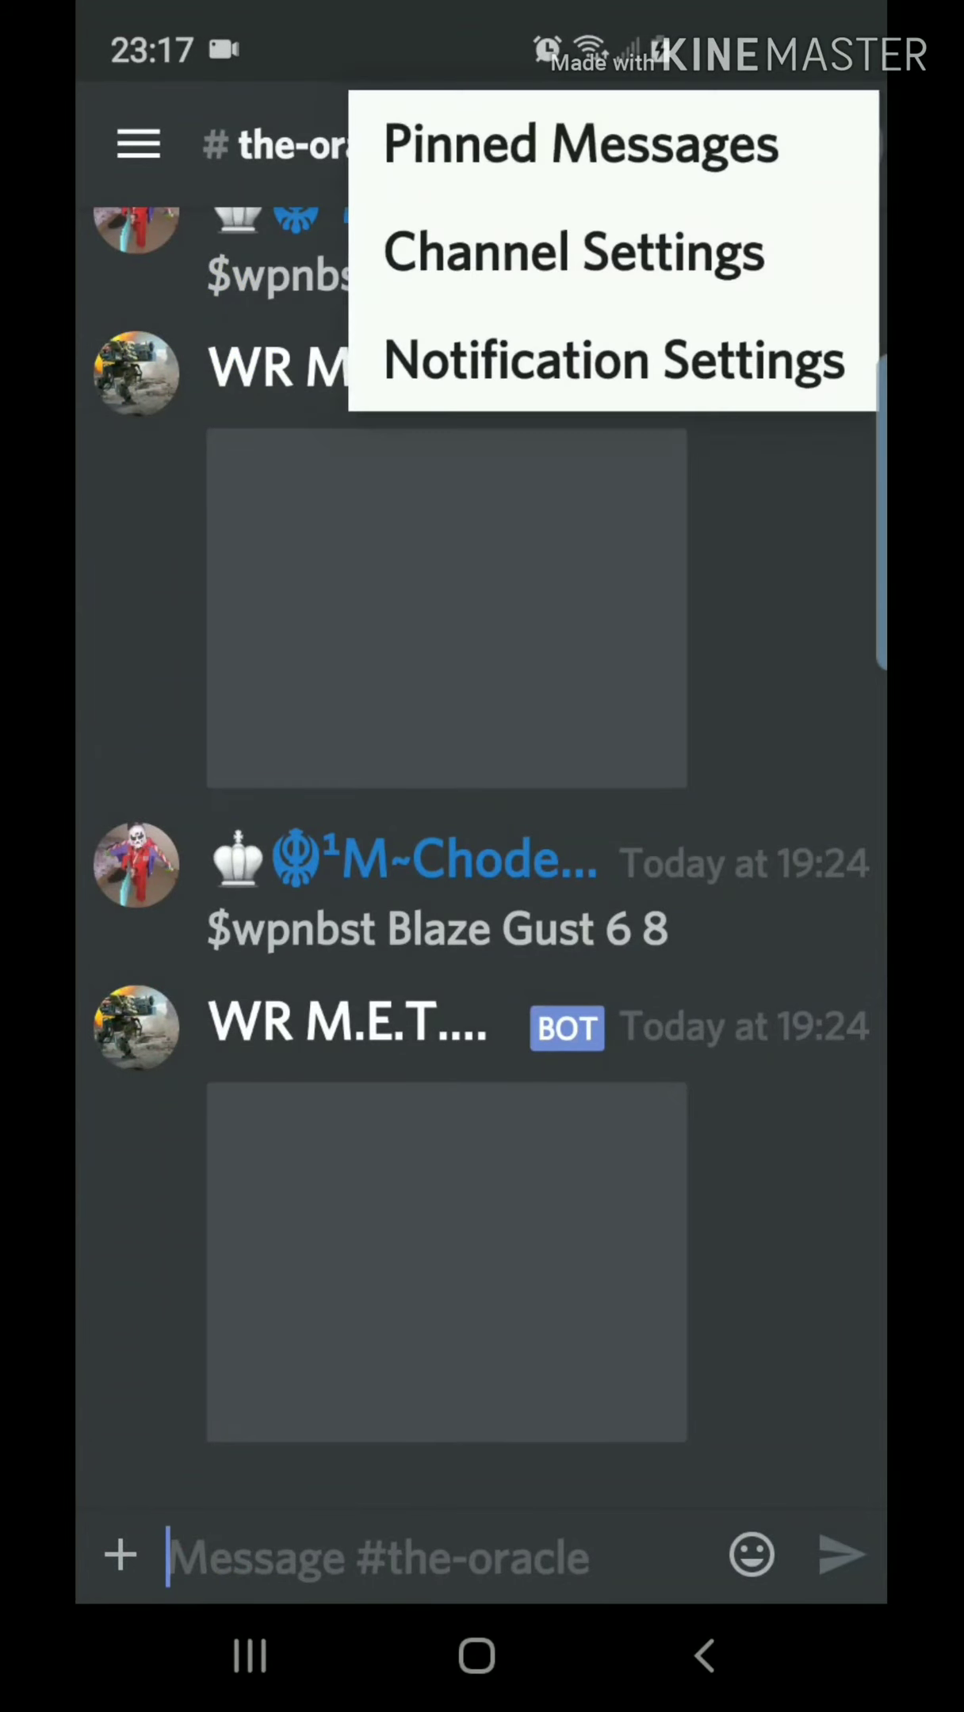
click(579, 142)
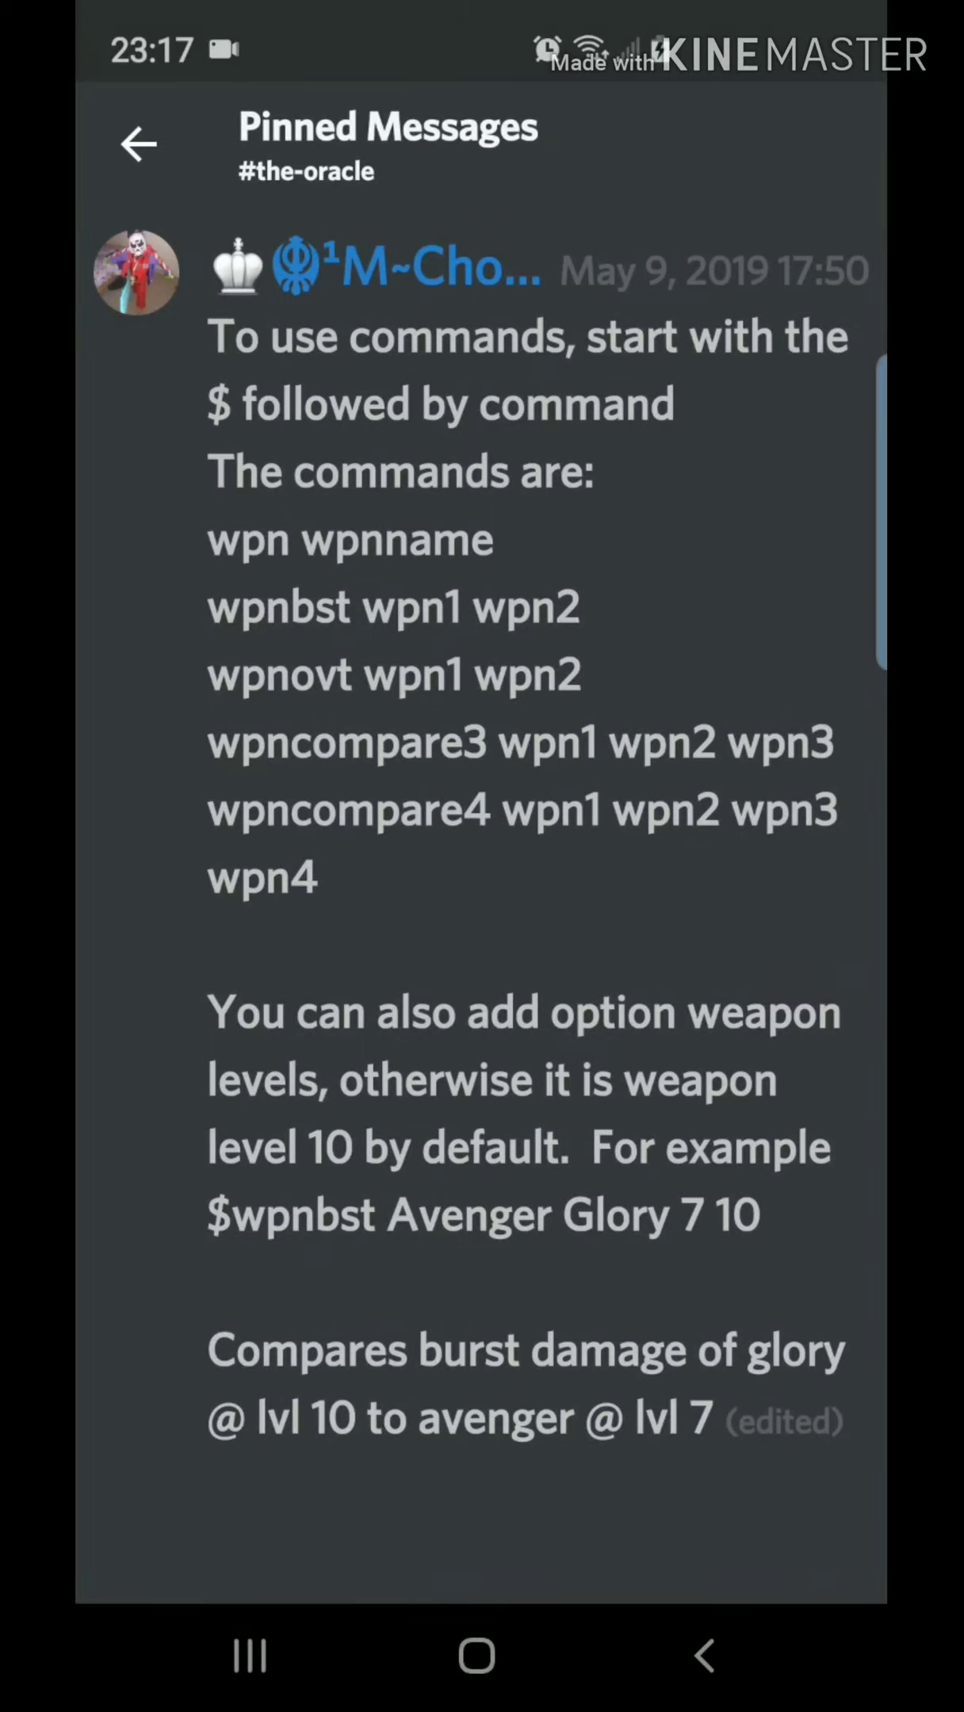
Go back to the #the-oracle conversation and focus the message box
click(139, 142)
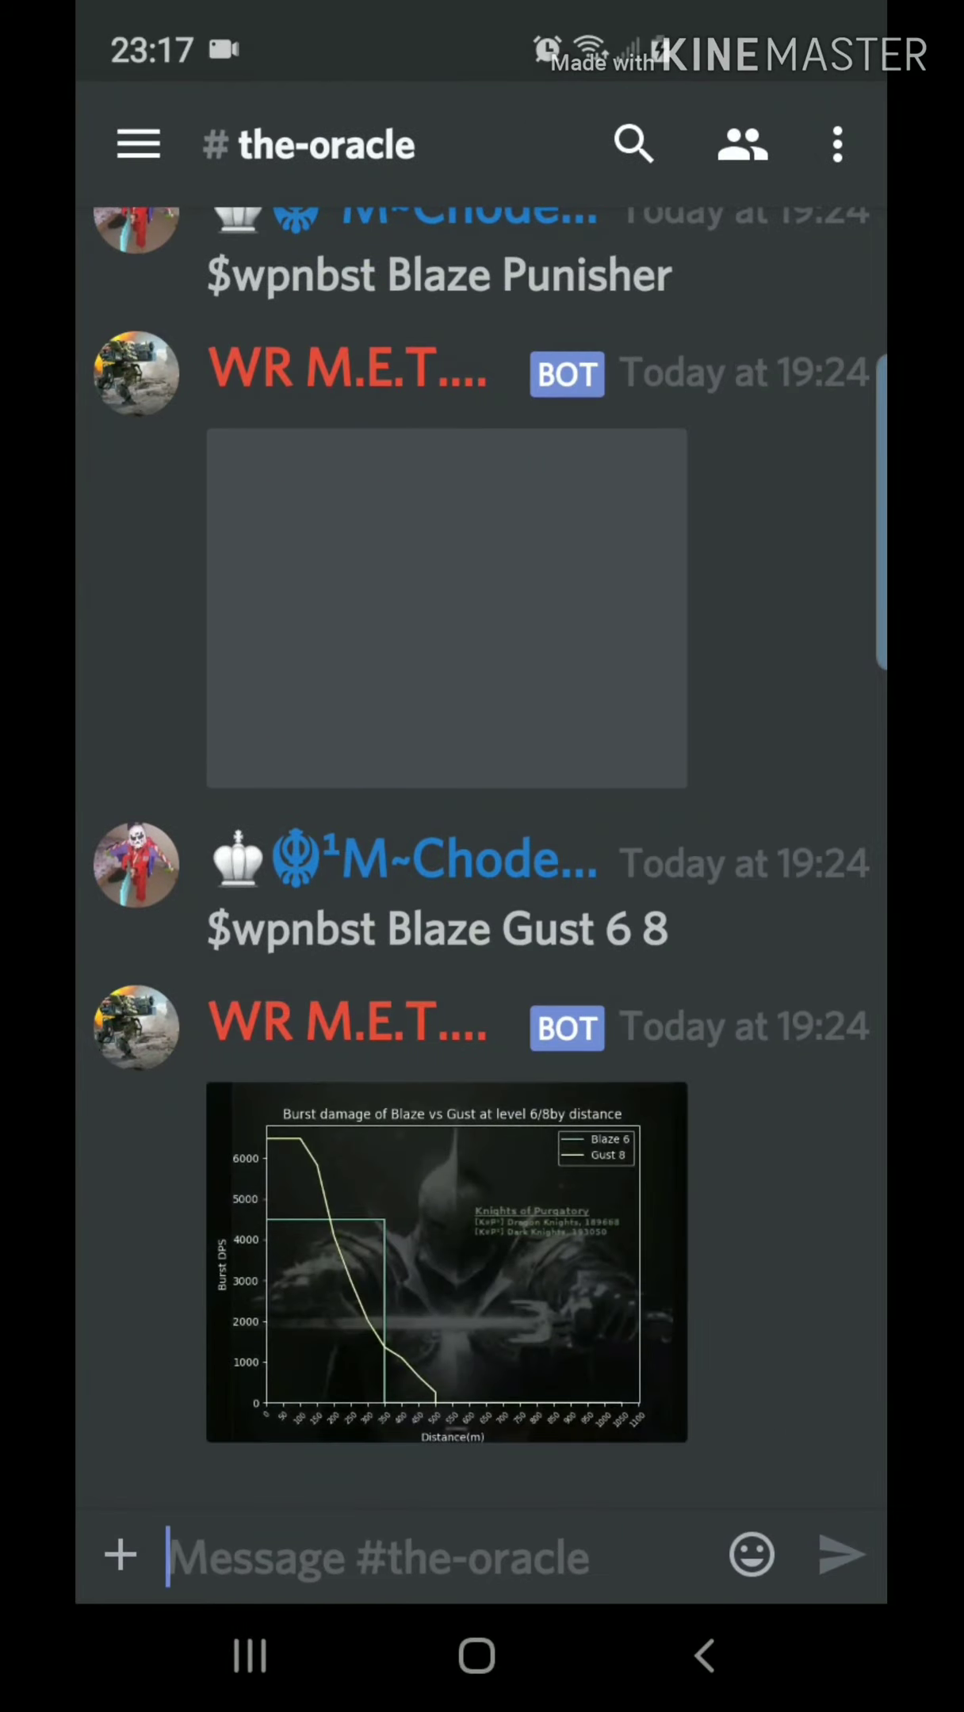
click(382, 1556)
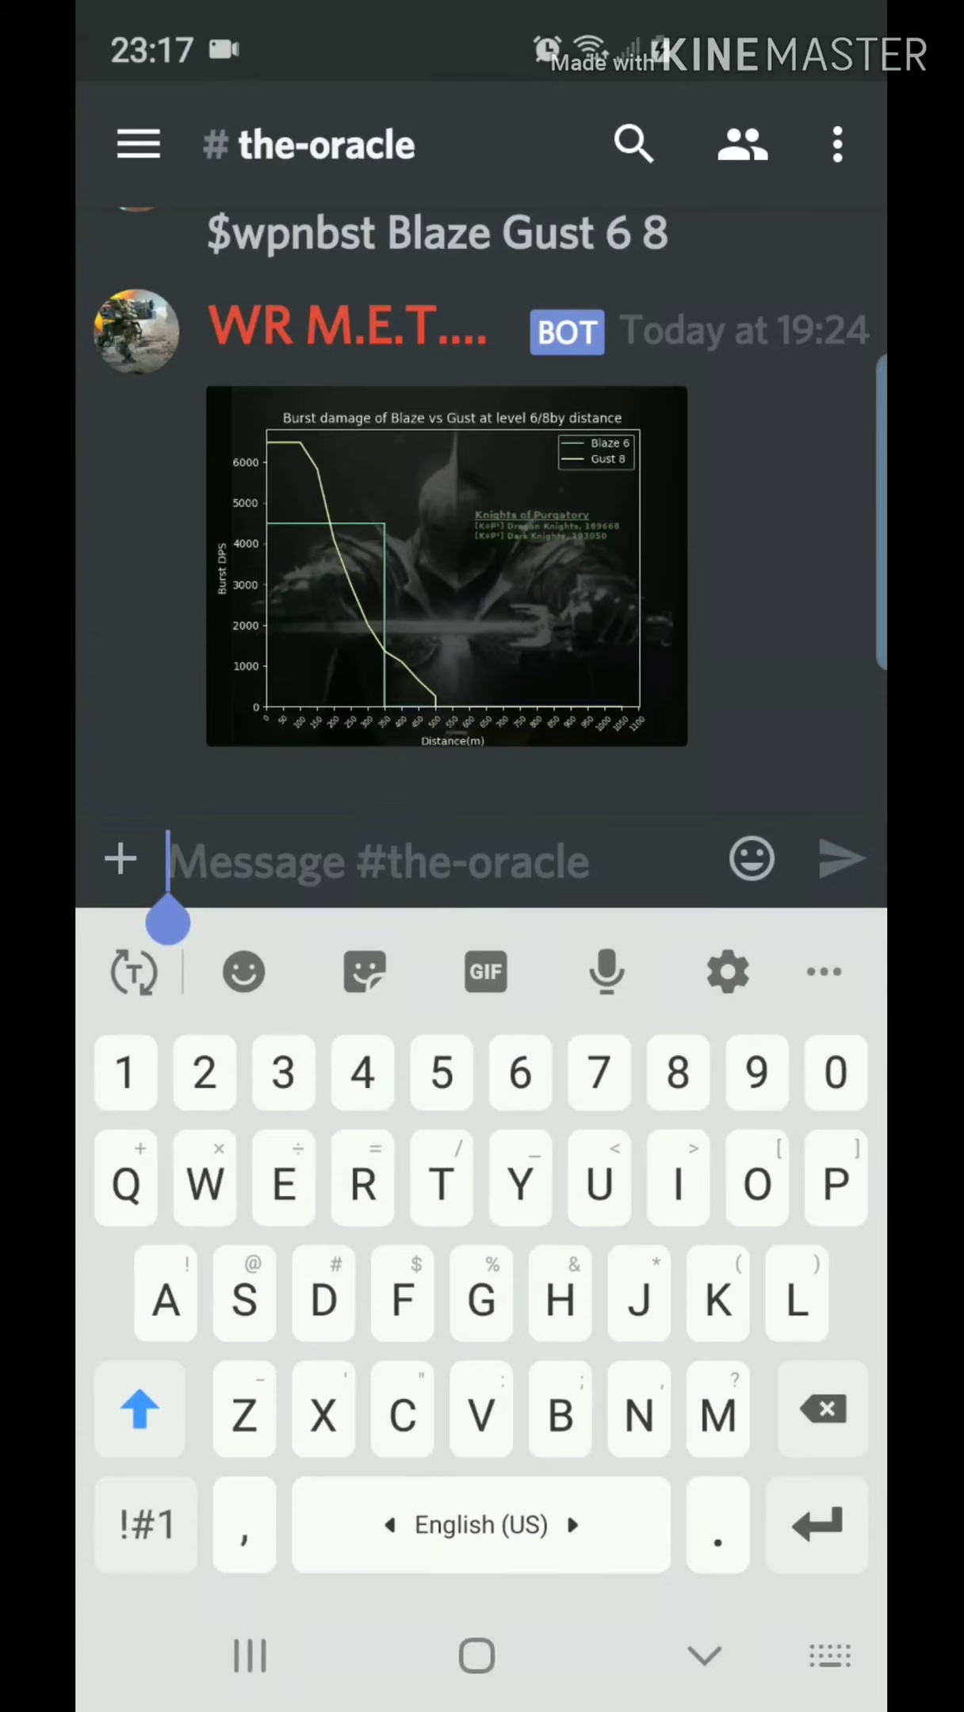
Send '$wpn Viper' to get Viper's weapon information from the bot
text($w)
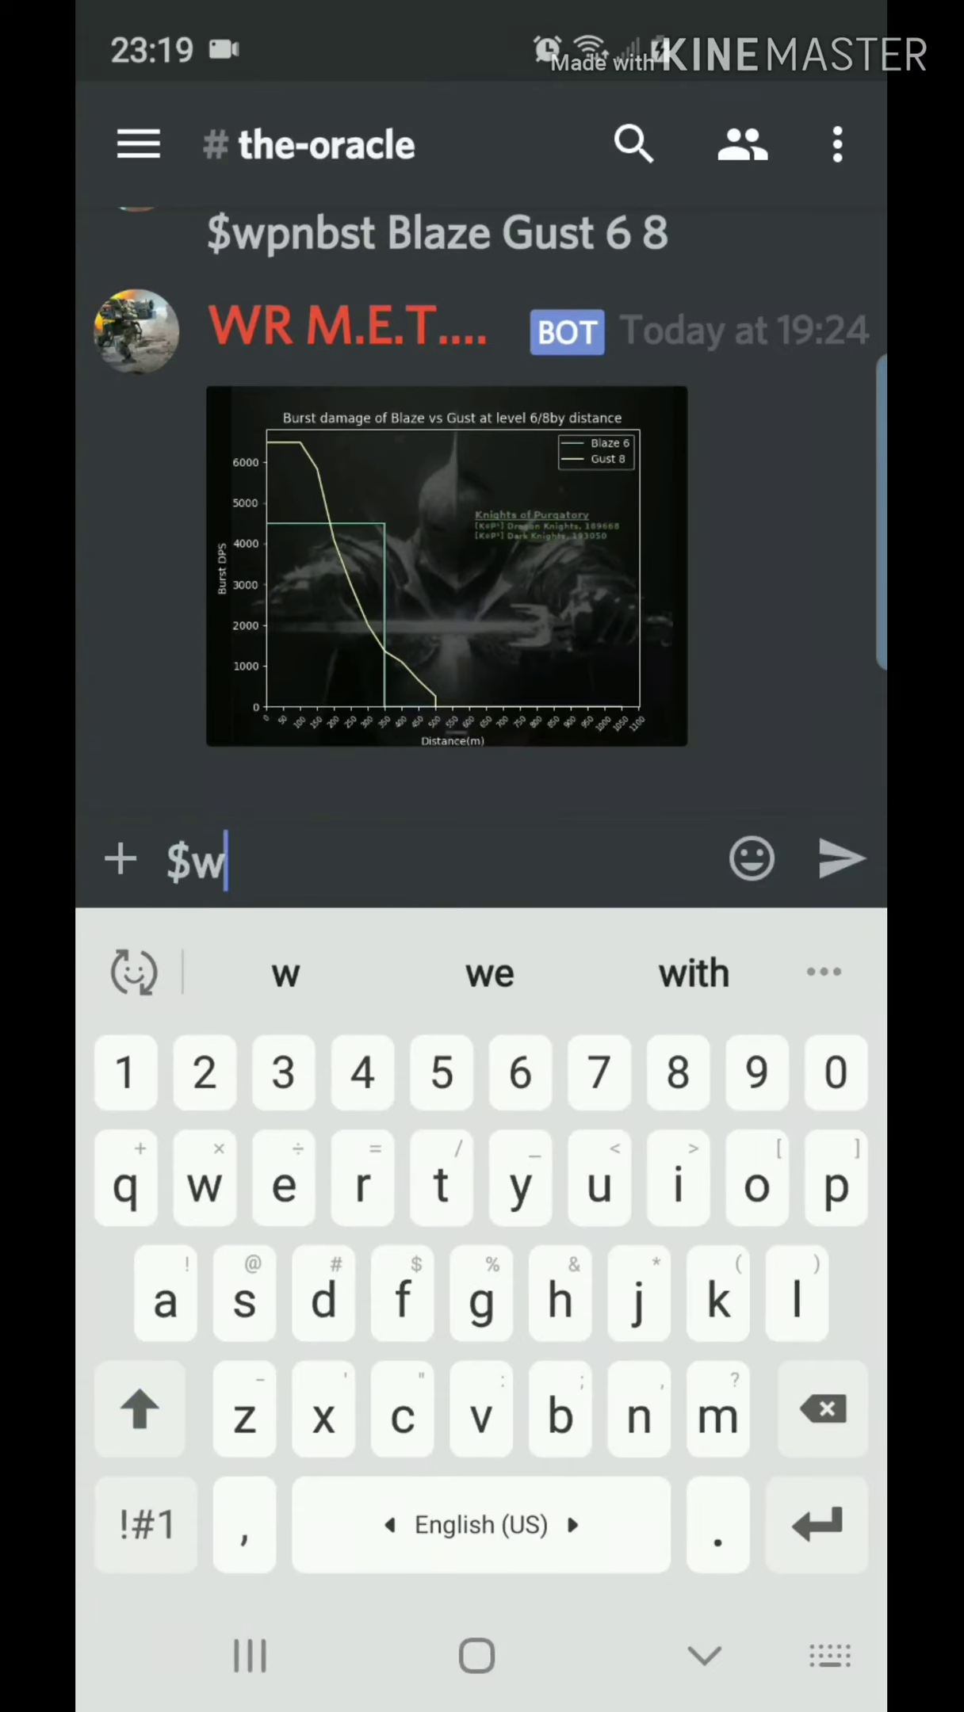
text(pn)
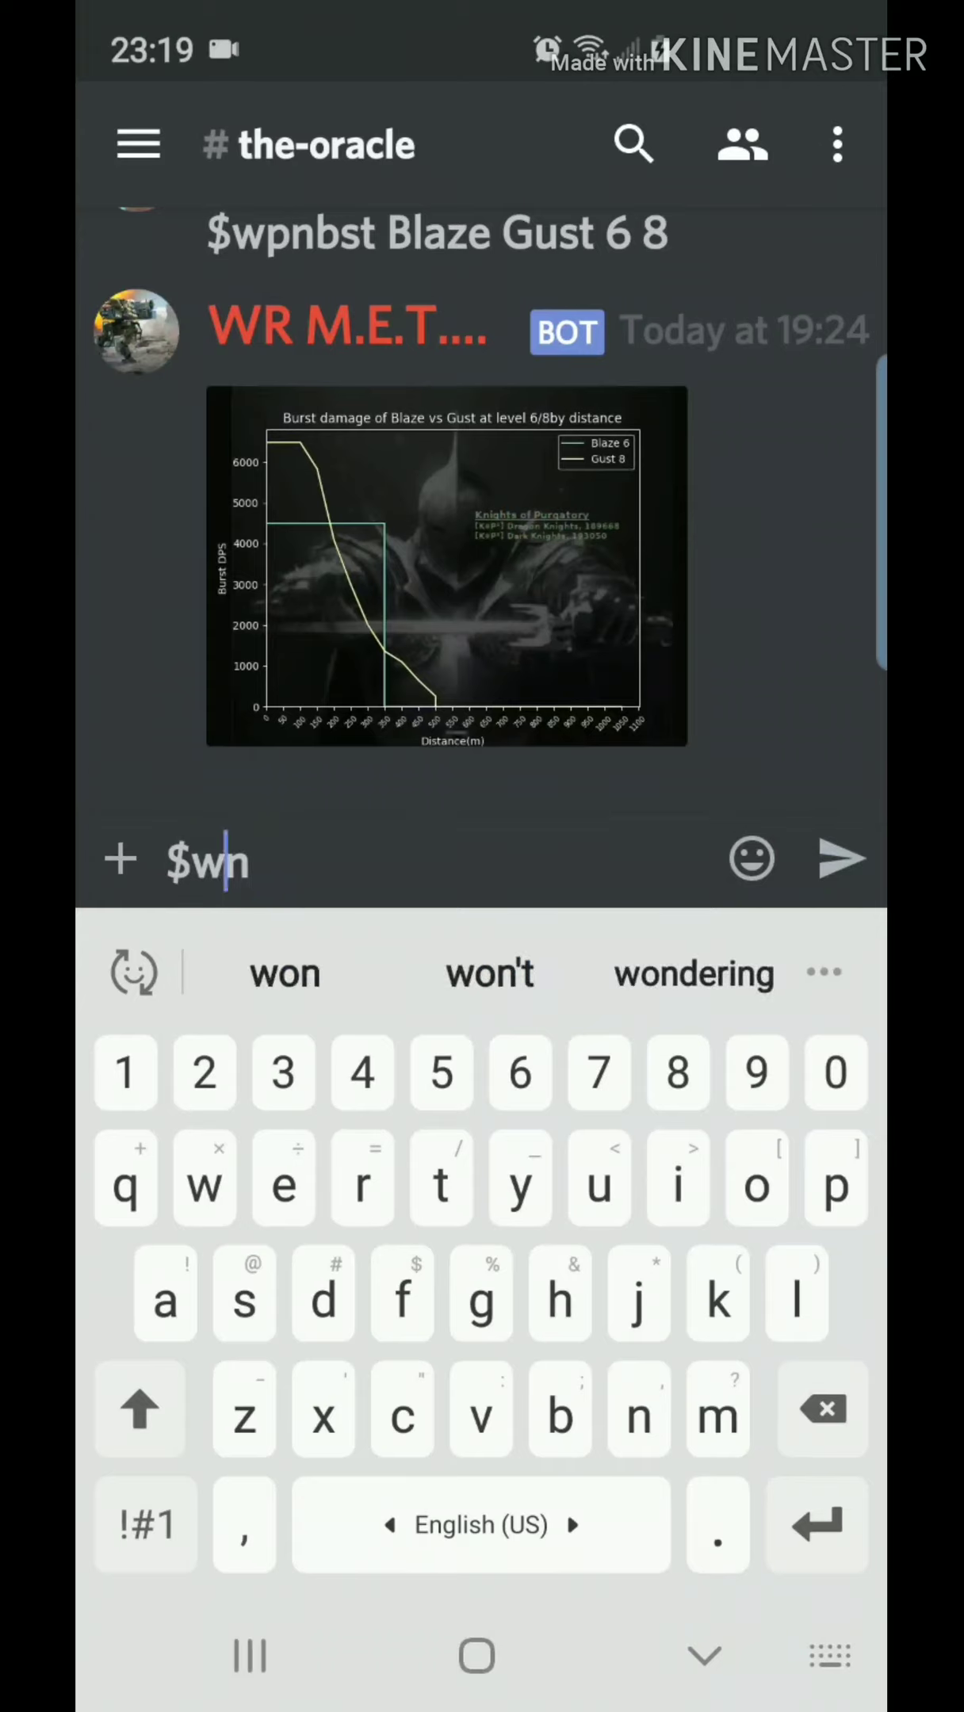
text(p)
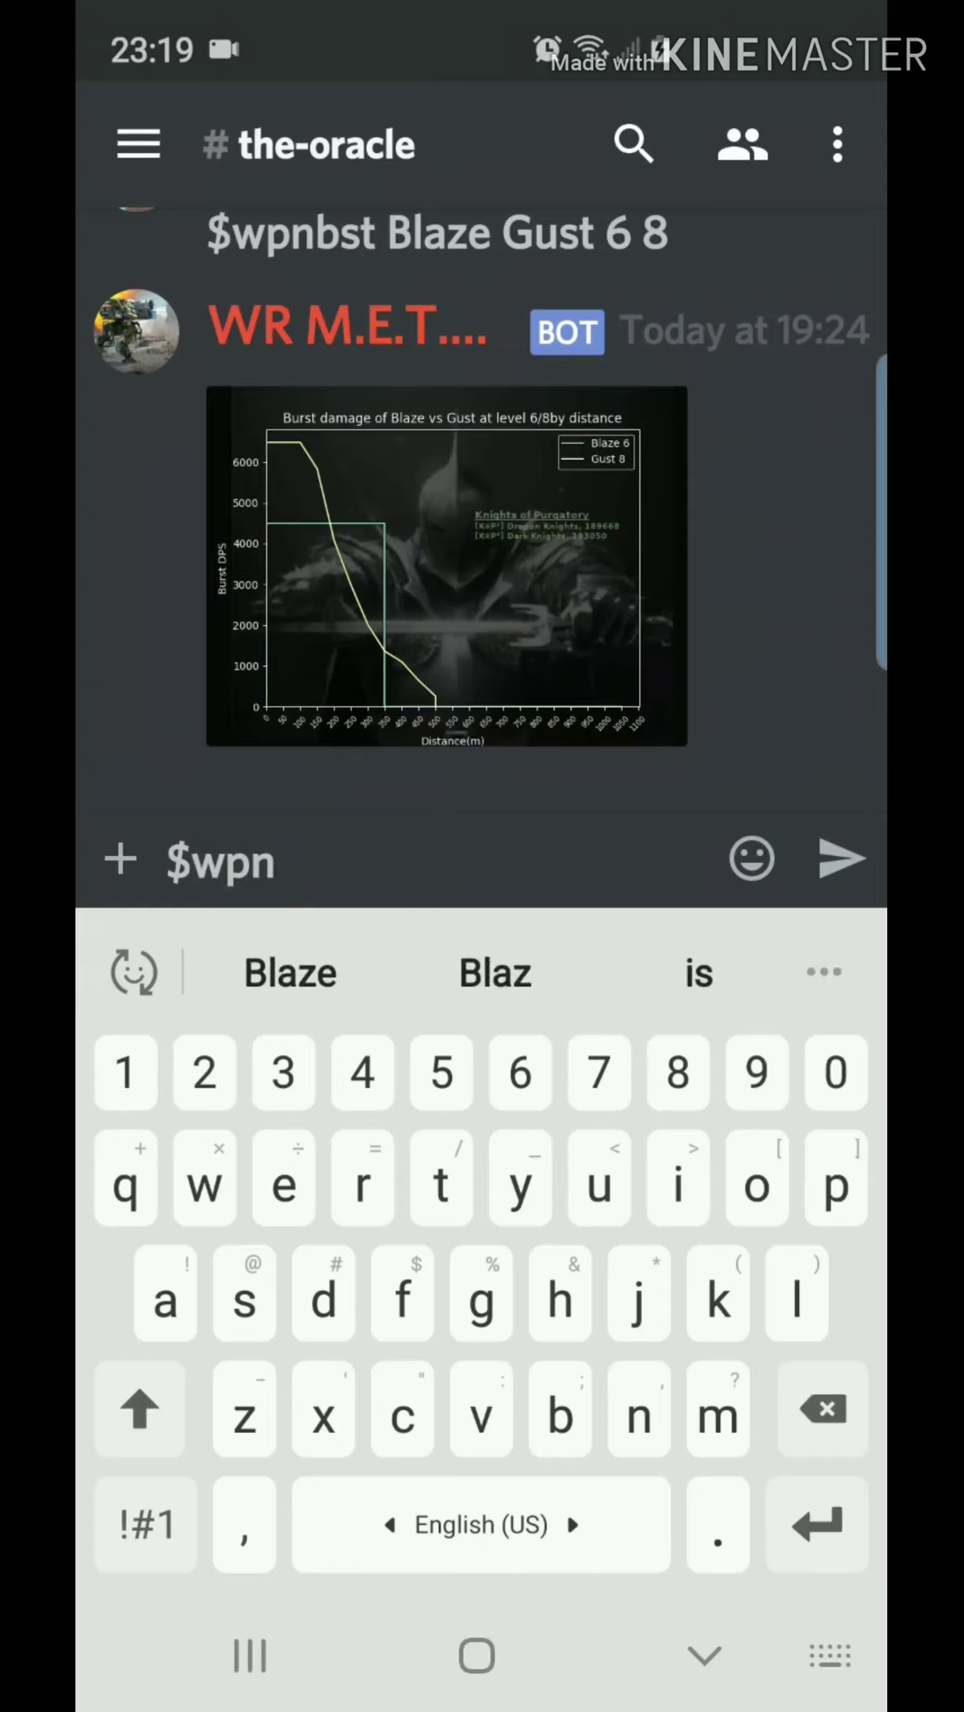
click(140, 1409)
text( Viper)
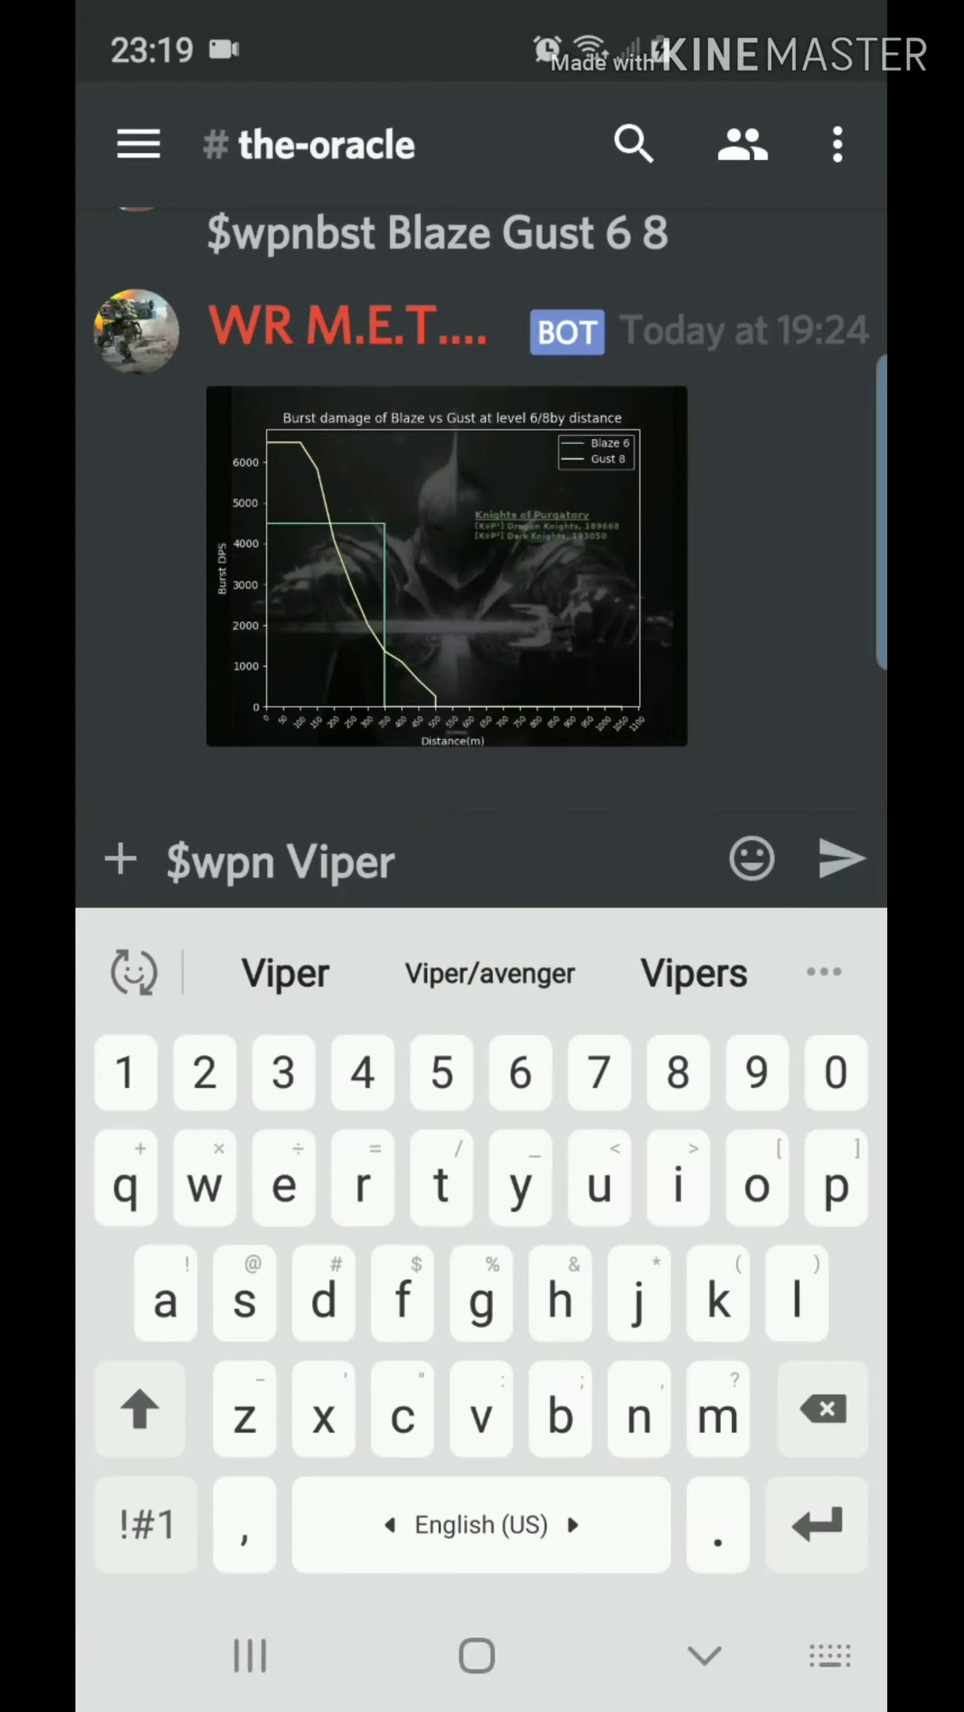
click(842, 859)
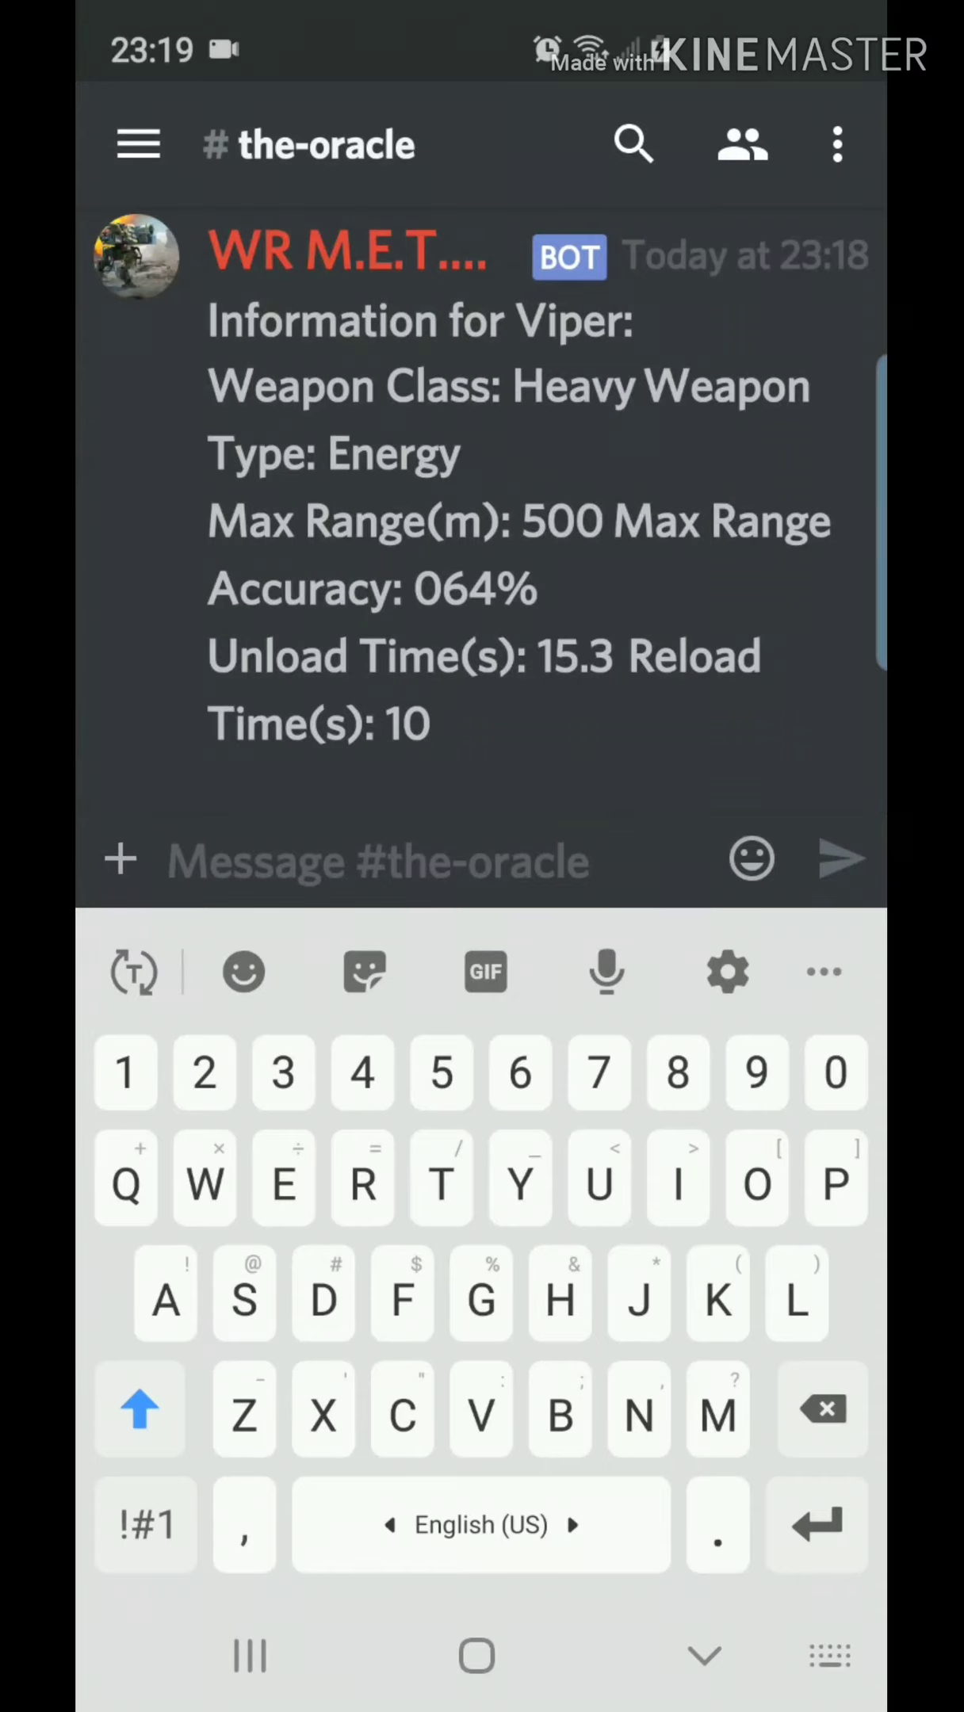
click(145, 1524)
text($)
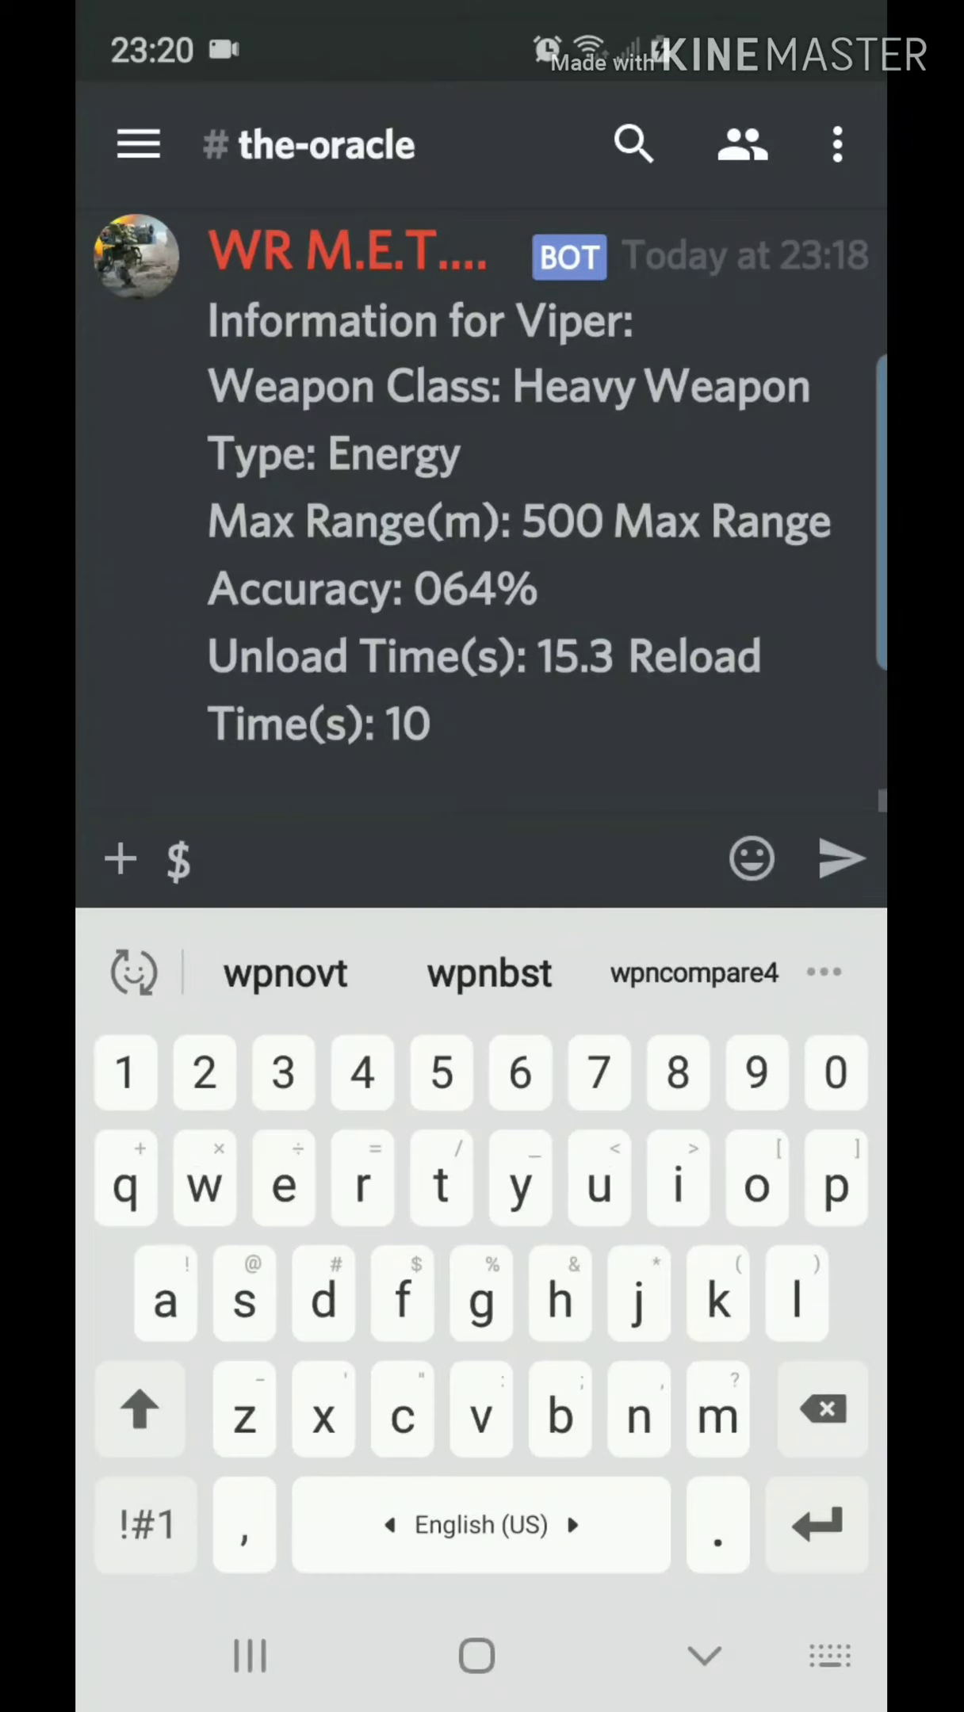
Send '$wpnbst Avenger Viper' for the level-10 burst damage chart
text(wpnbst)
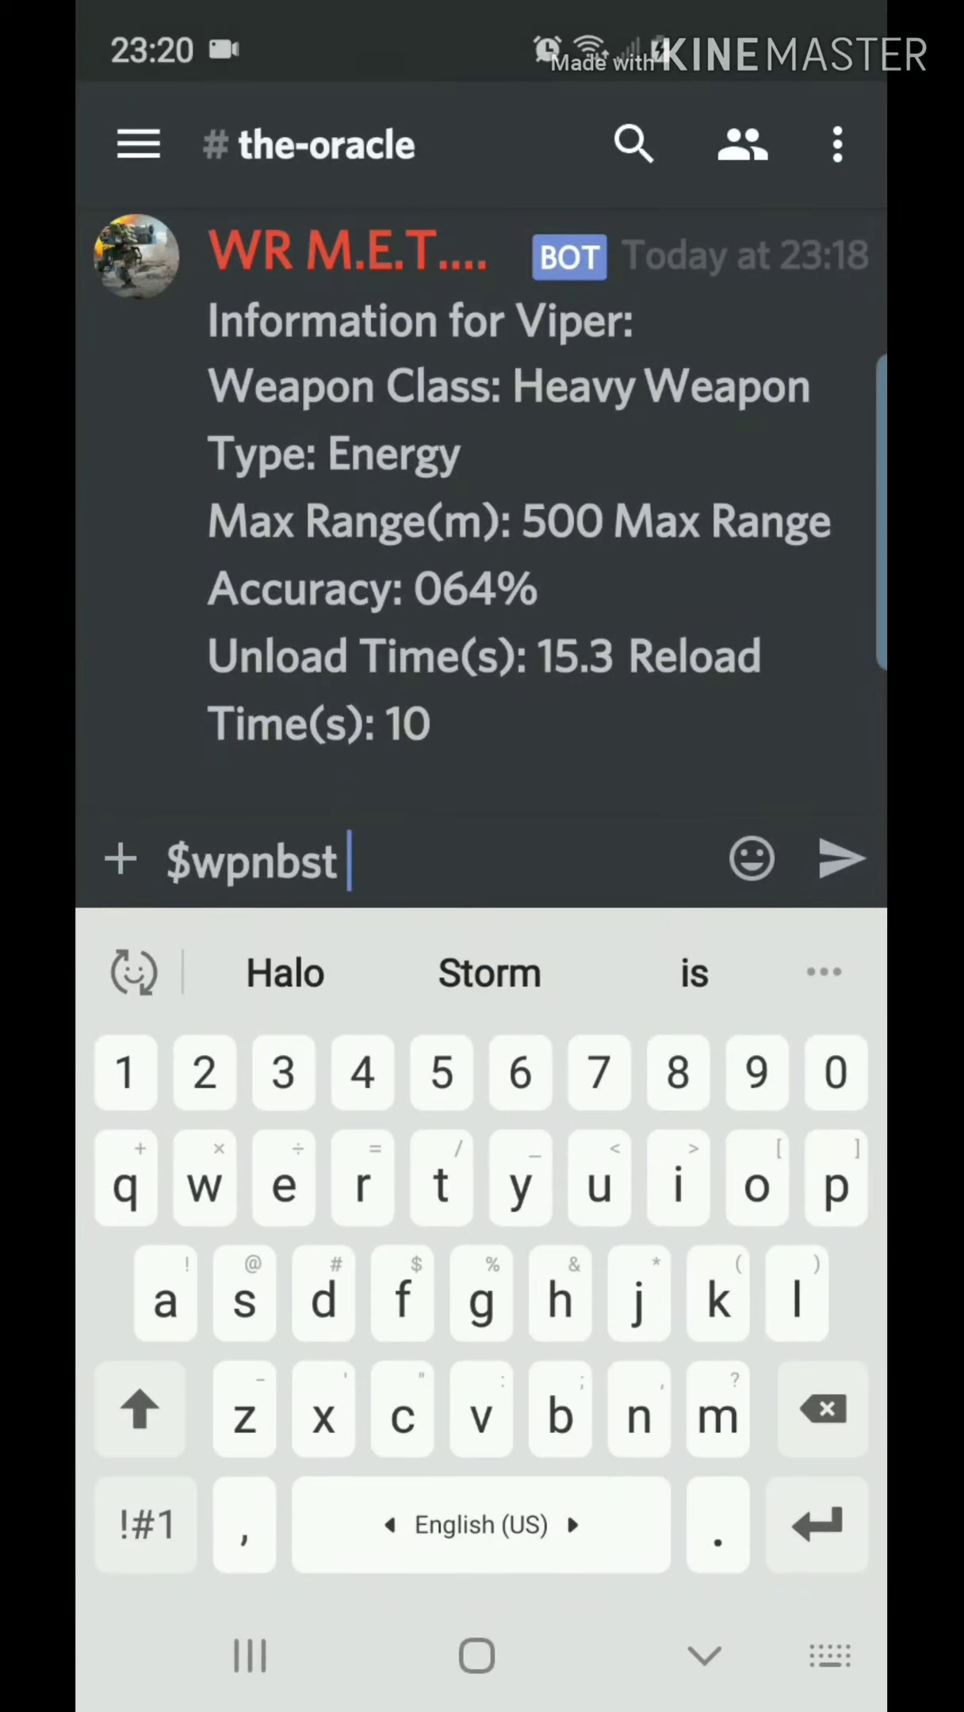
click(141, 1409)
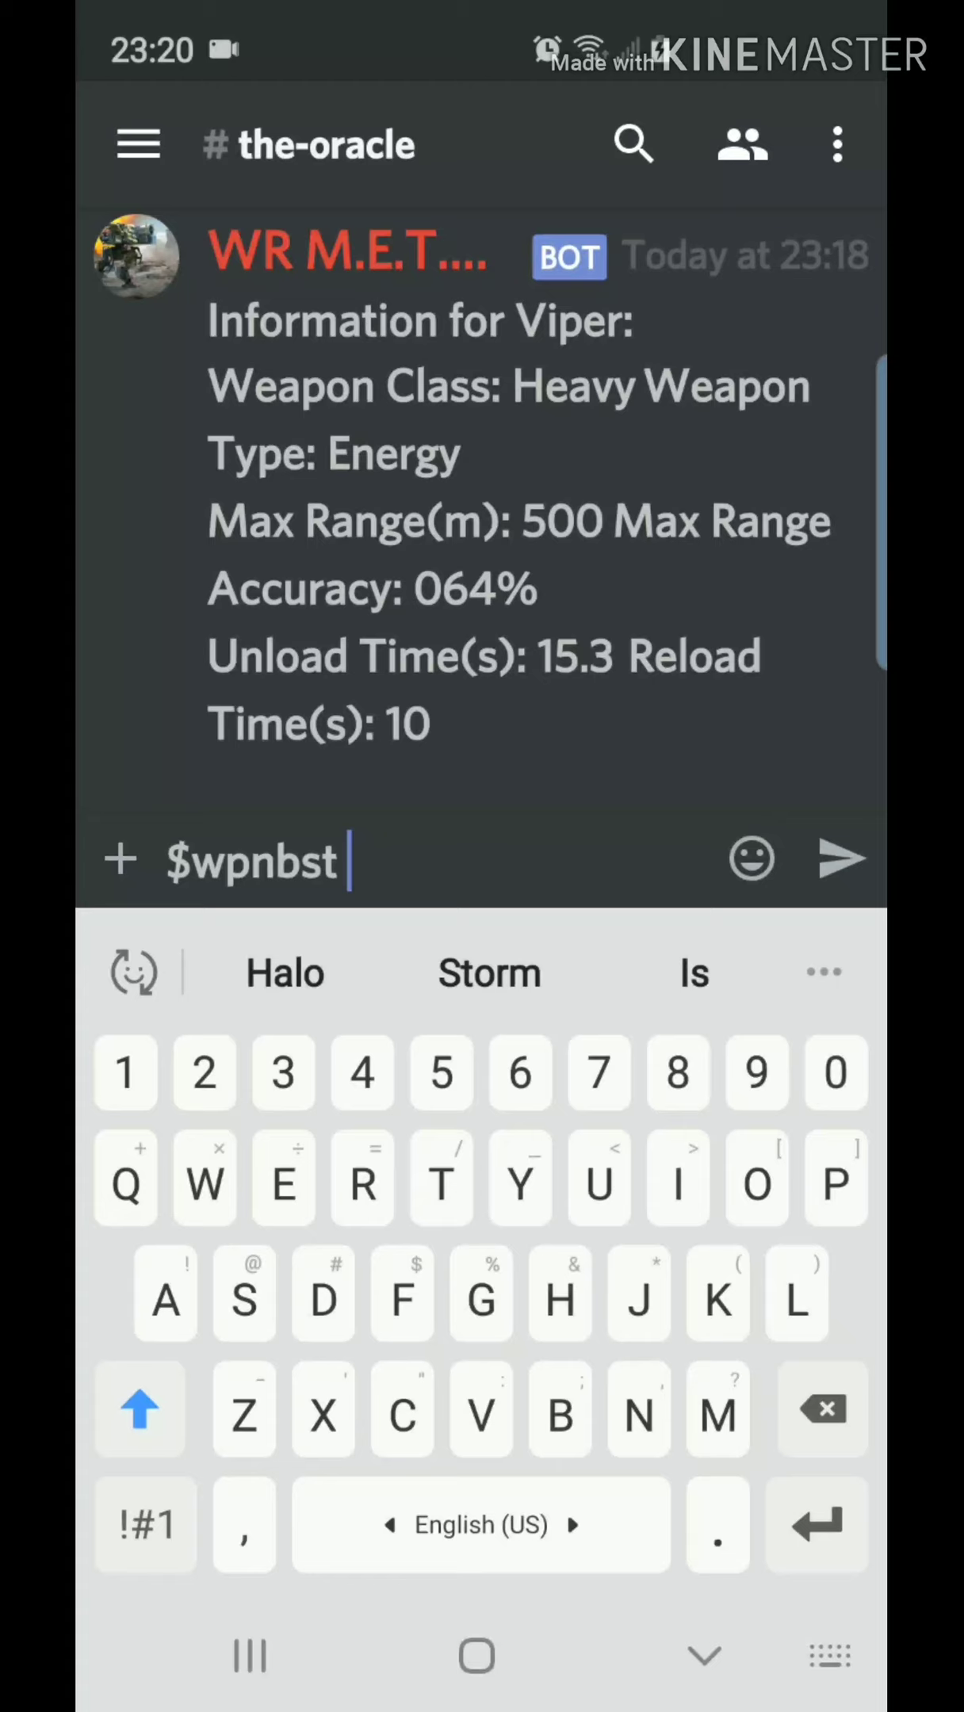
text(Vi)
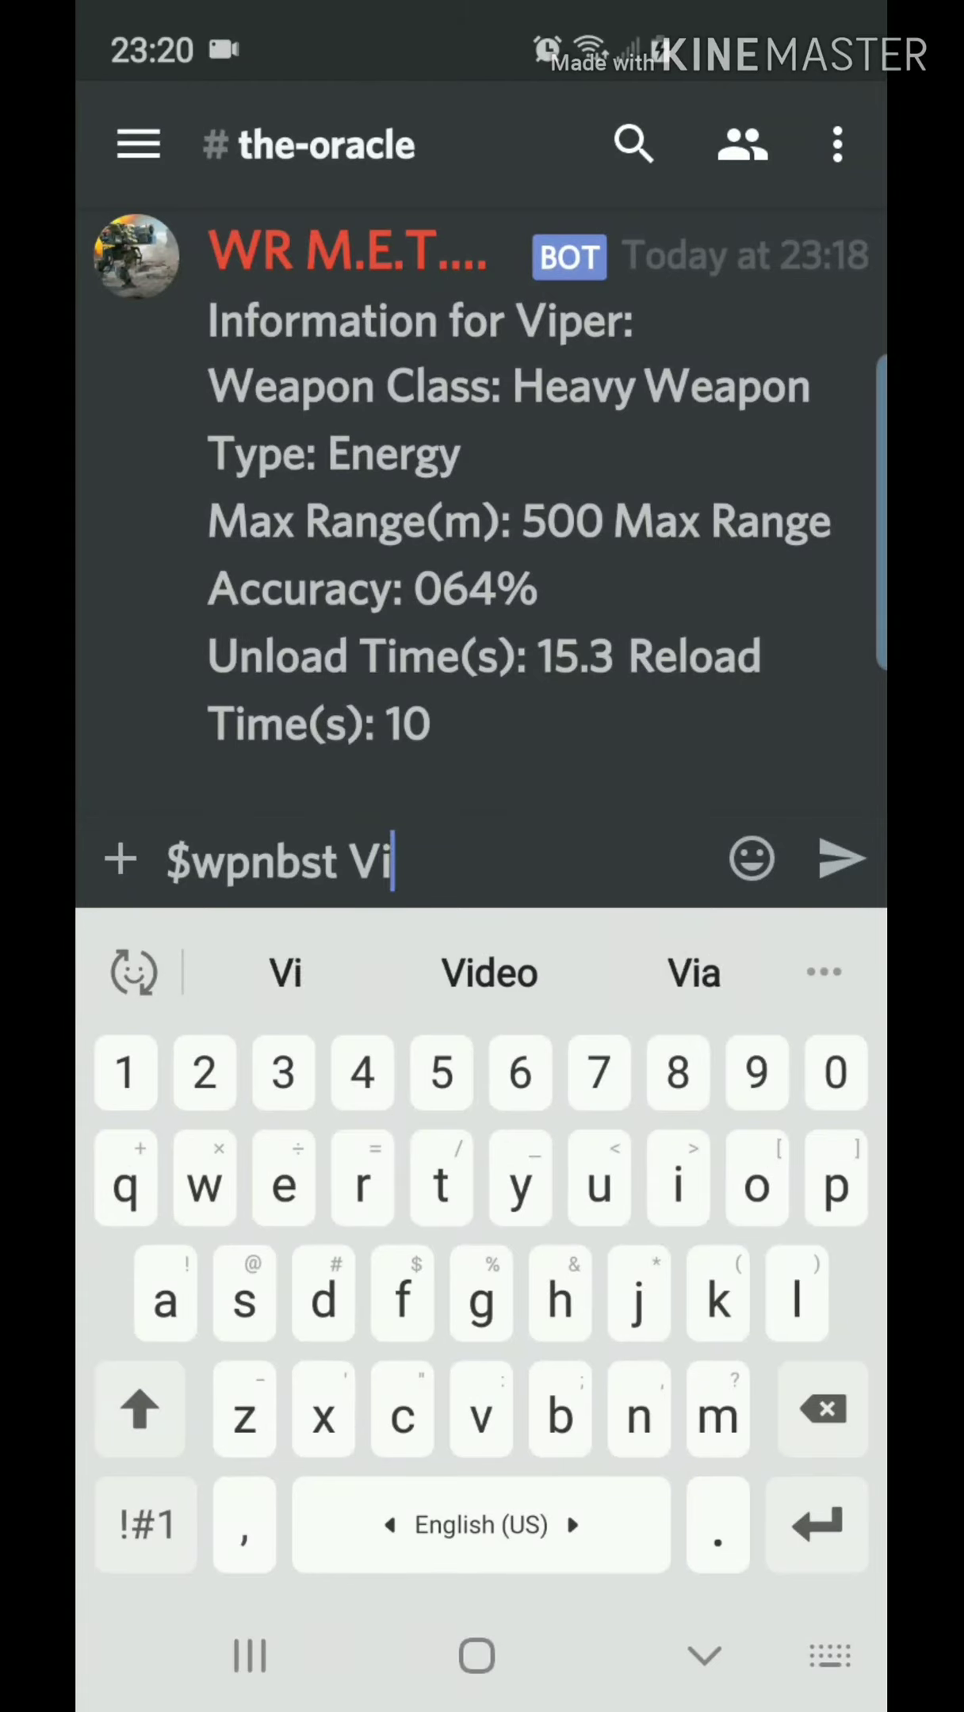
key(backspace)
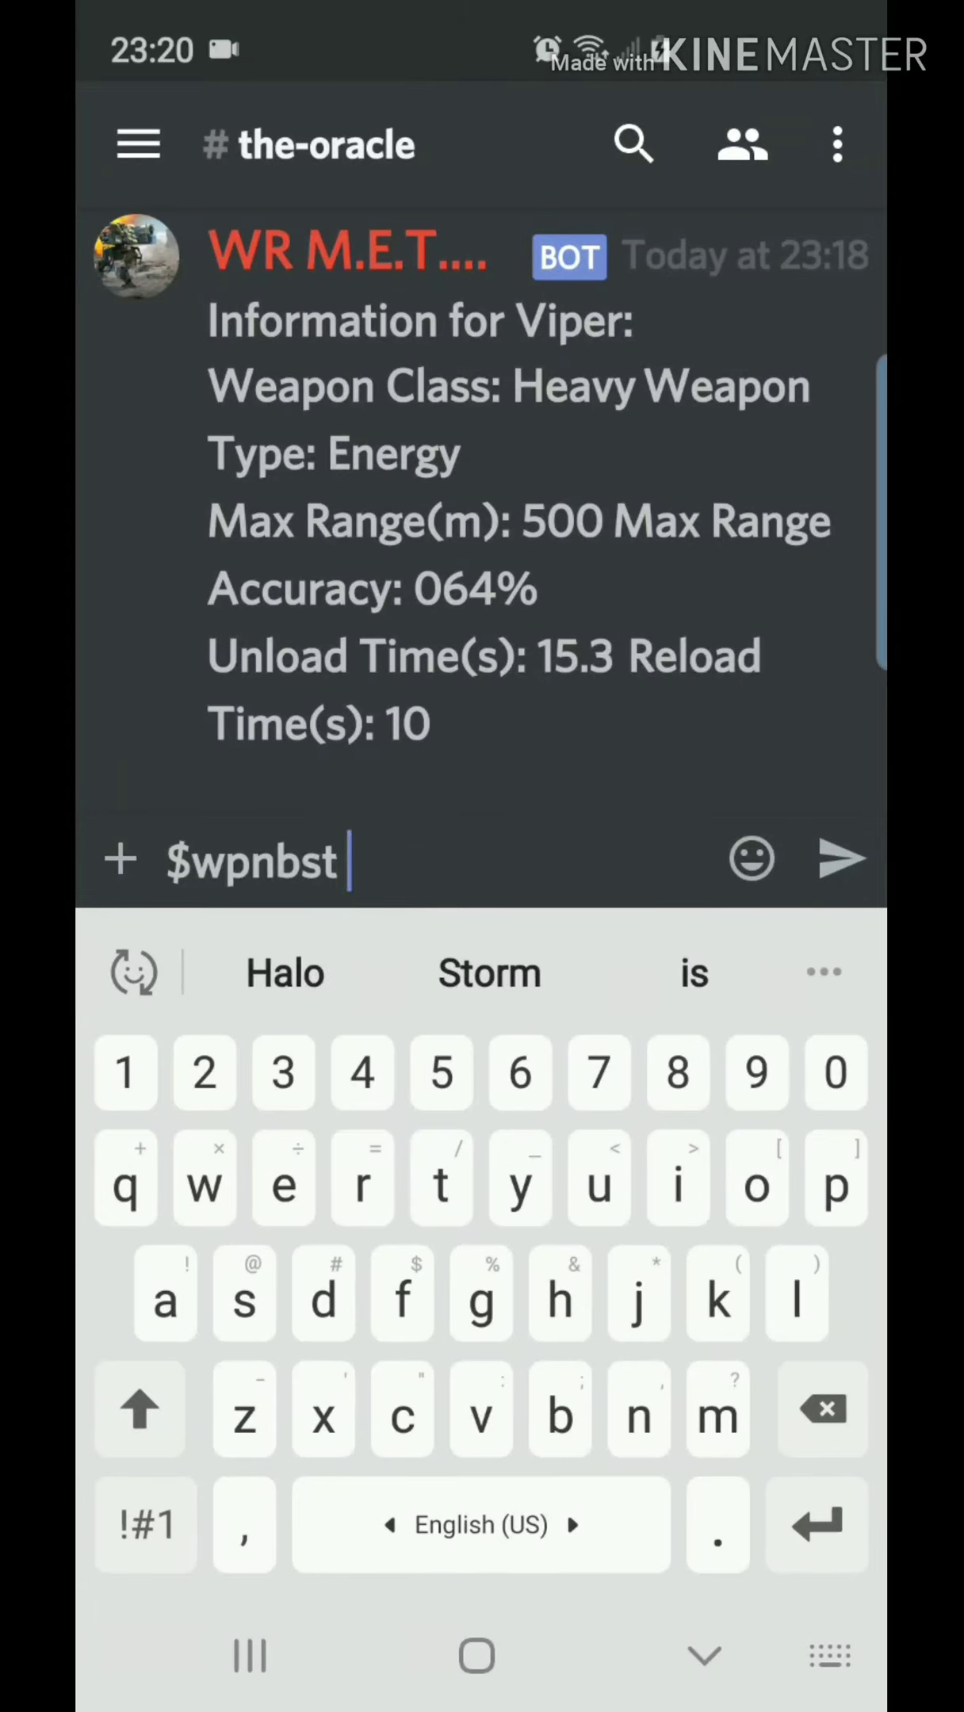
text(A)
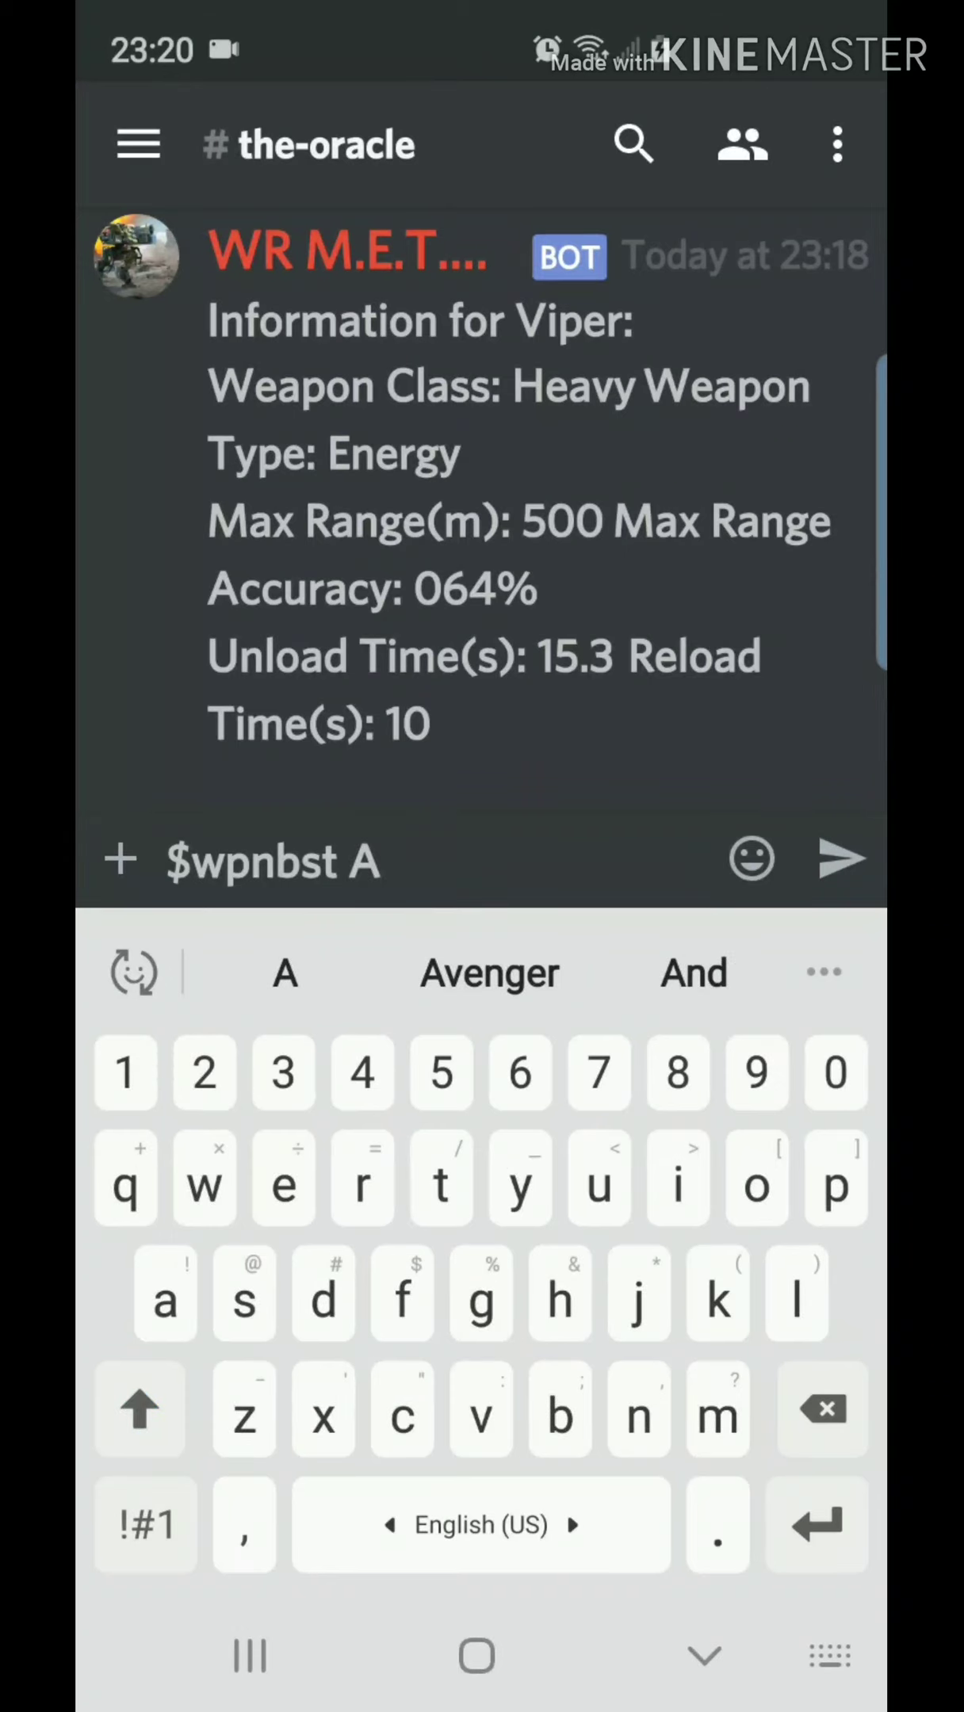
click(489, 973)
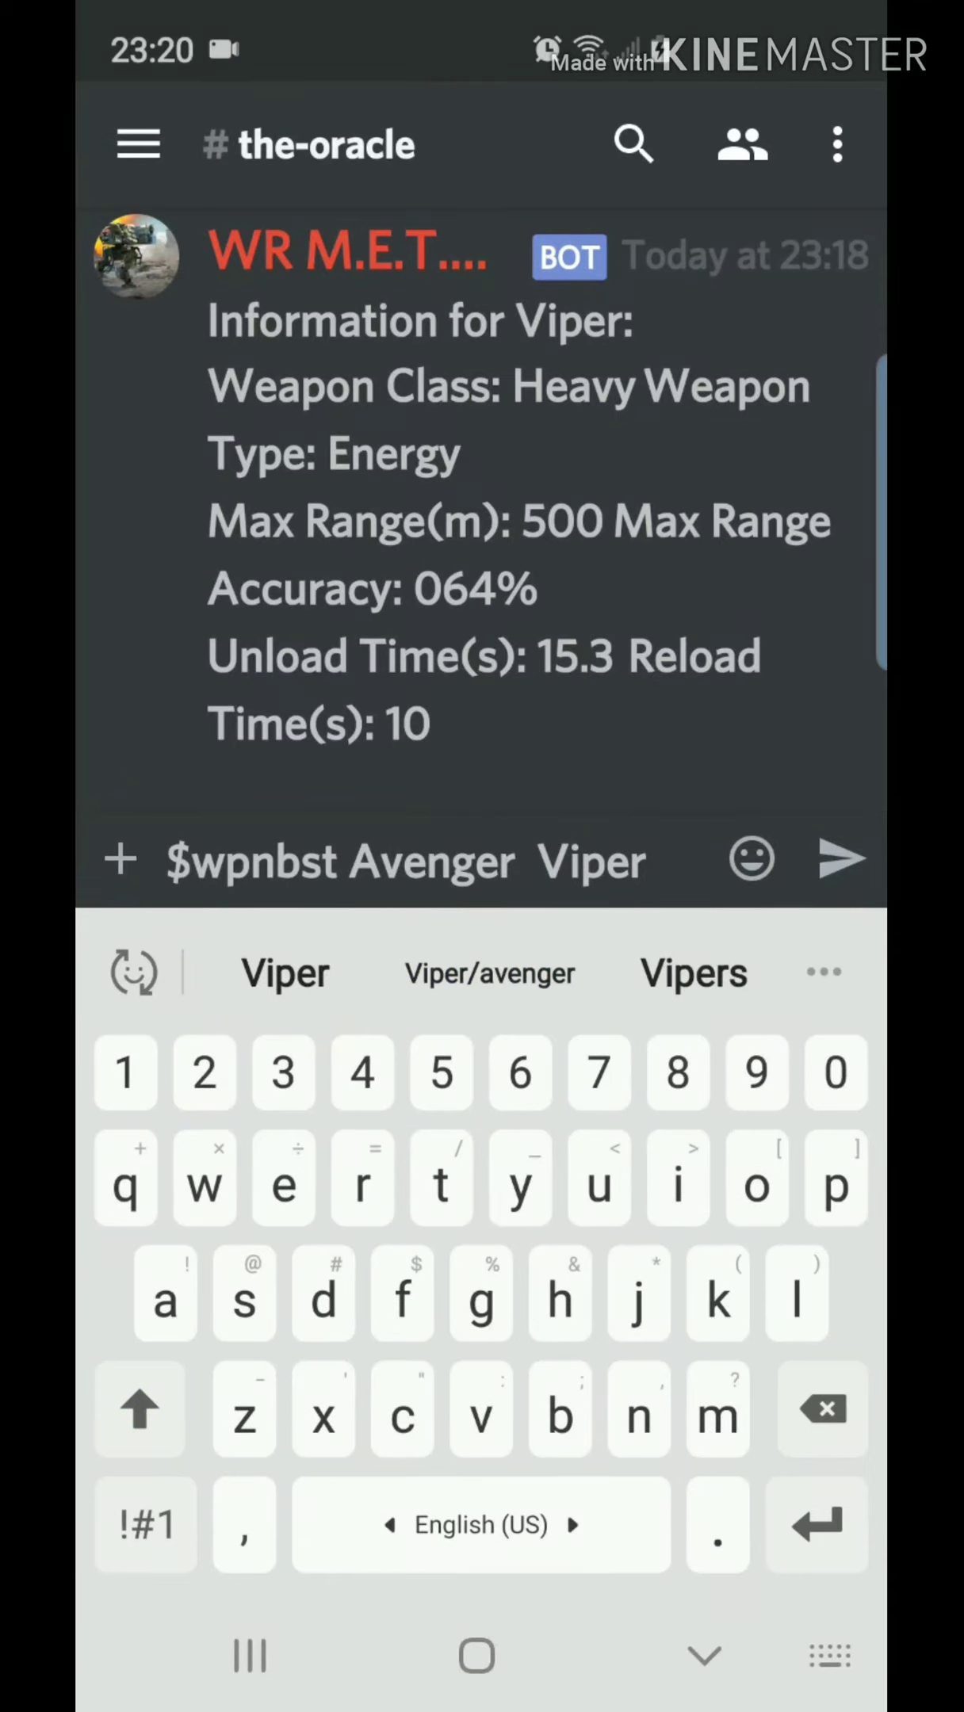
click(840, 859)
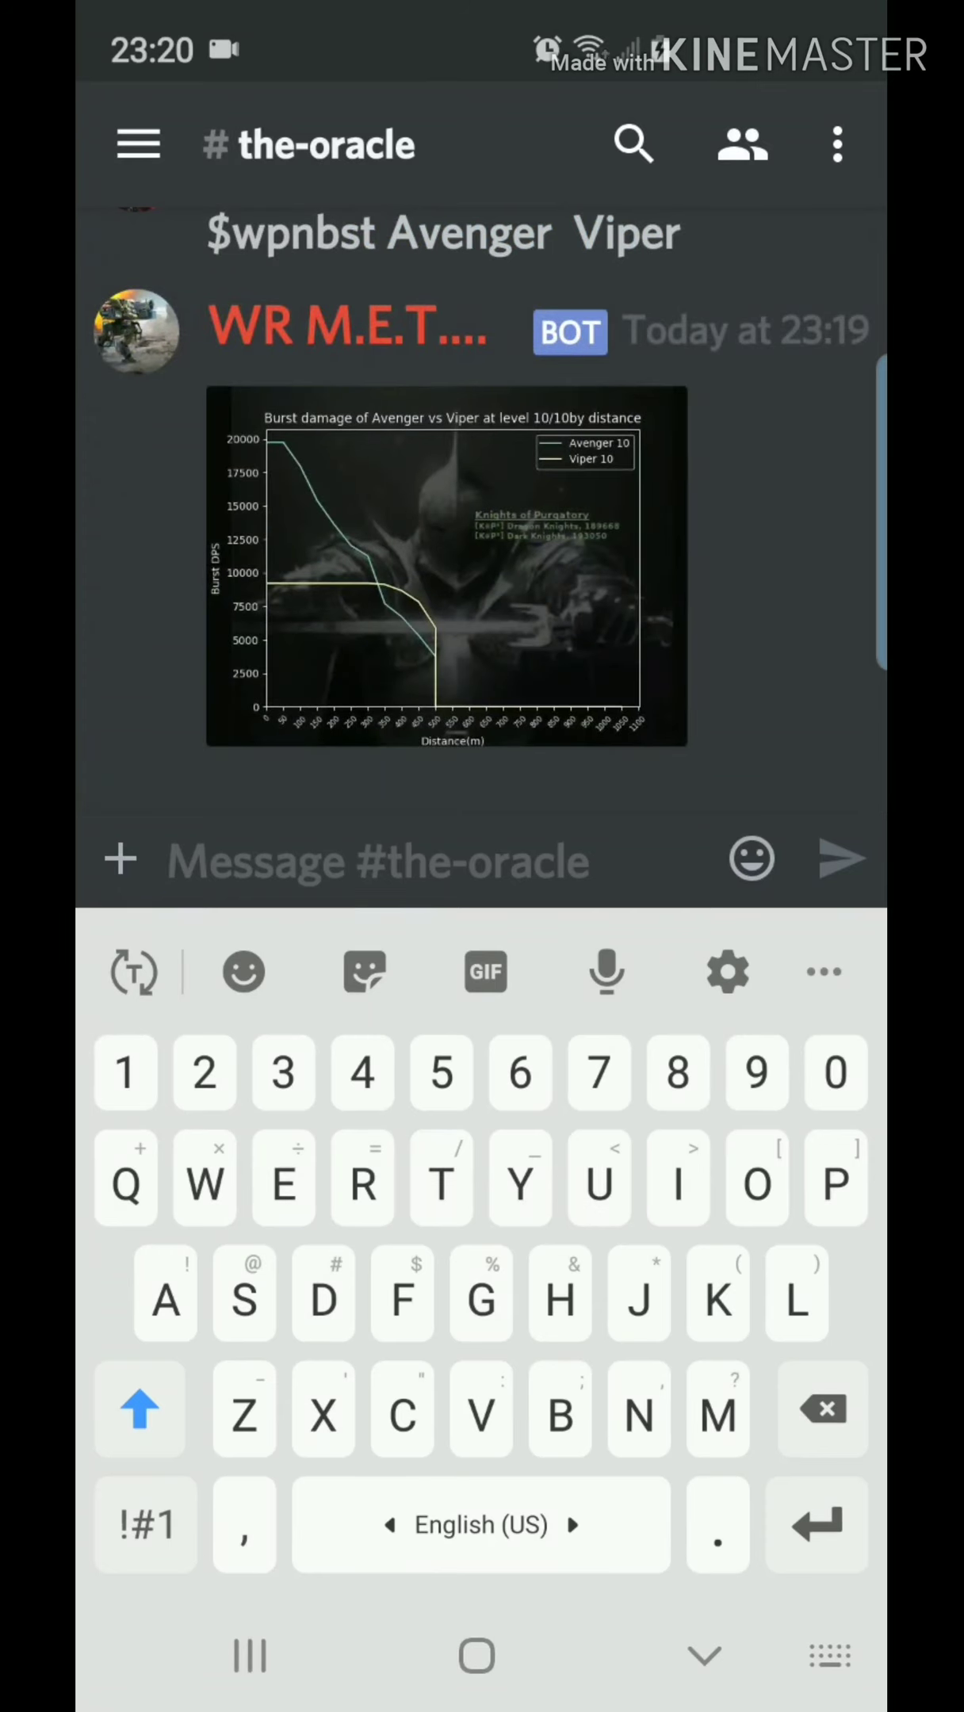
text($)
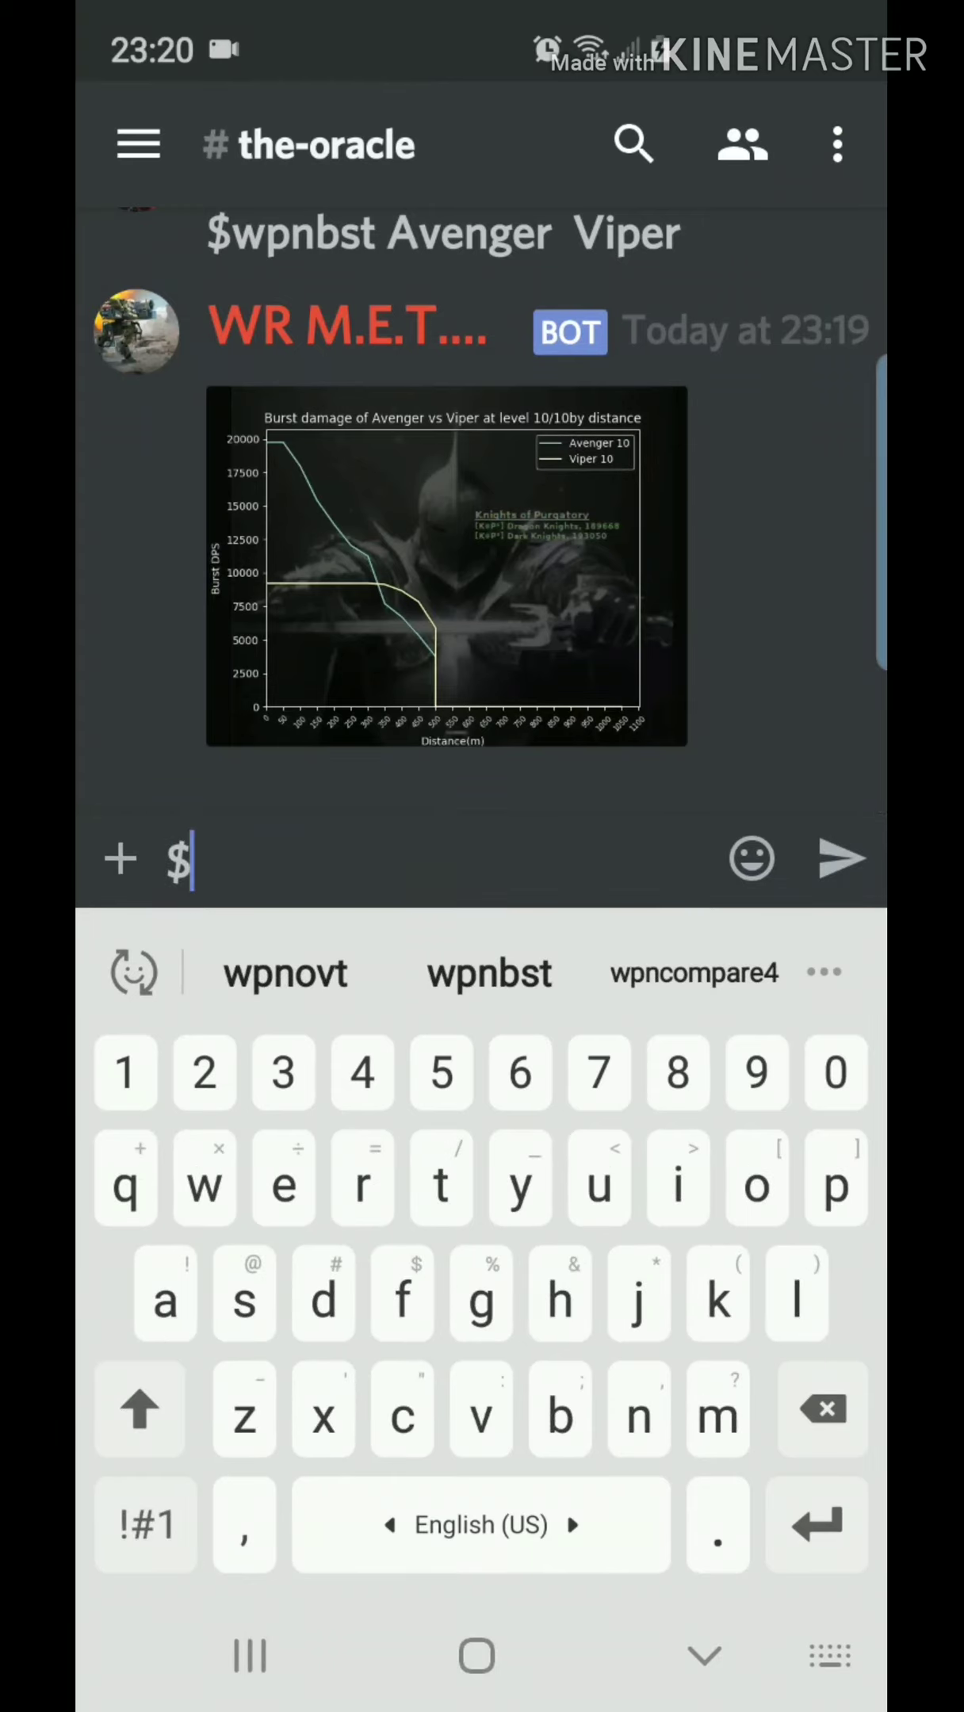
Send '$wpnovt Avenger Viper' for the continuous damage-by-distance chart
text(wp)
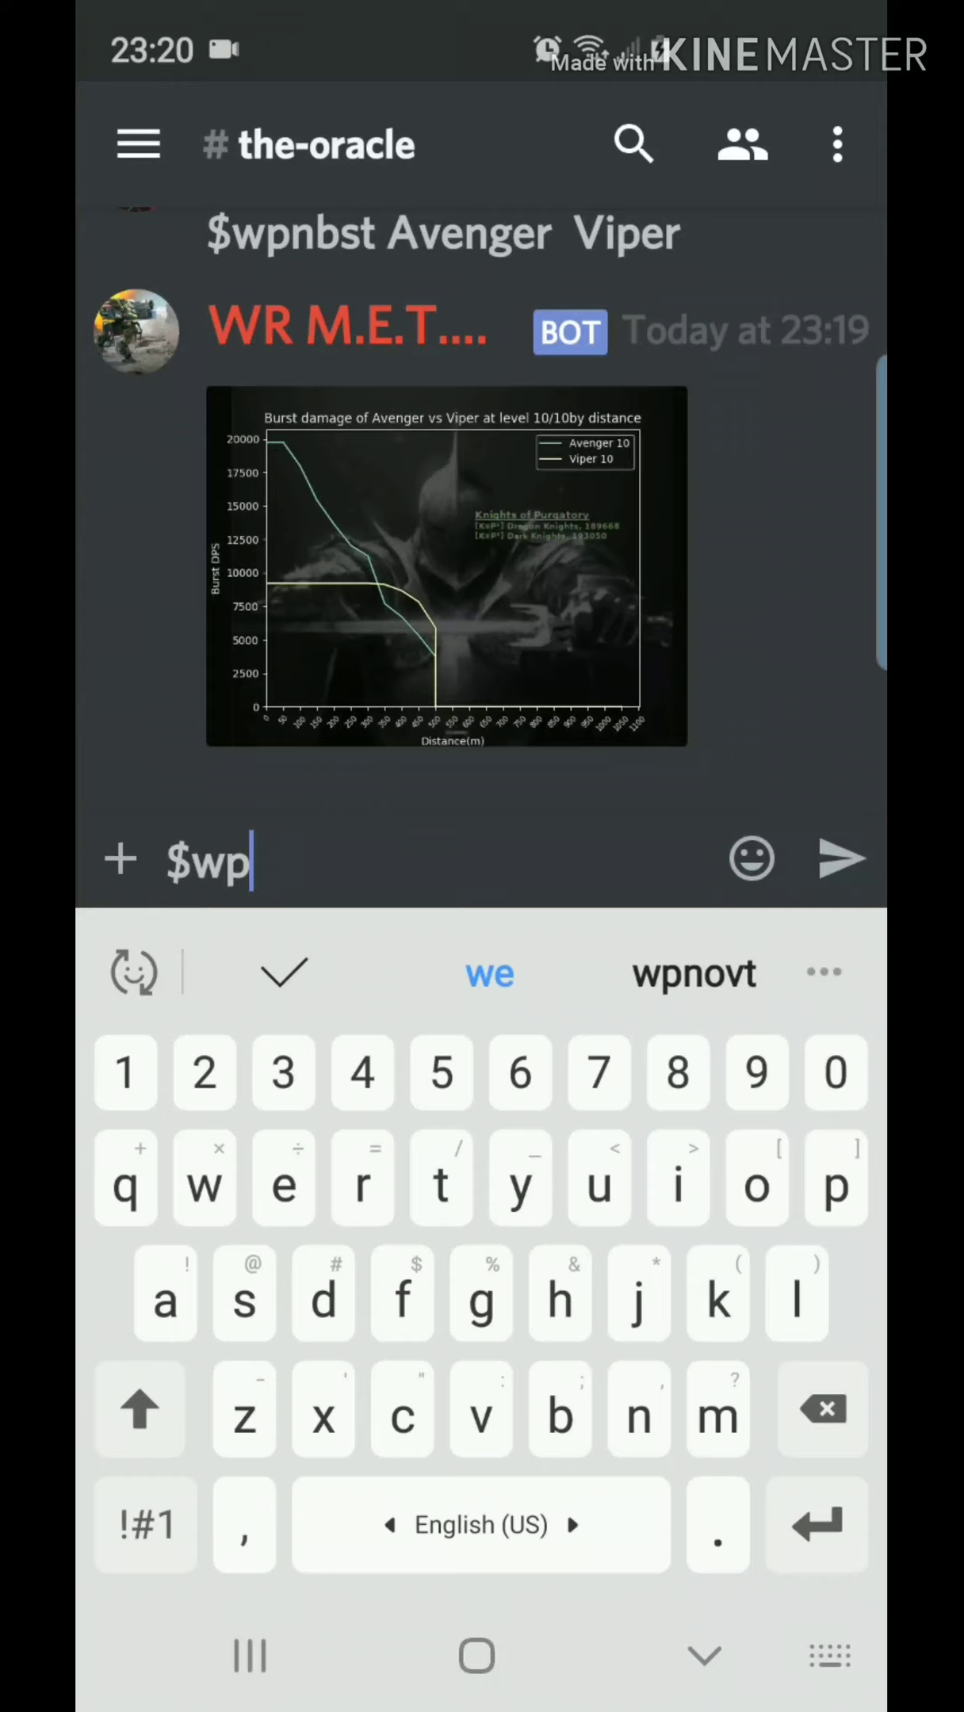
text(novt Avenger Viper)
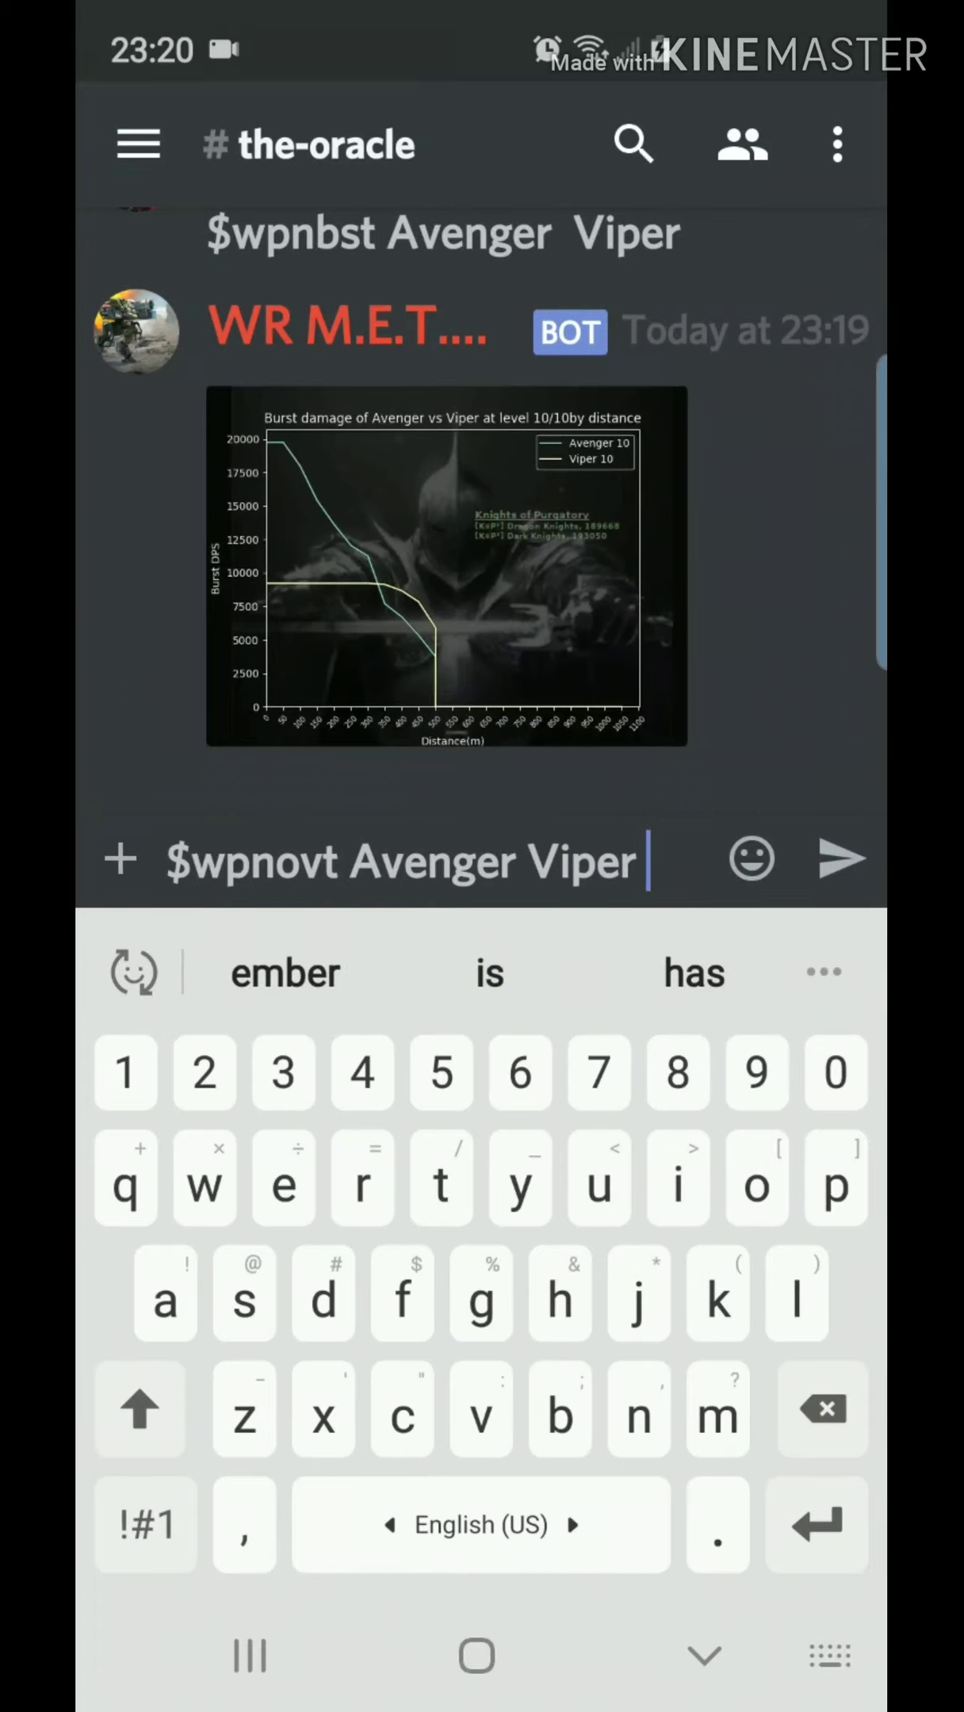
click(840, 861)
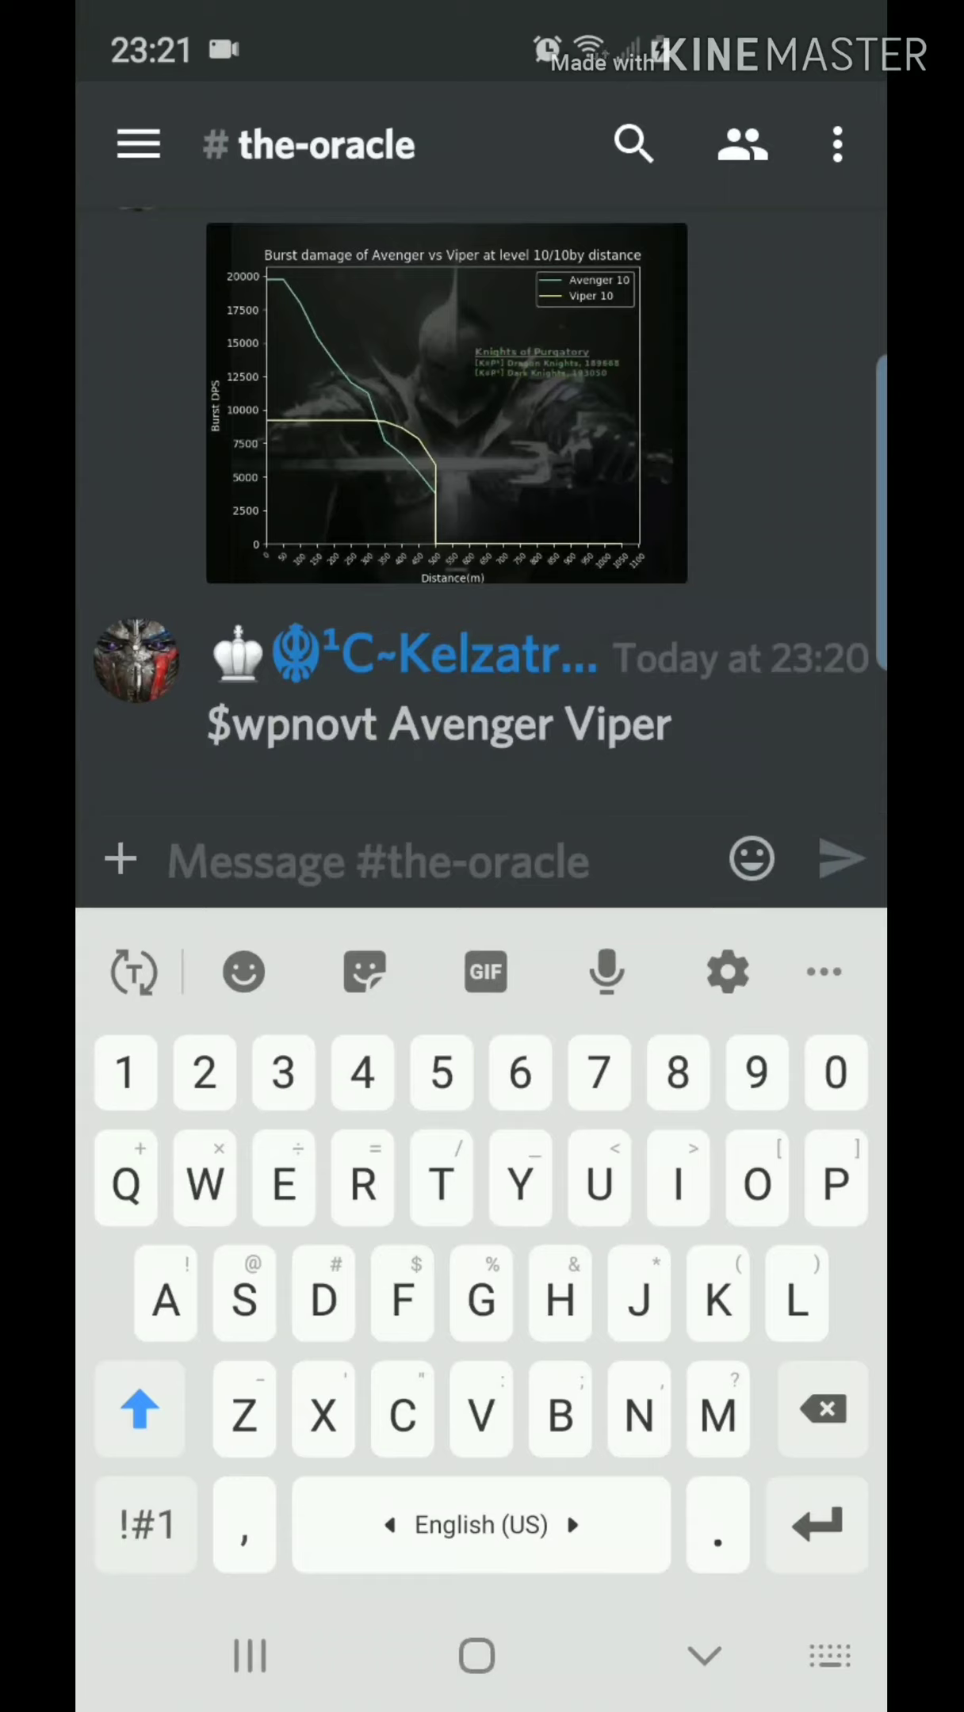
scroll(down, 3)
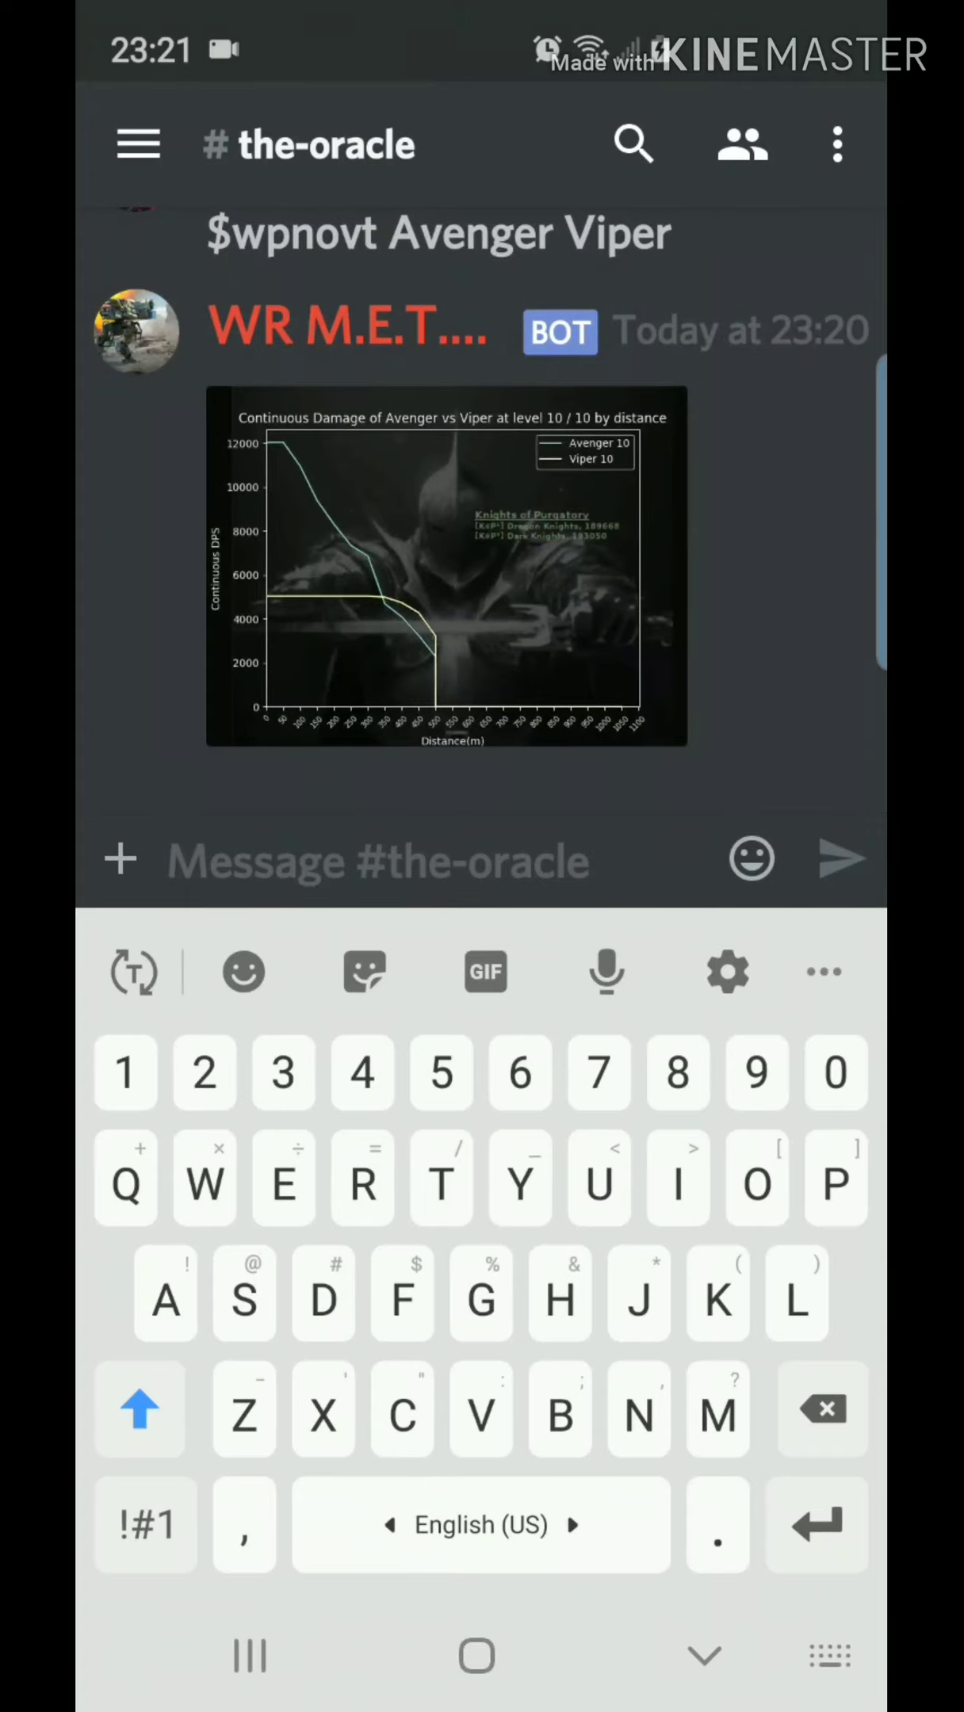
text($)
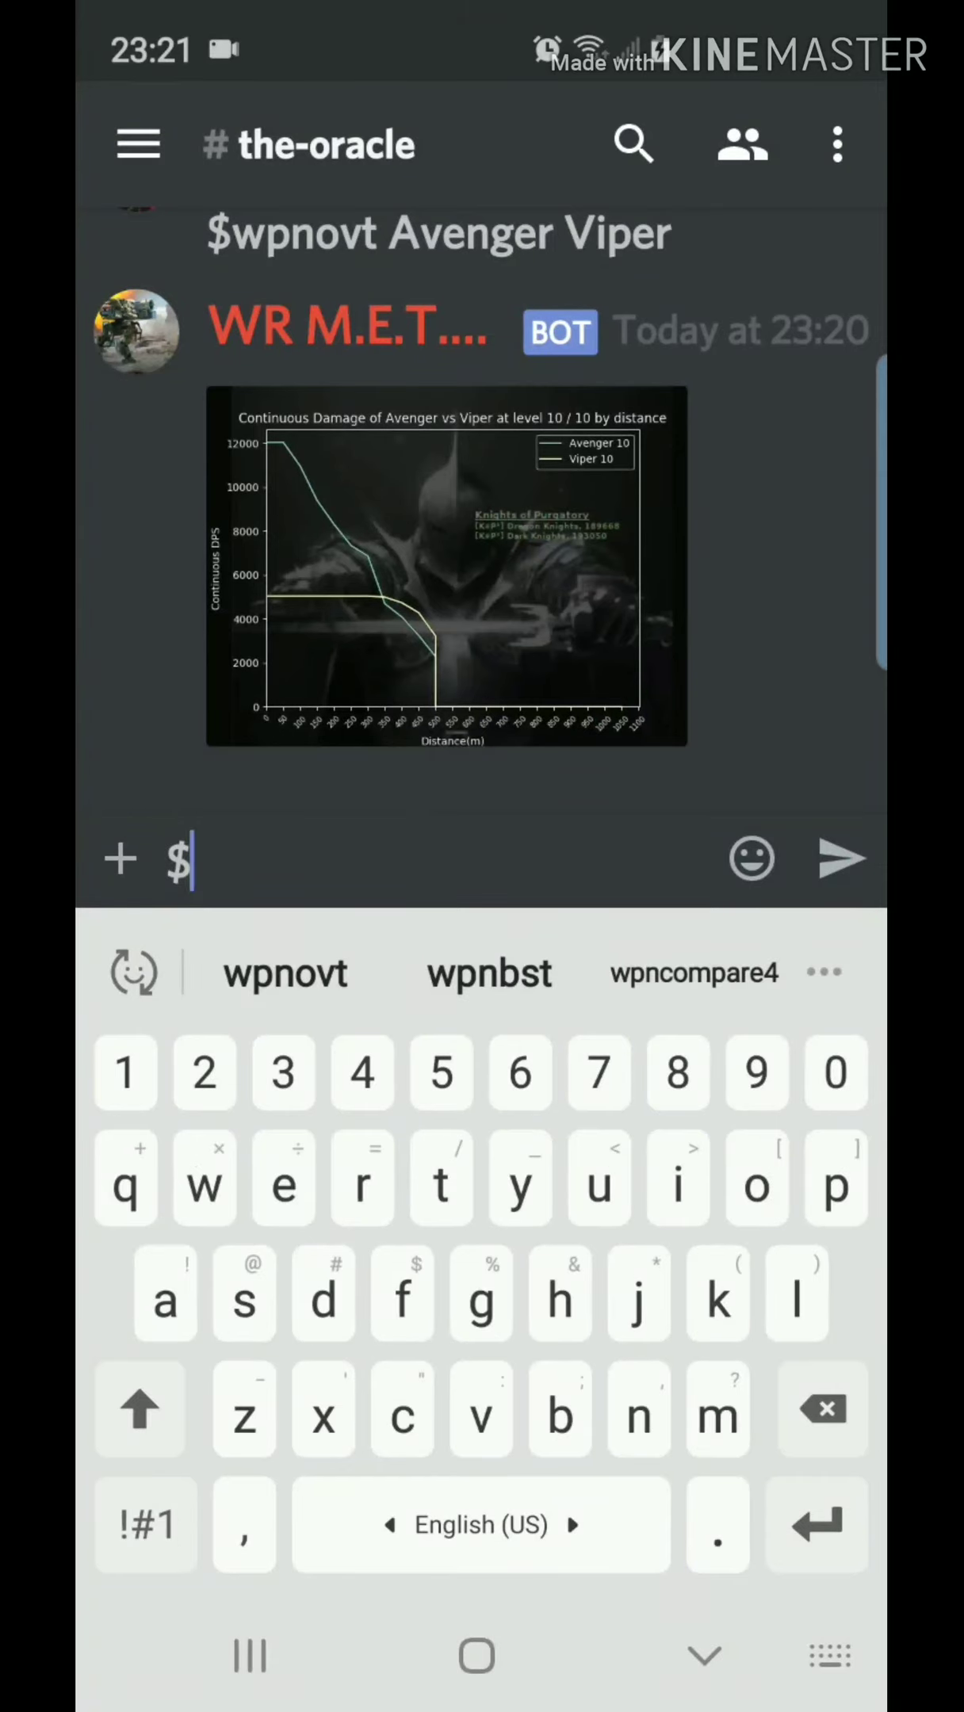
Send '$wpncompare3 Avenger Viper Ember' for the three-weapon burst chart
text(w)
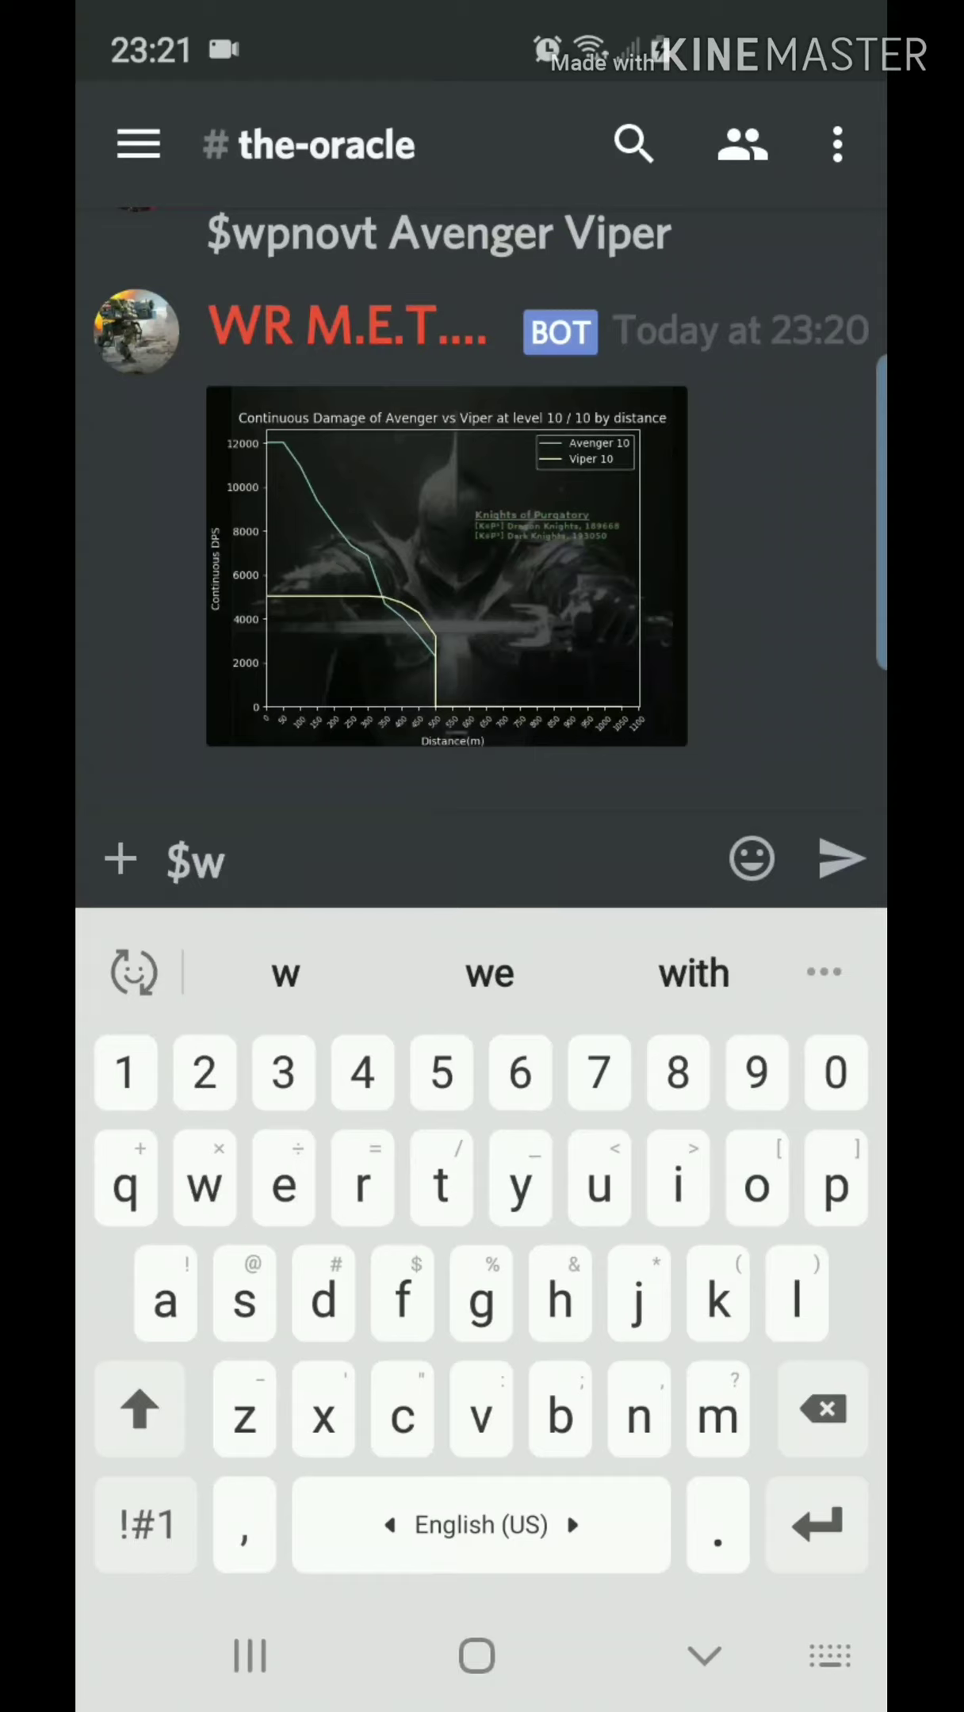
text(on c)
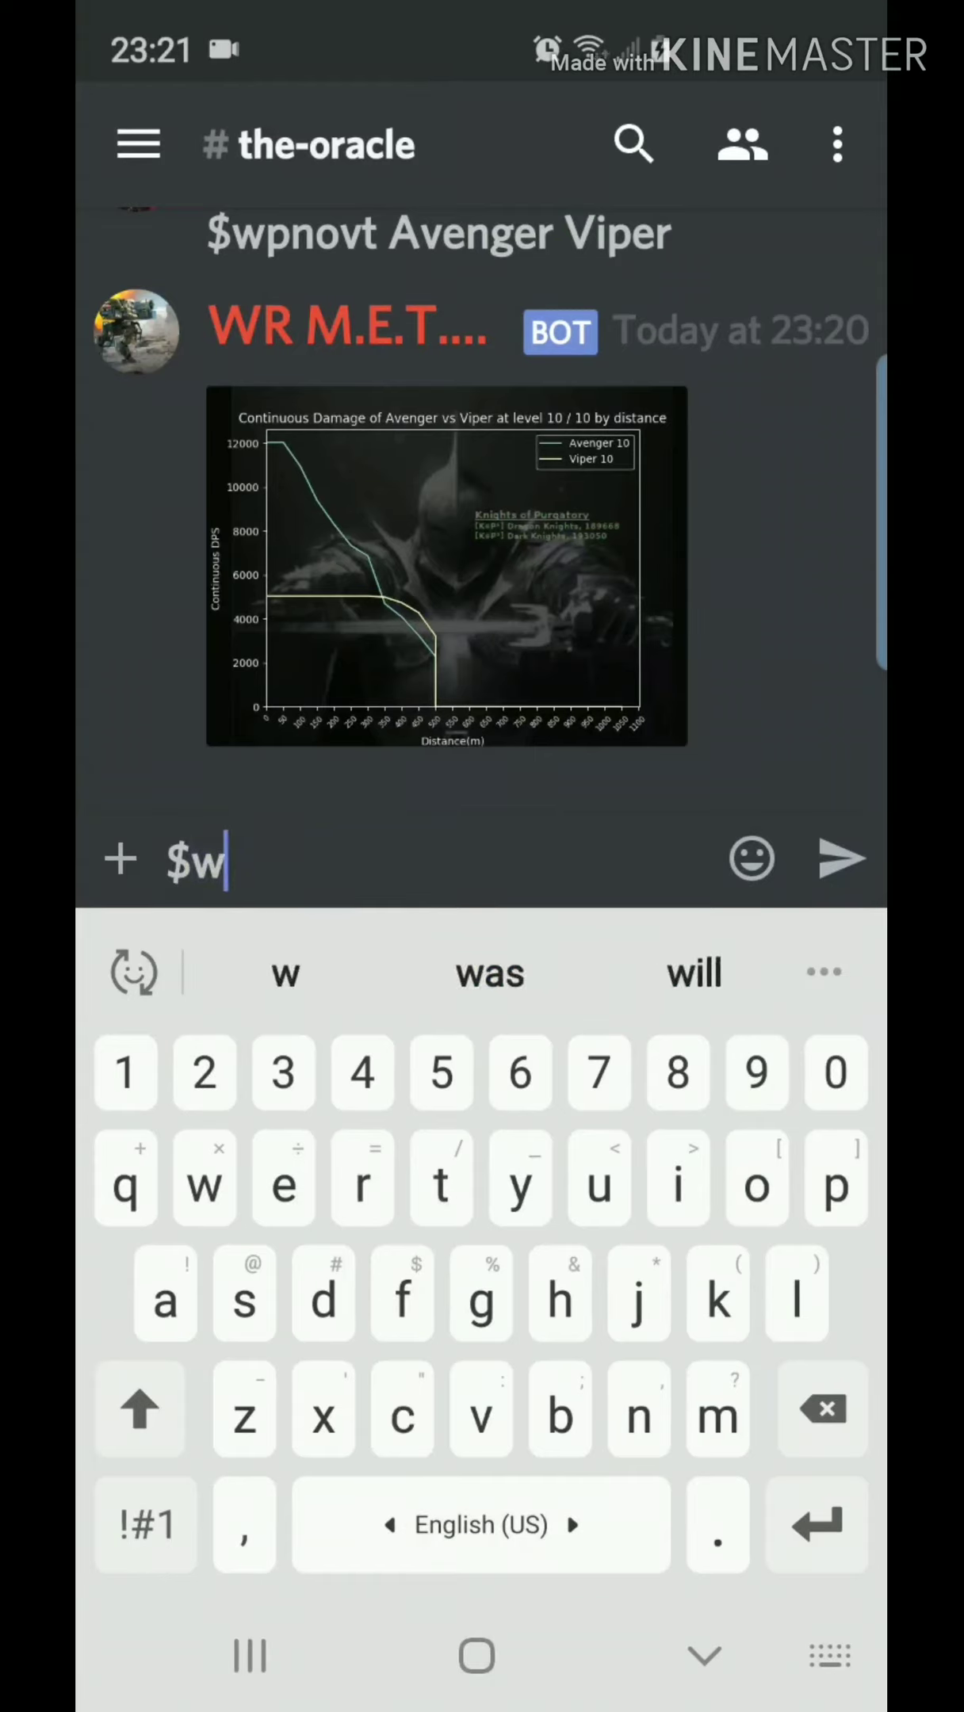
text(pn)
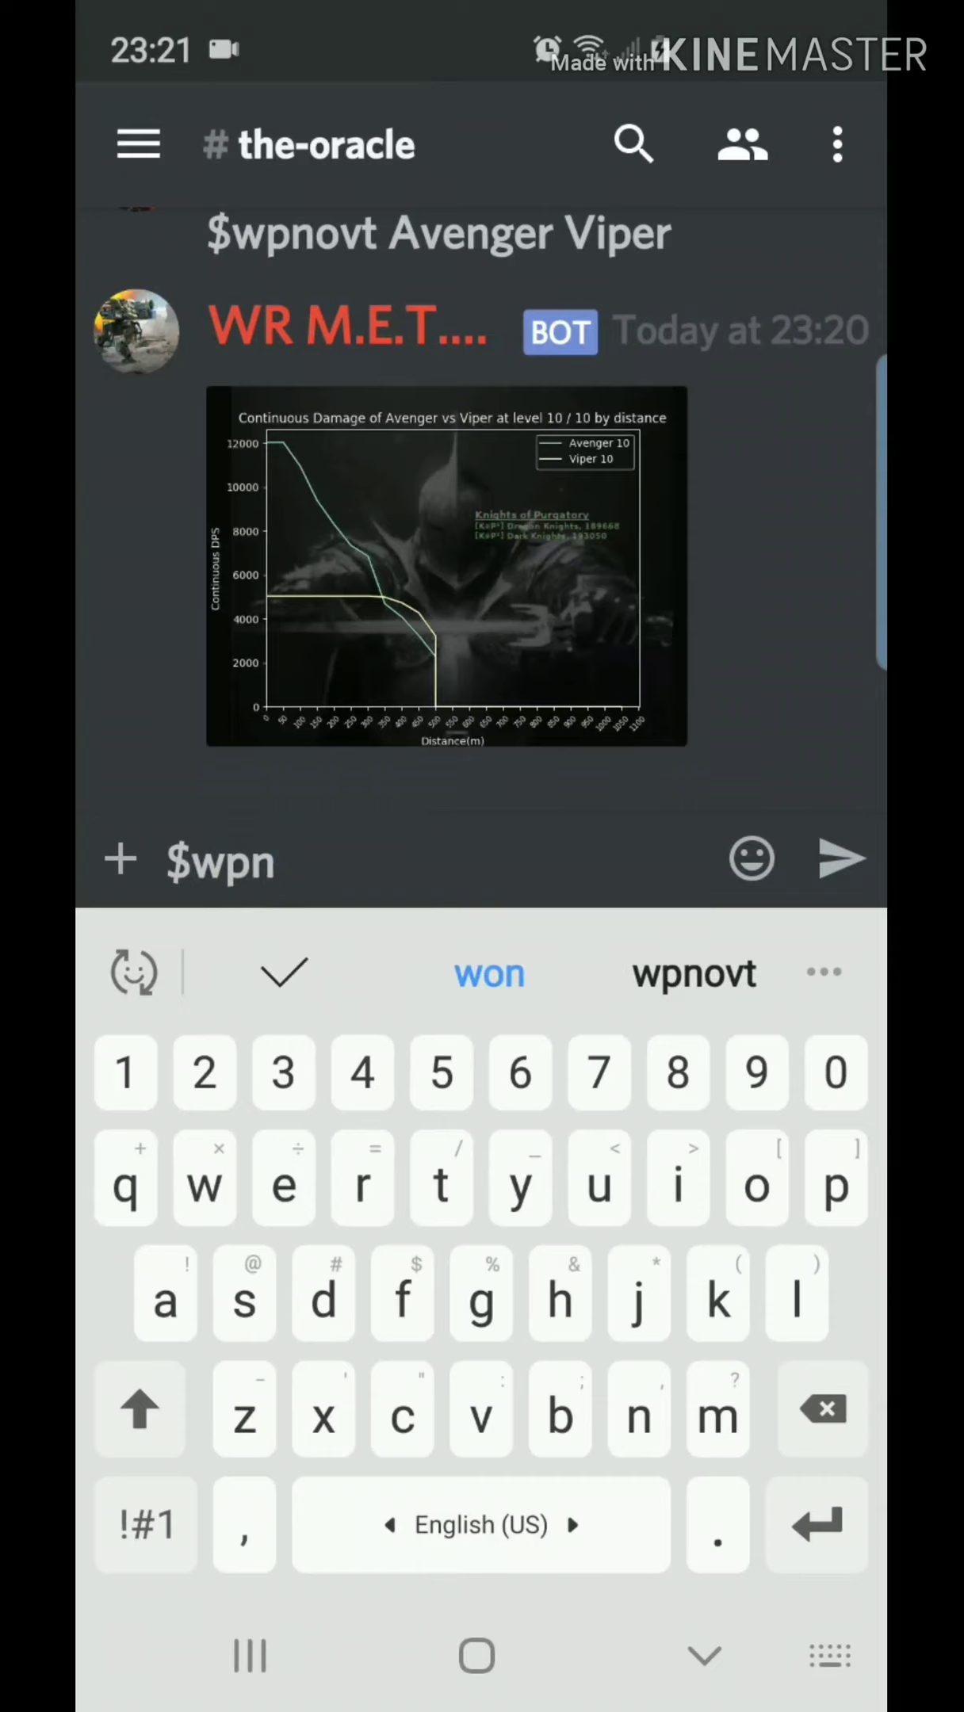
text(co)
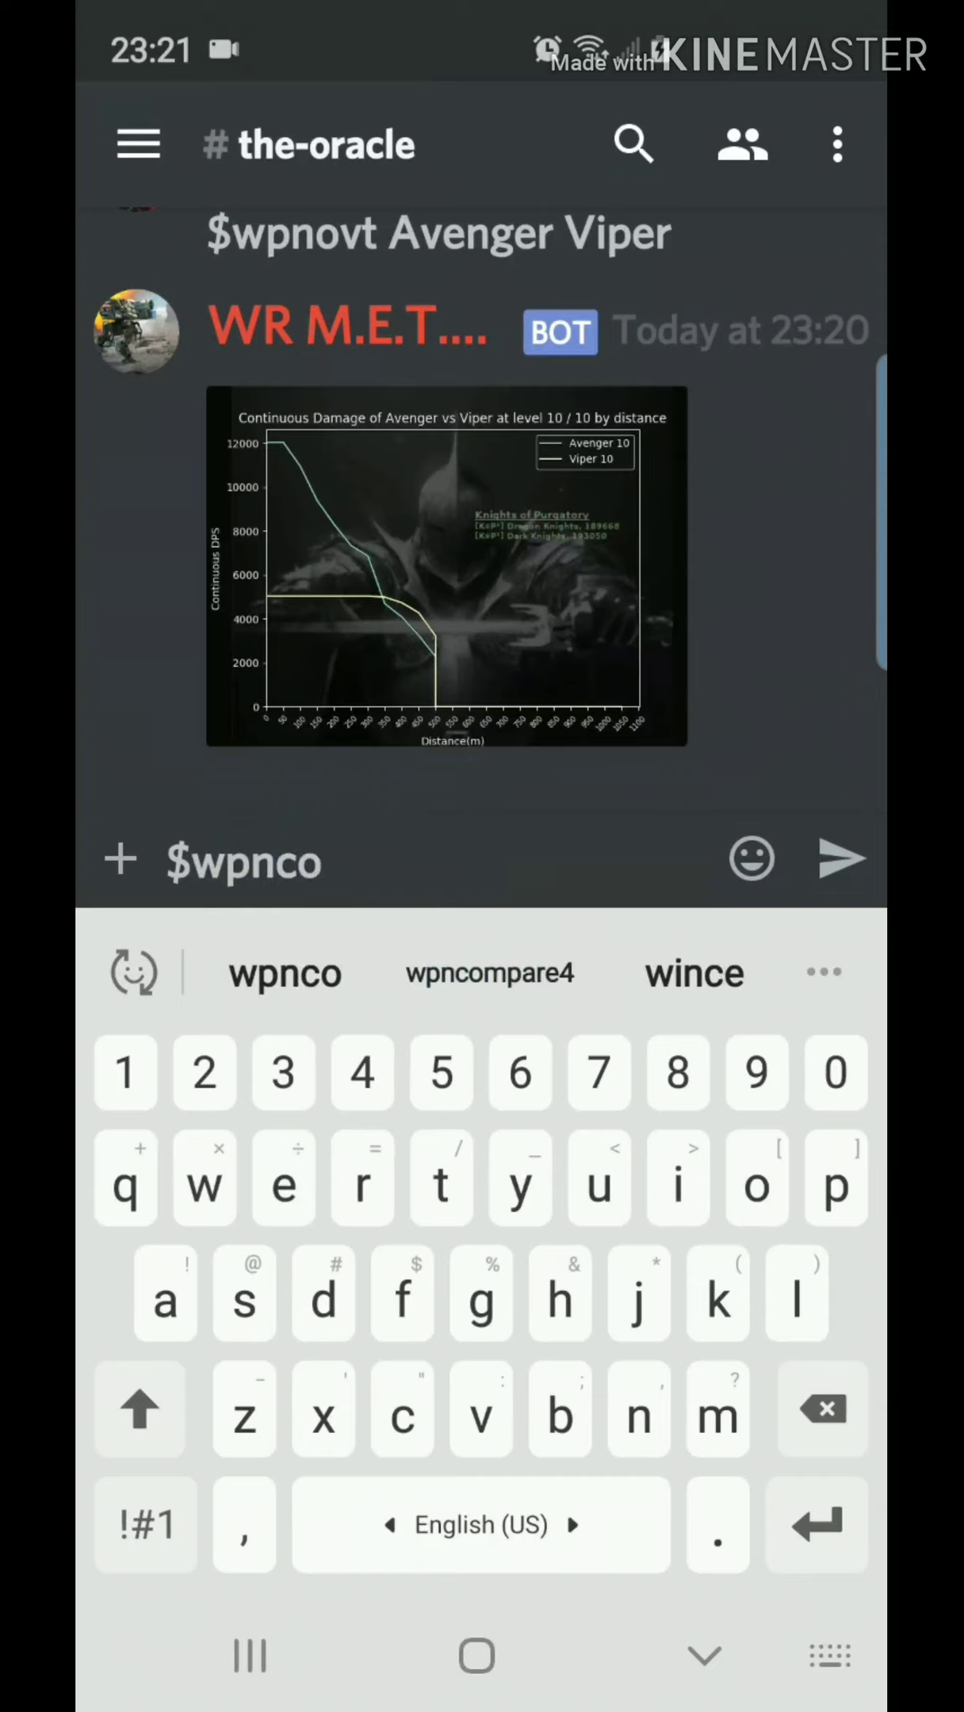
text(mpare3)
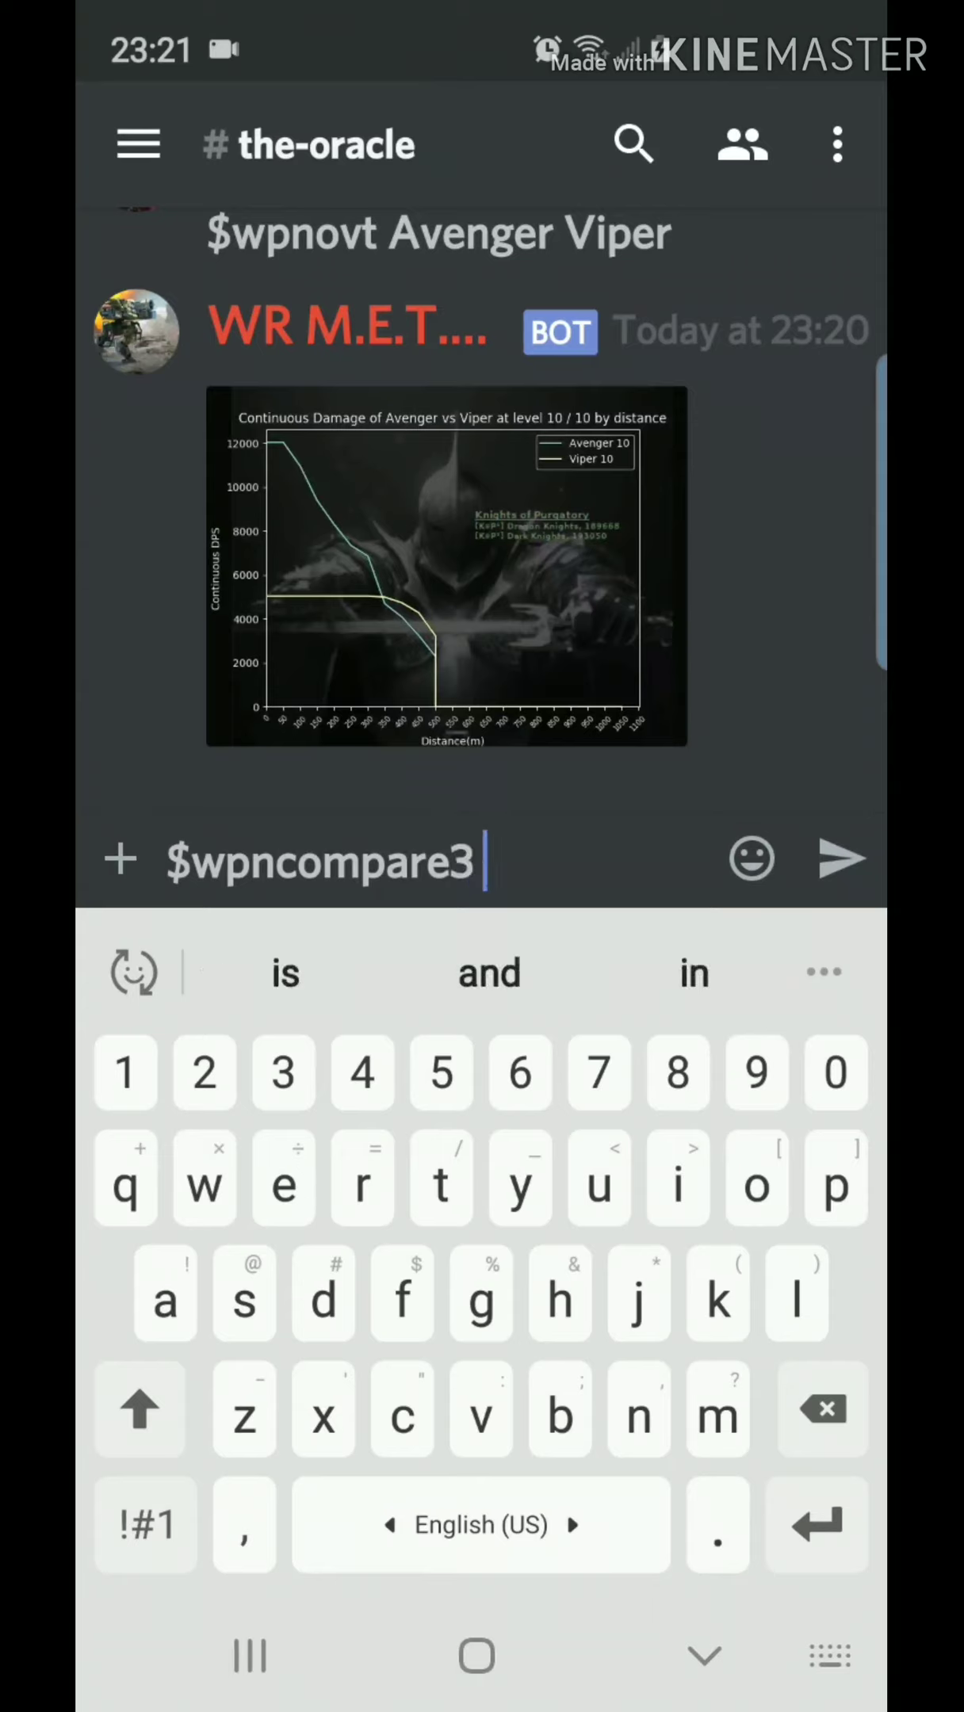
text(A)
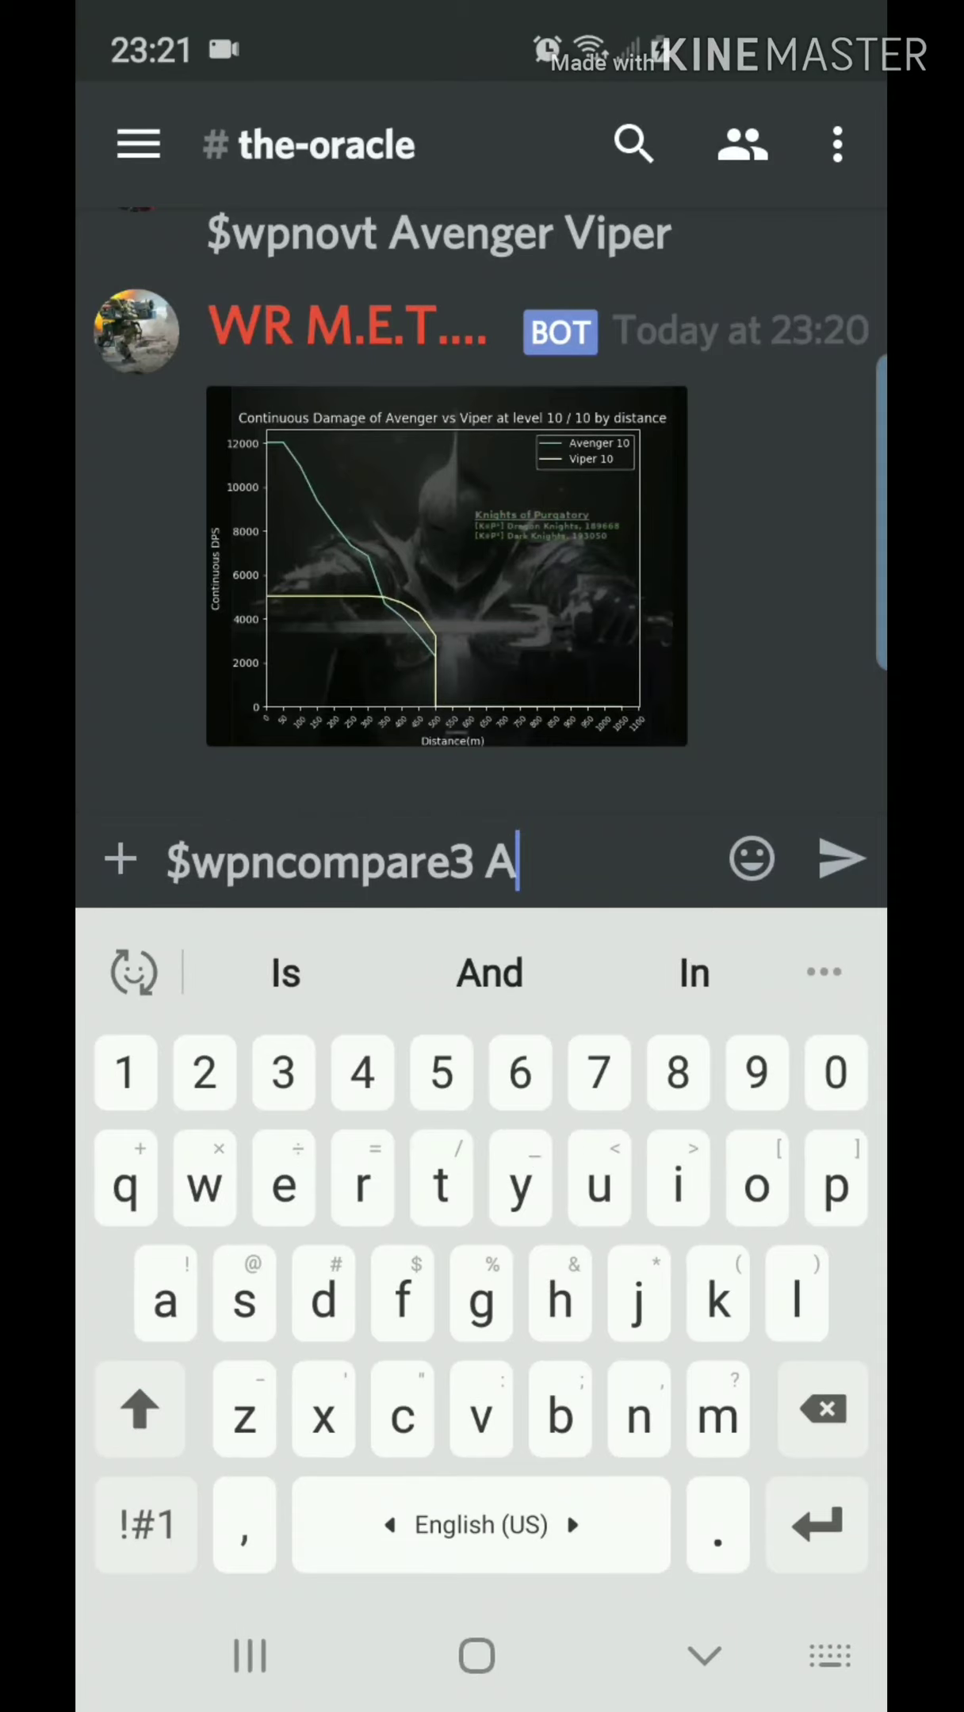
text(venger Viper)
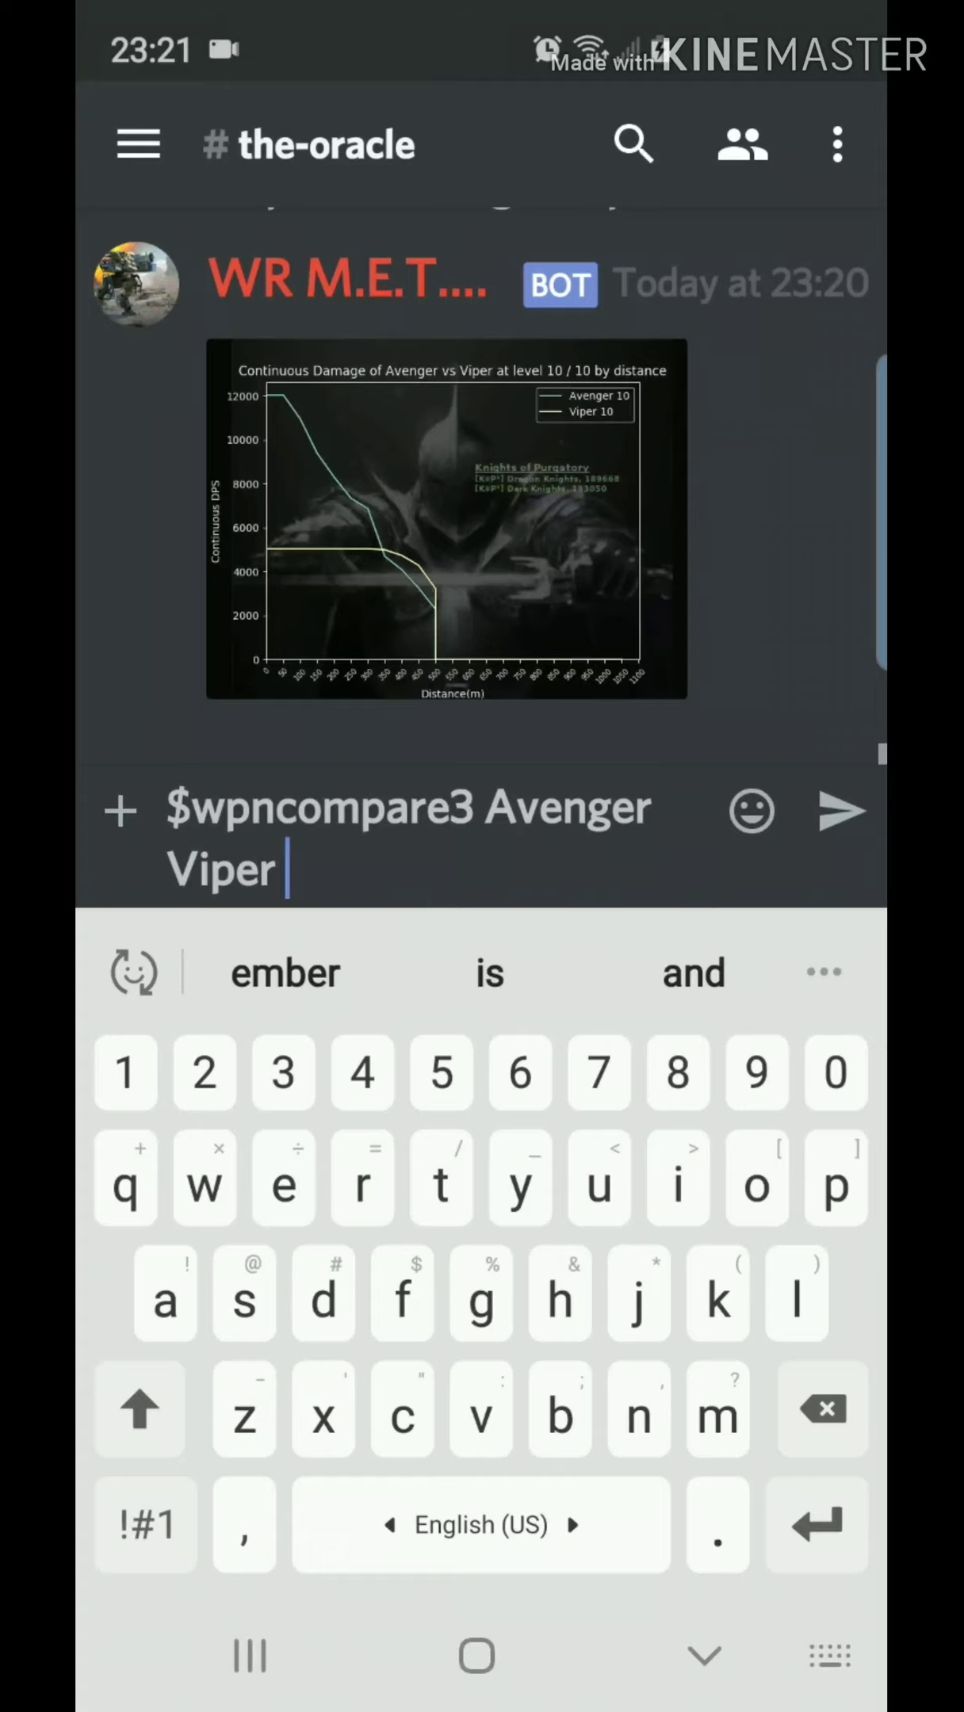
click(139, 1409)
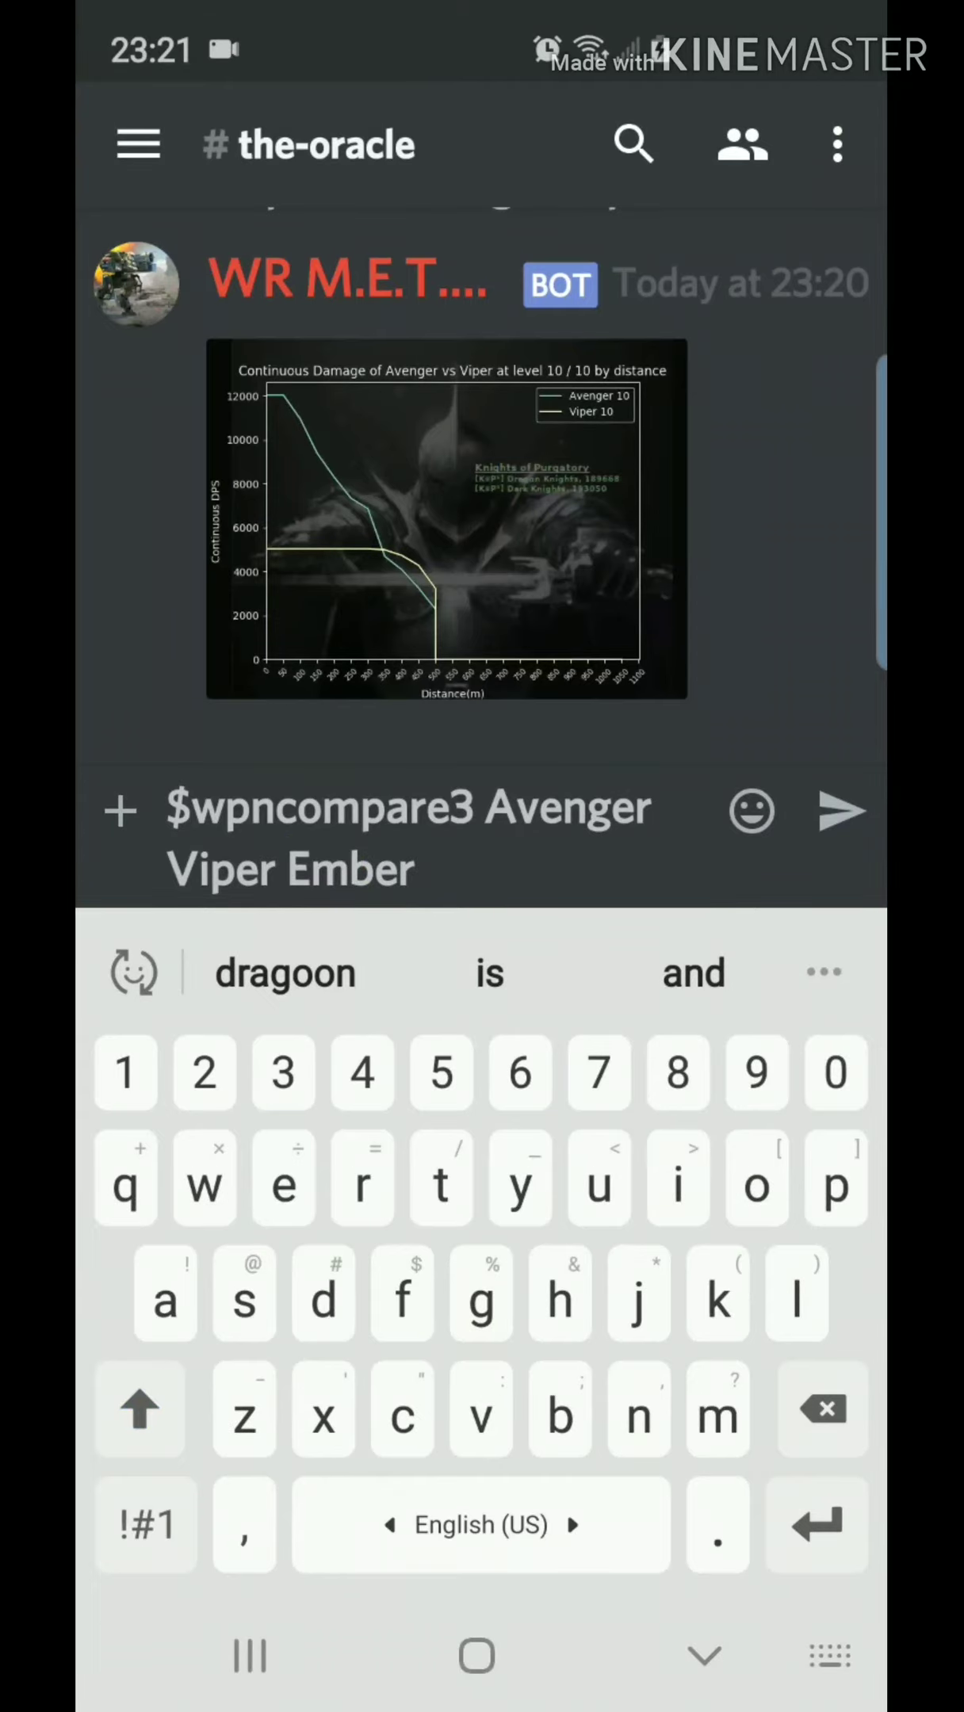
click(840, 810)
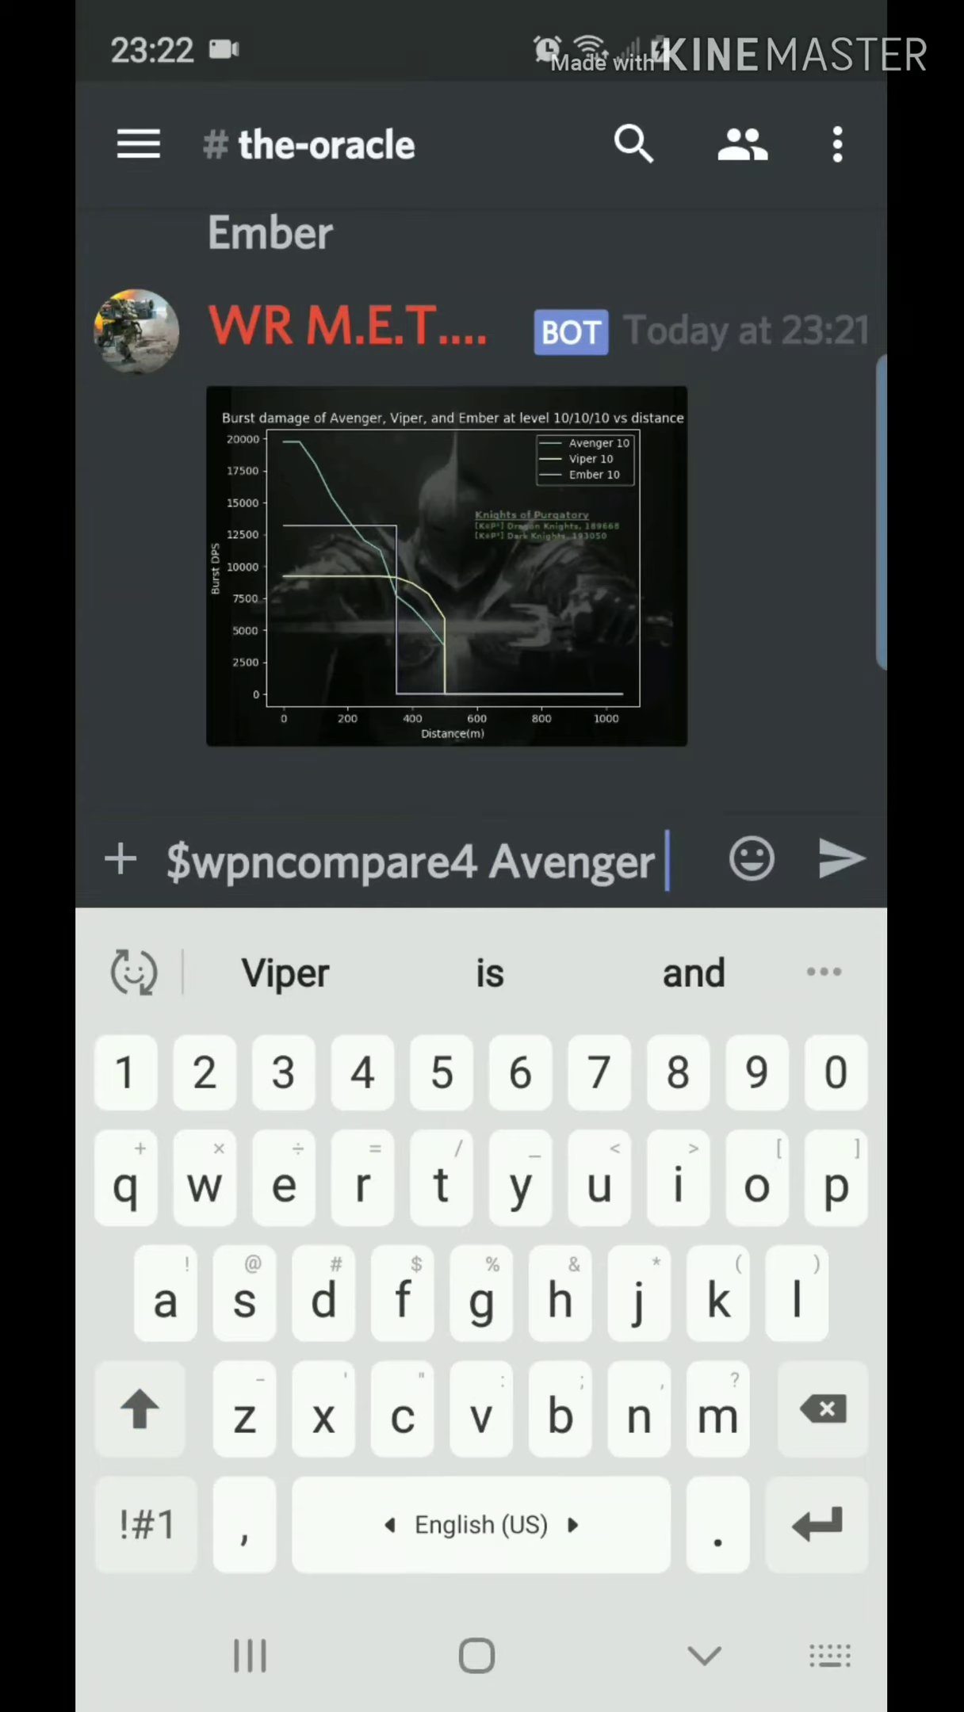
Send '$wpncompare4 Avenger Viper Ember Dragoon' for the four-weapon burst chart
text(Viper)
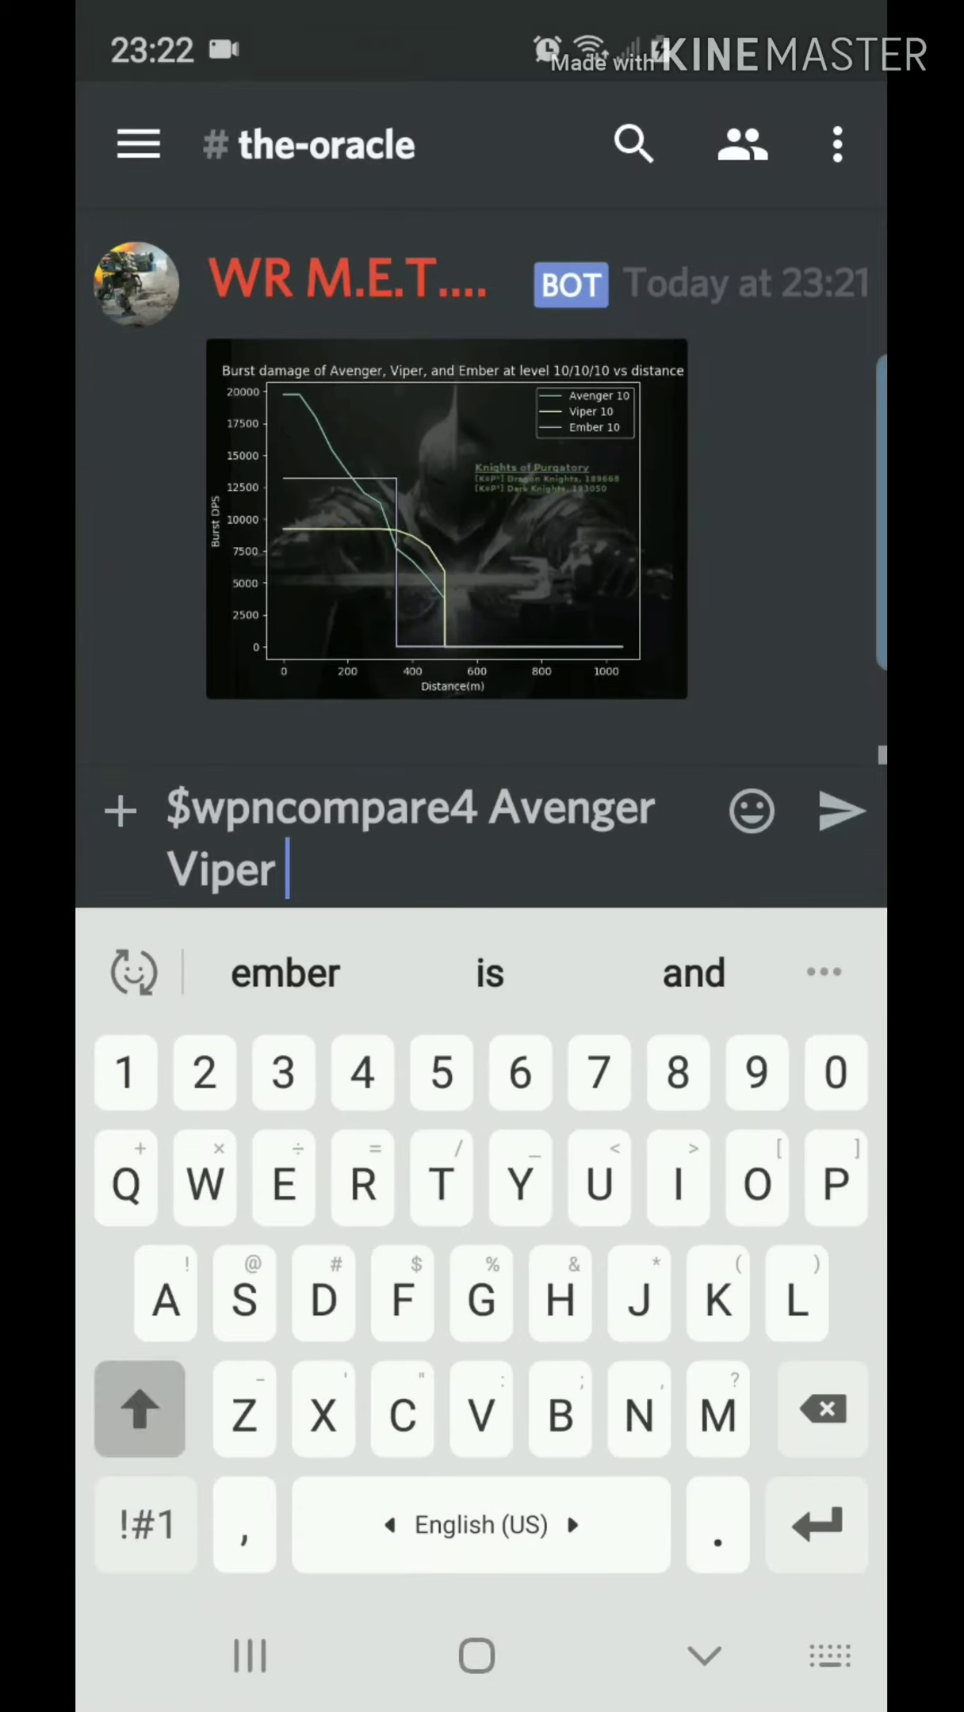
text(Ember)
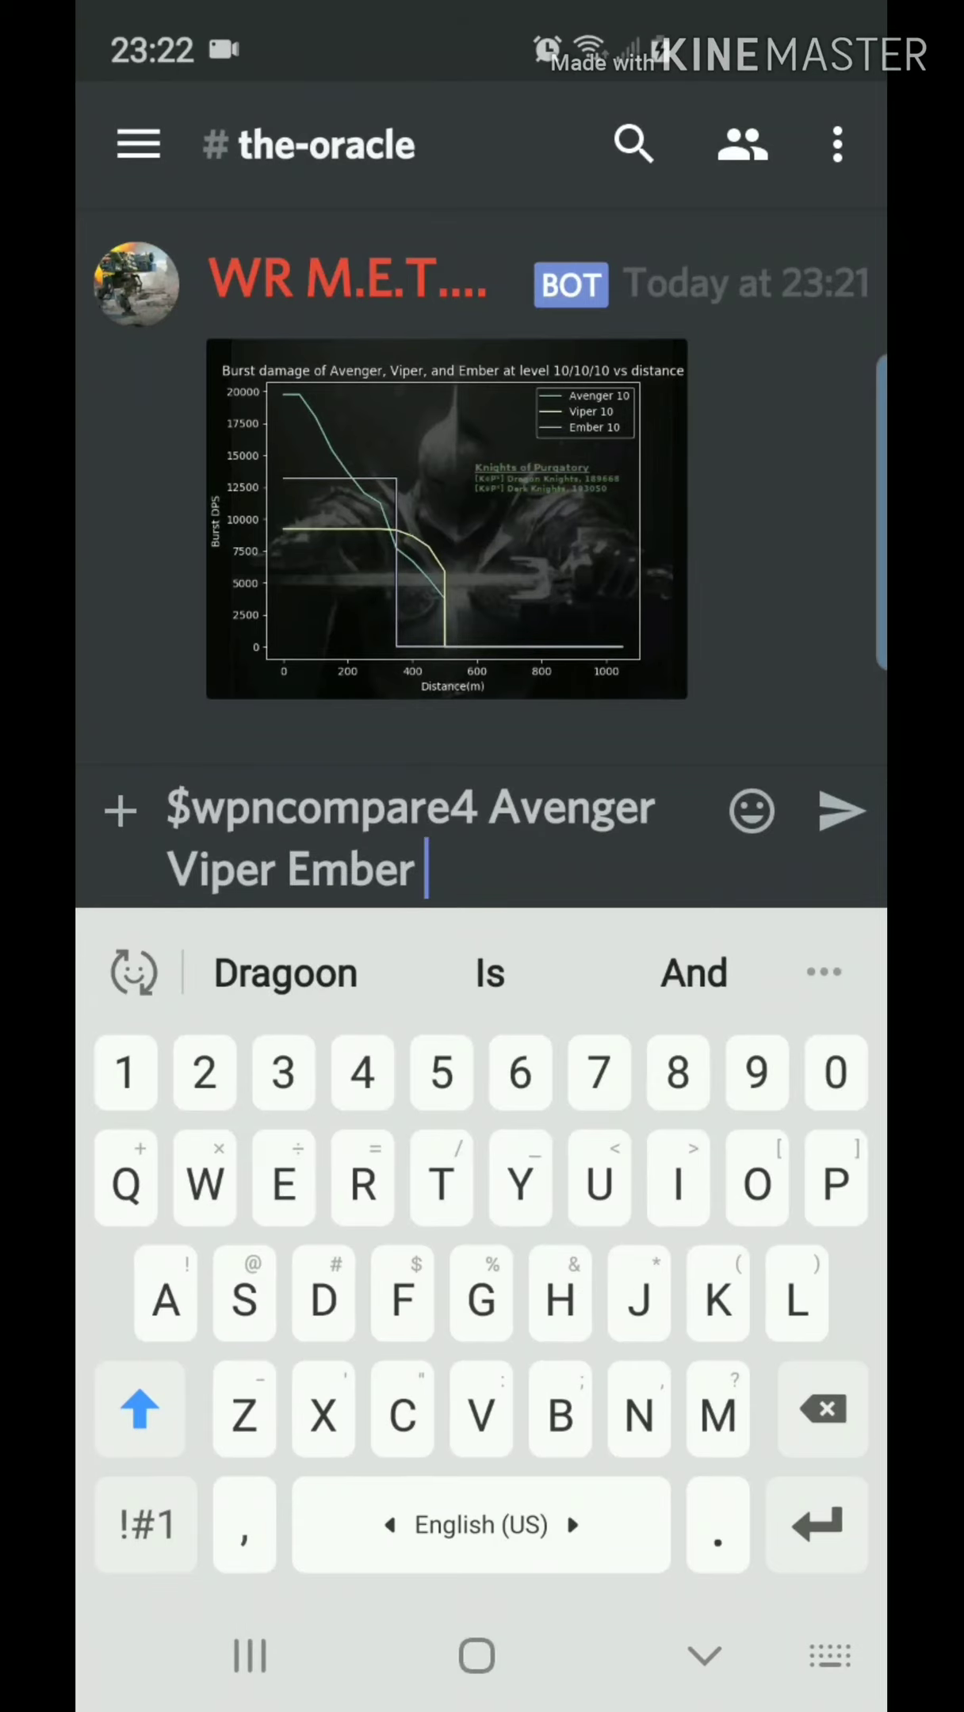
text(Dragoon)
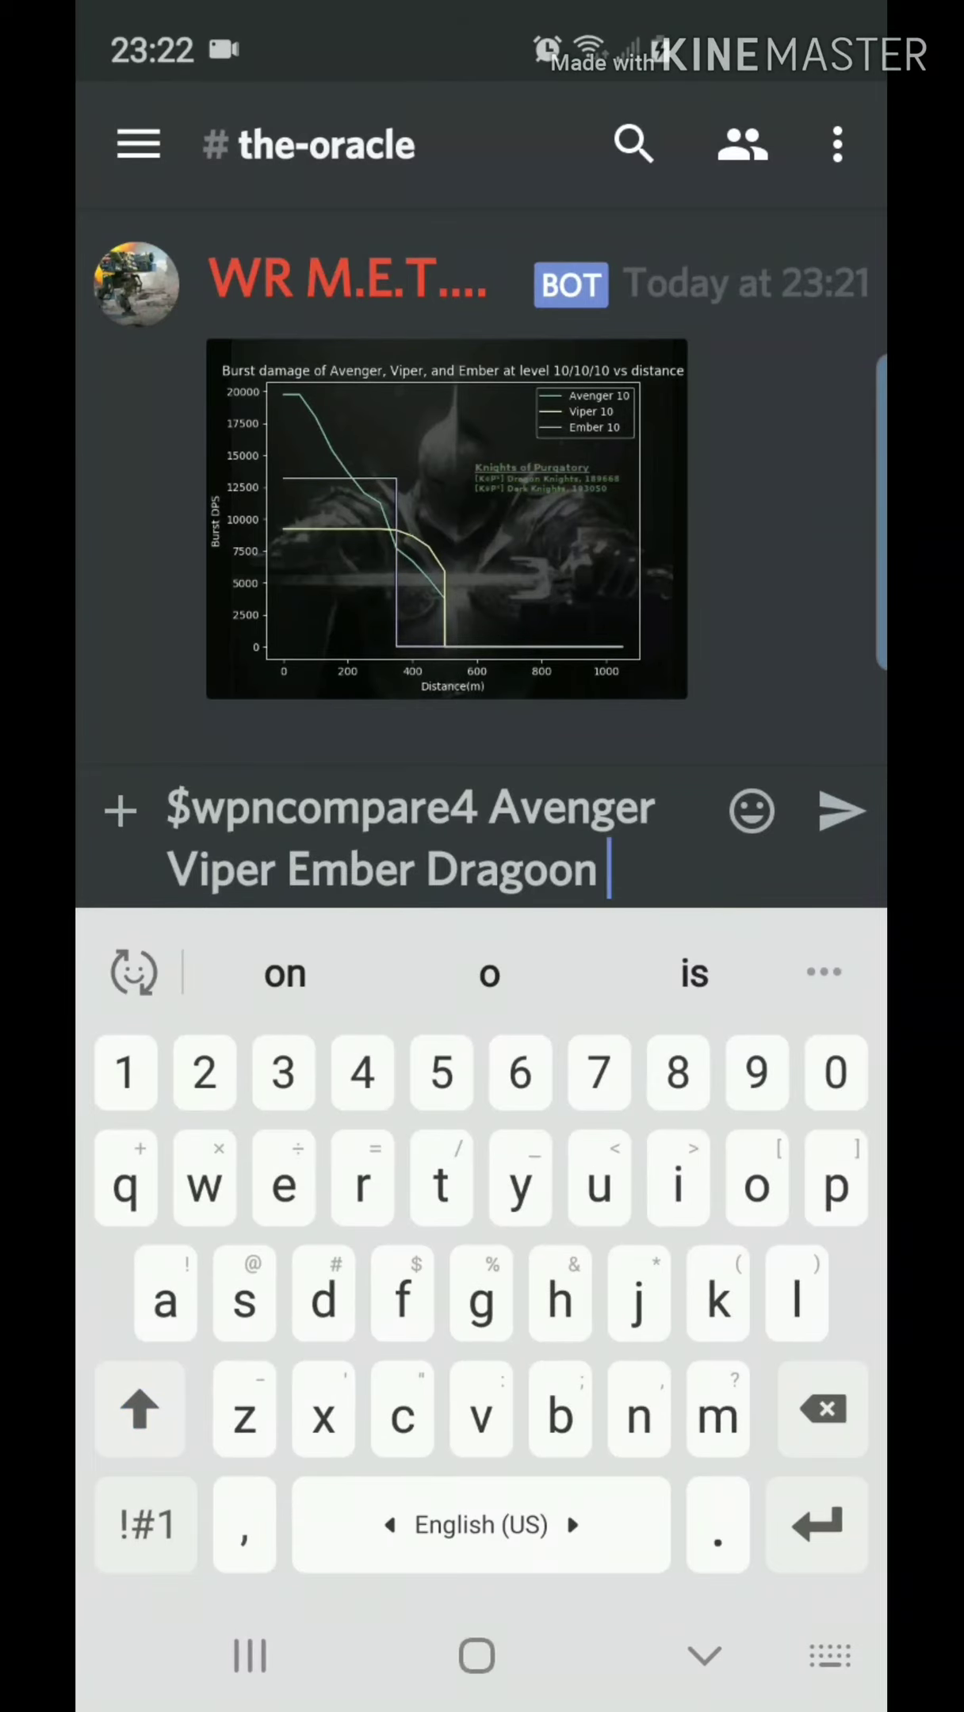
click(841, 810)
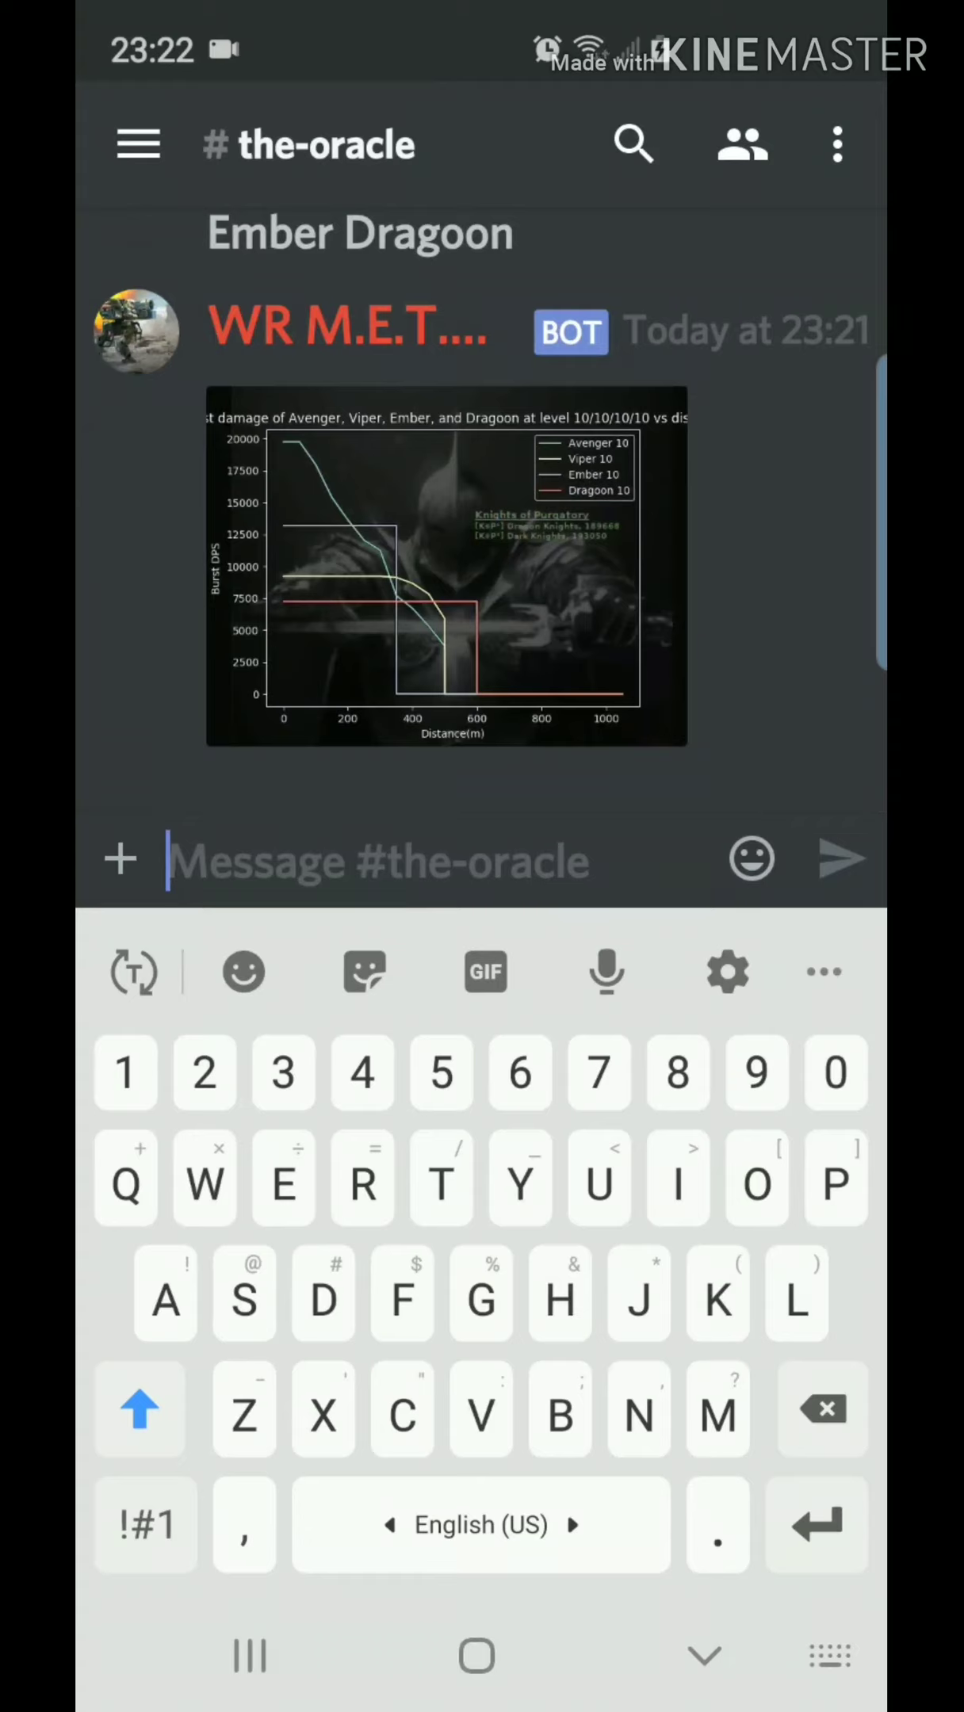
click(145, 1524)
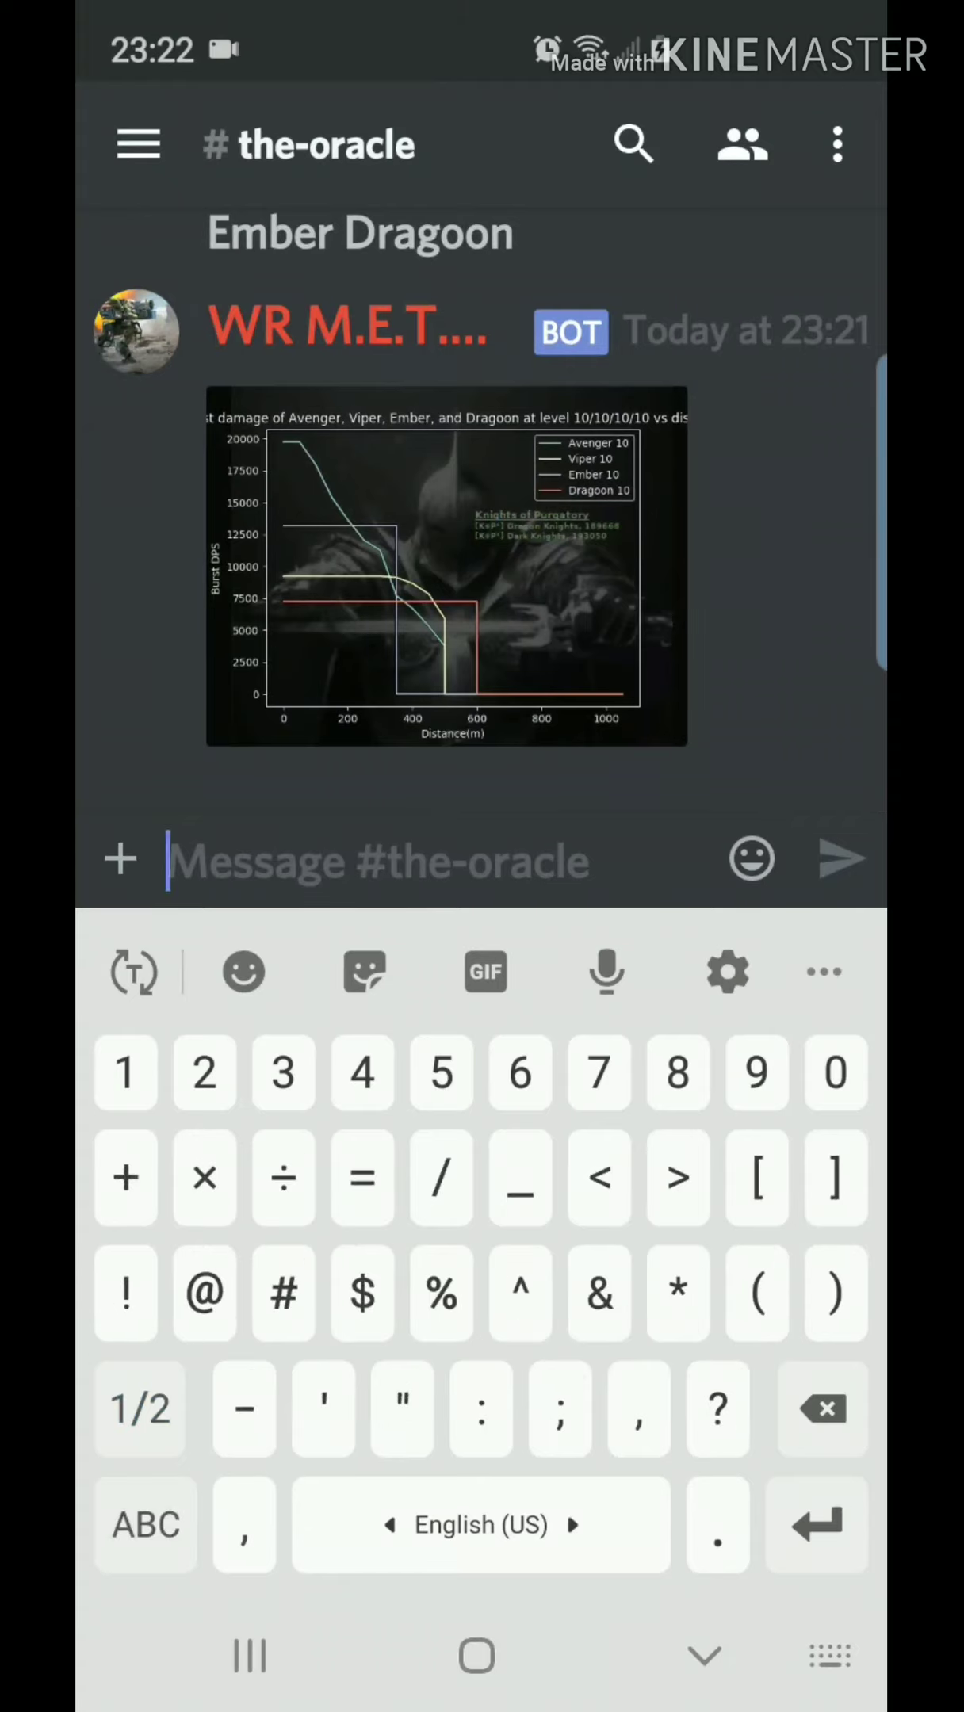
text($)
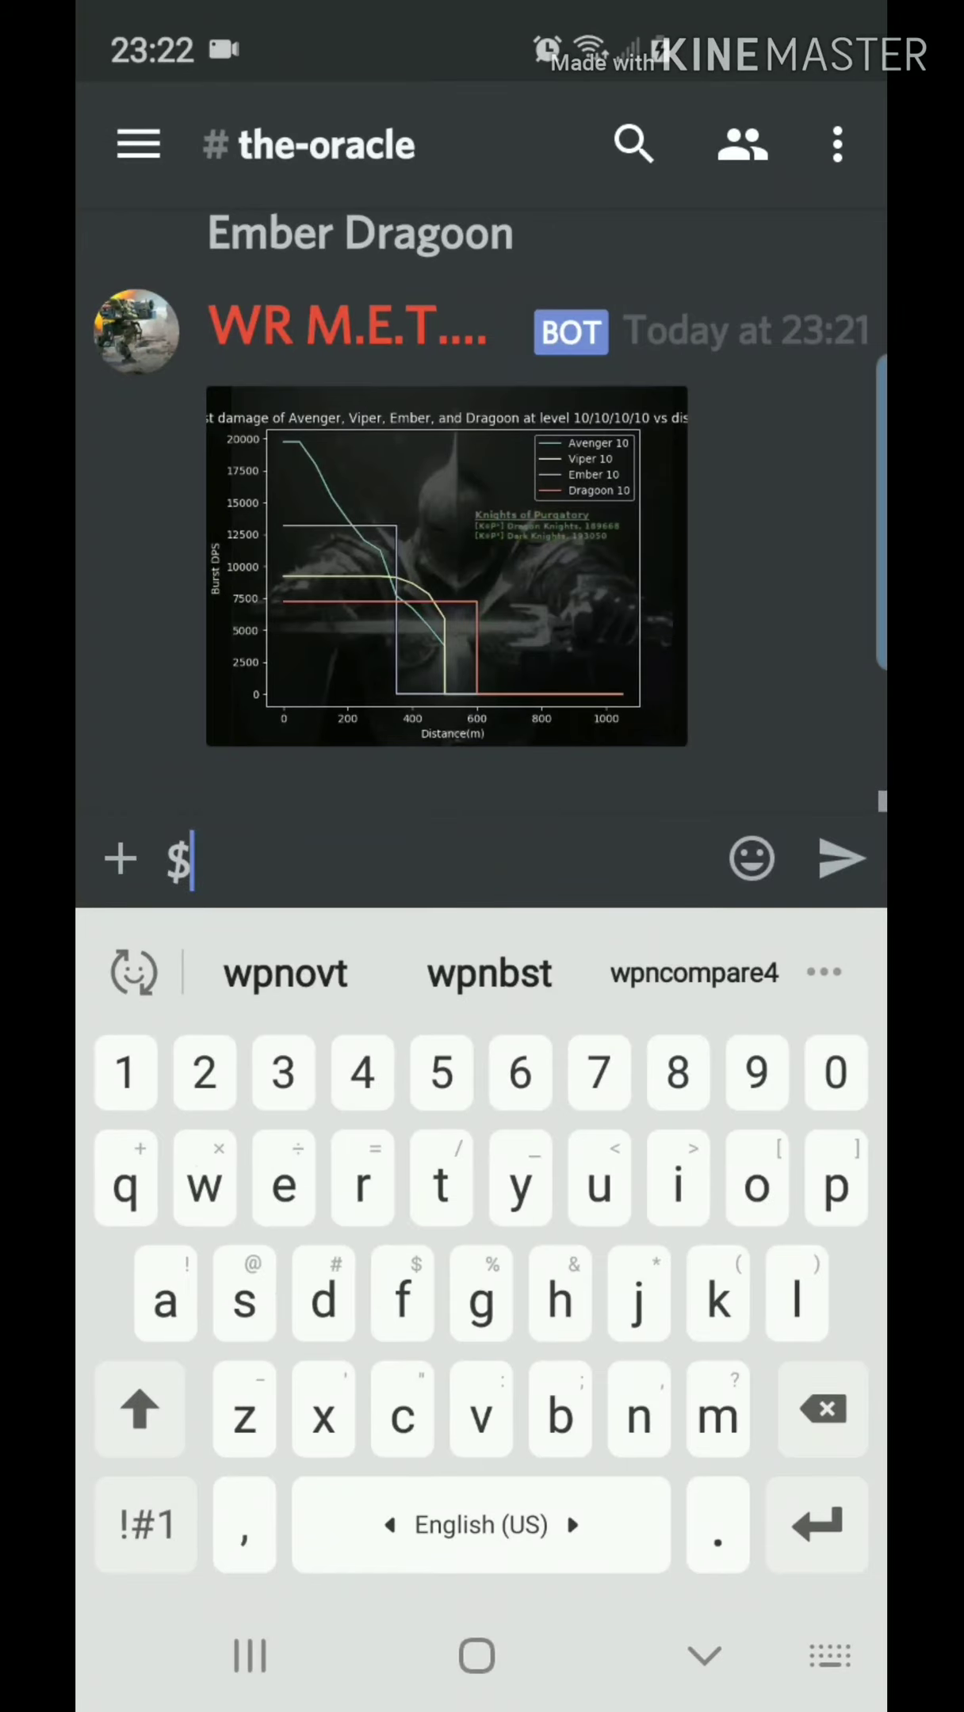
Send the four-weapon comparison with levels 9, 10, 7 and 11
click(692, 973)
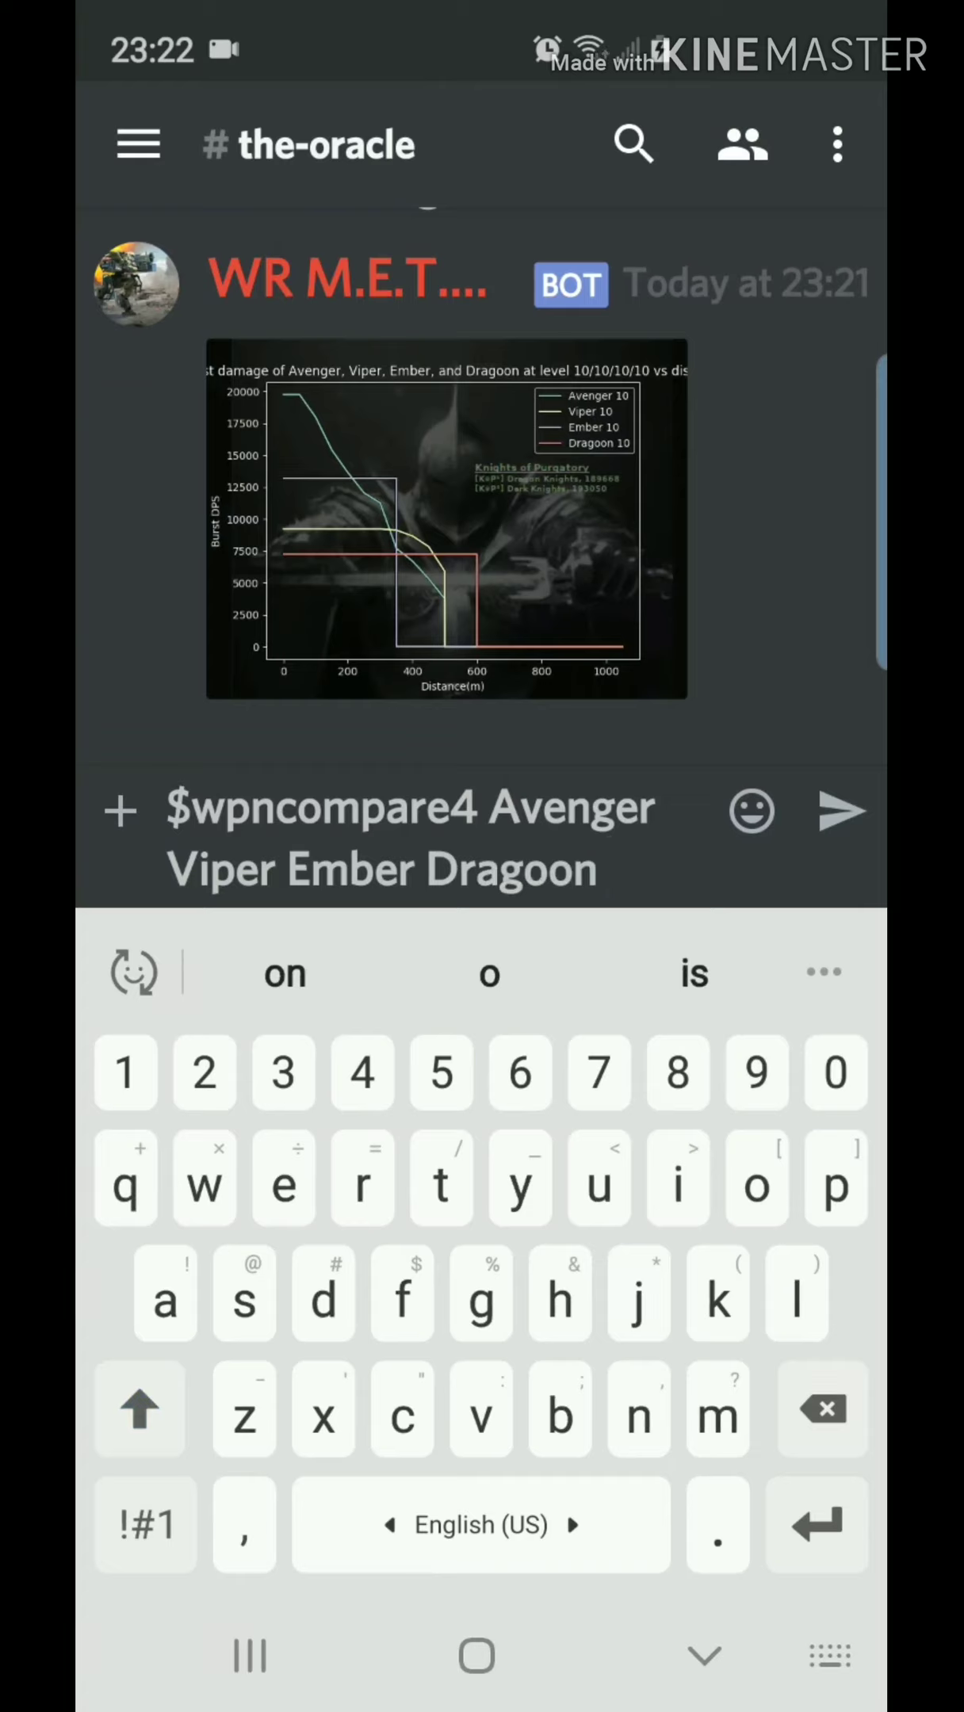
text(9)
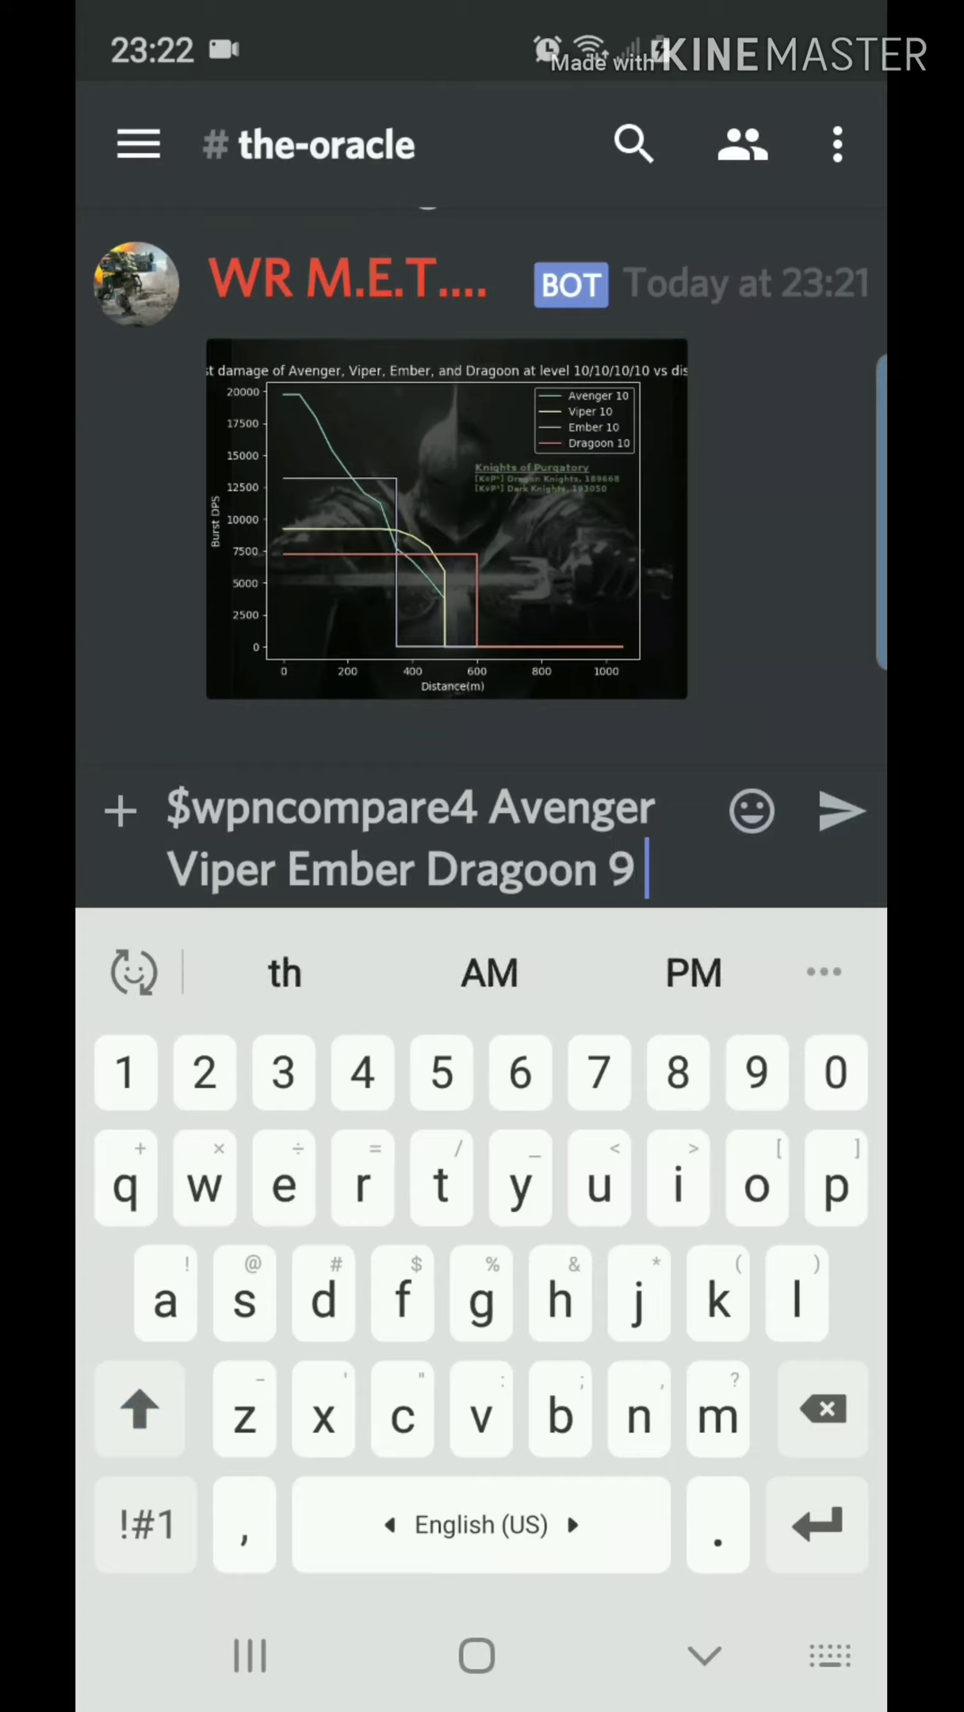
text(10)
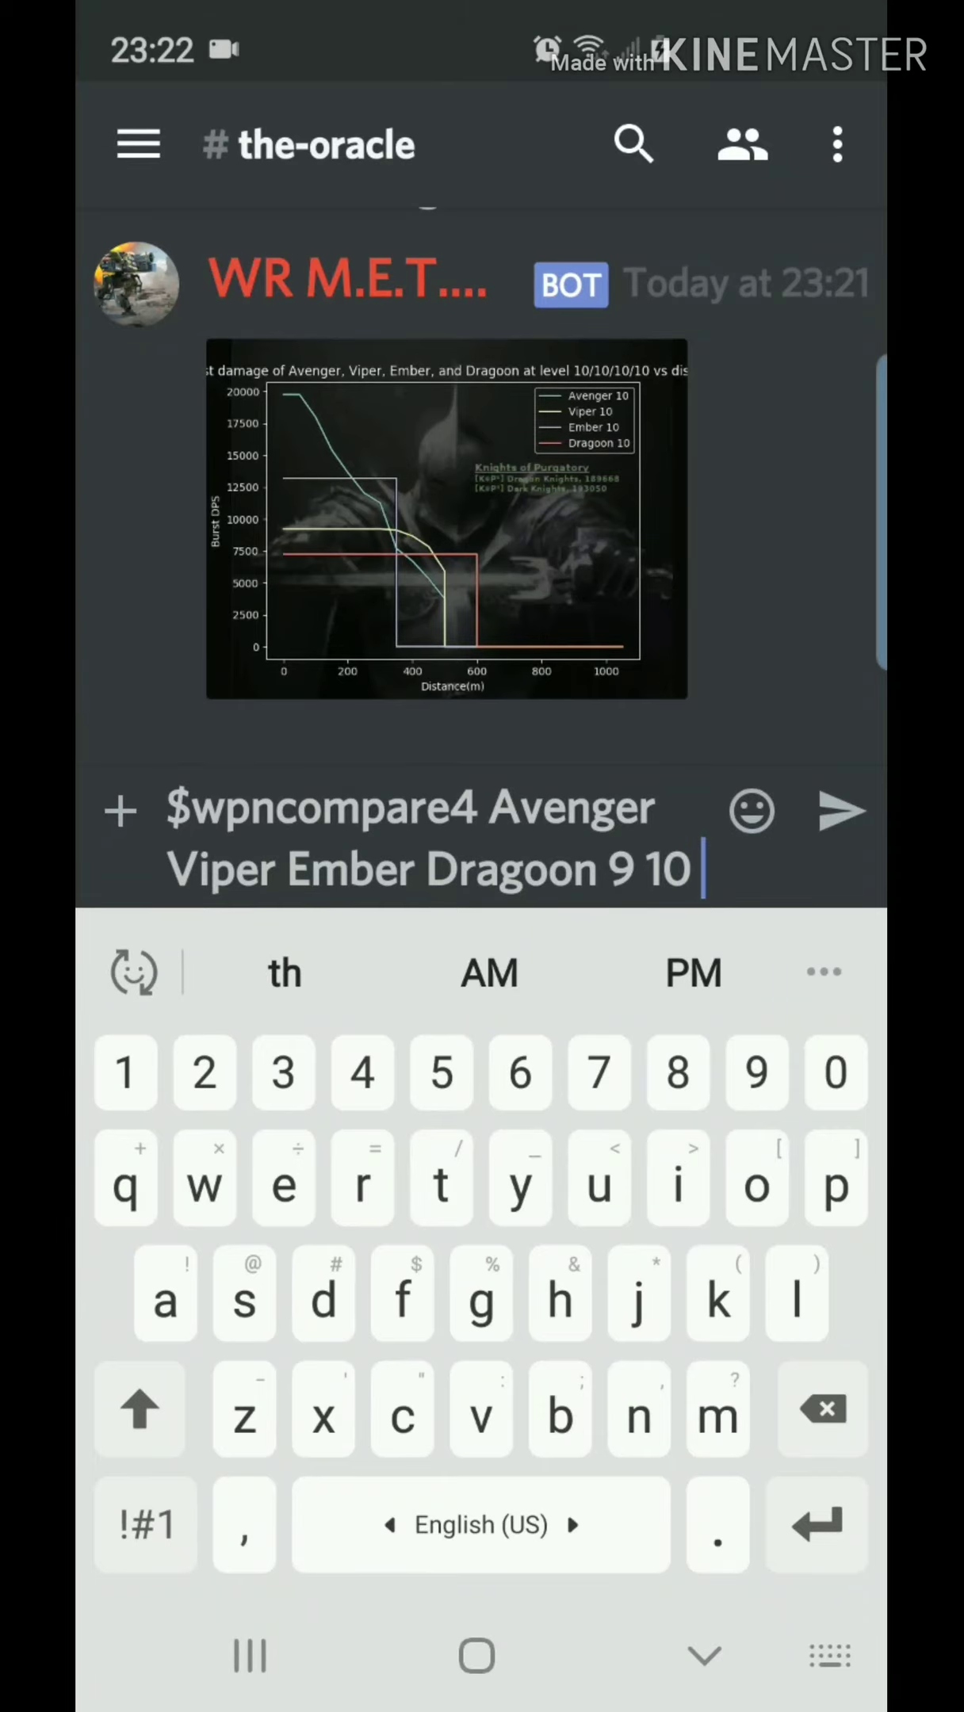
text(7)
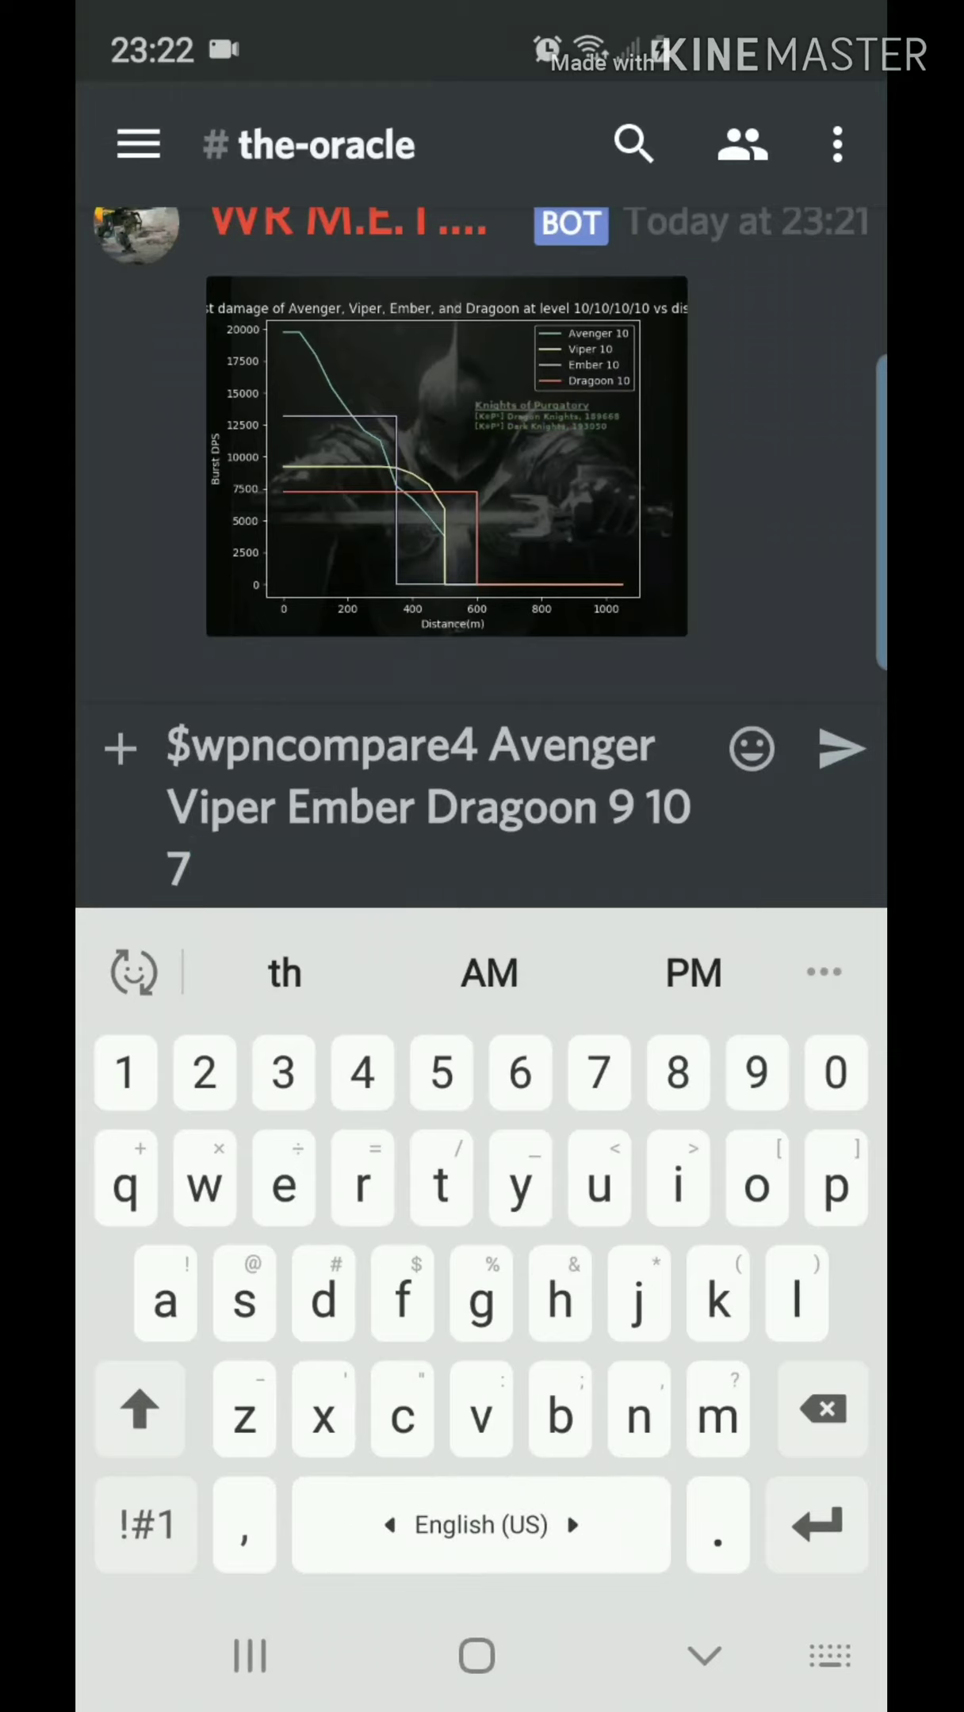
text(11)
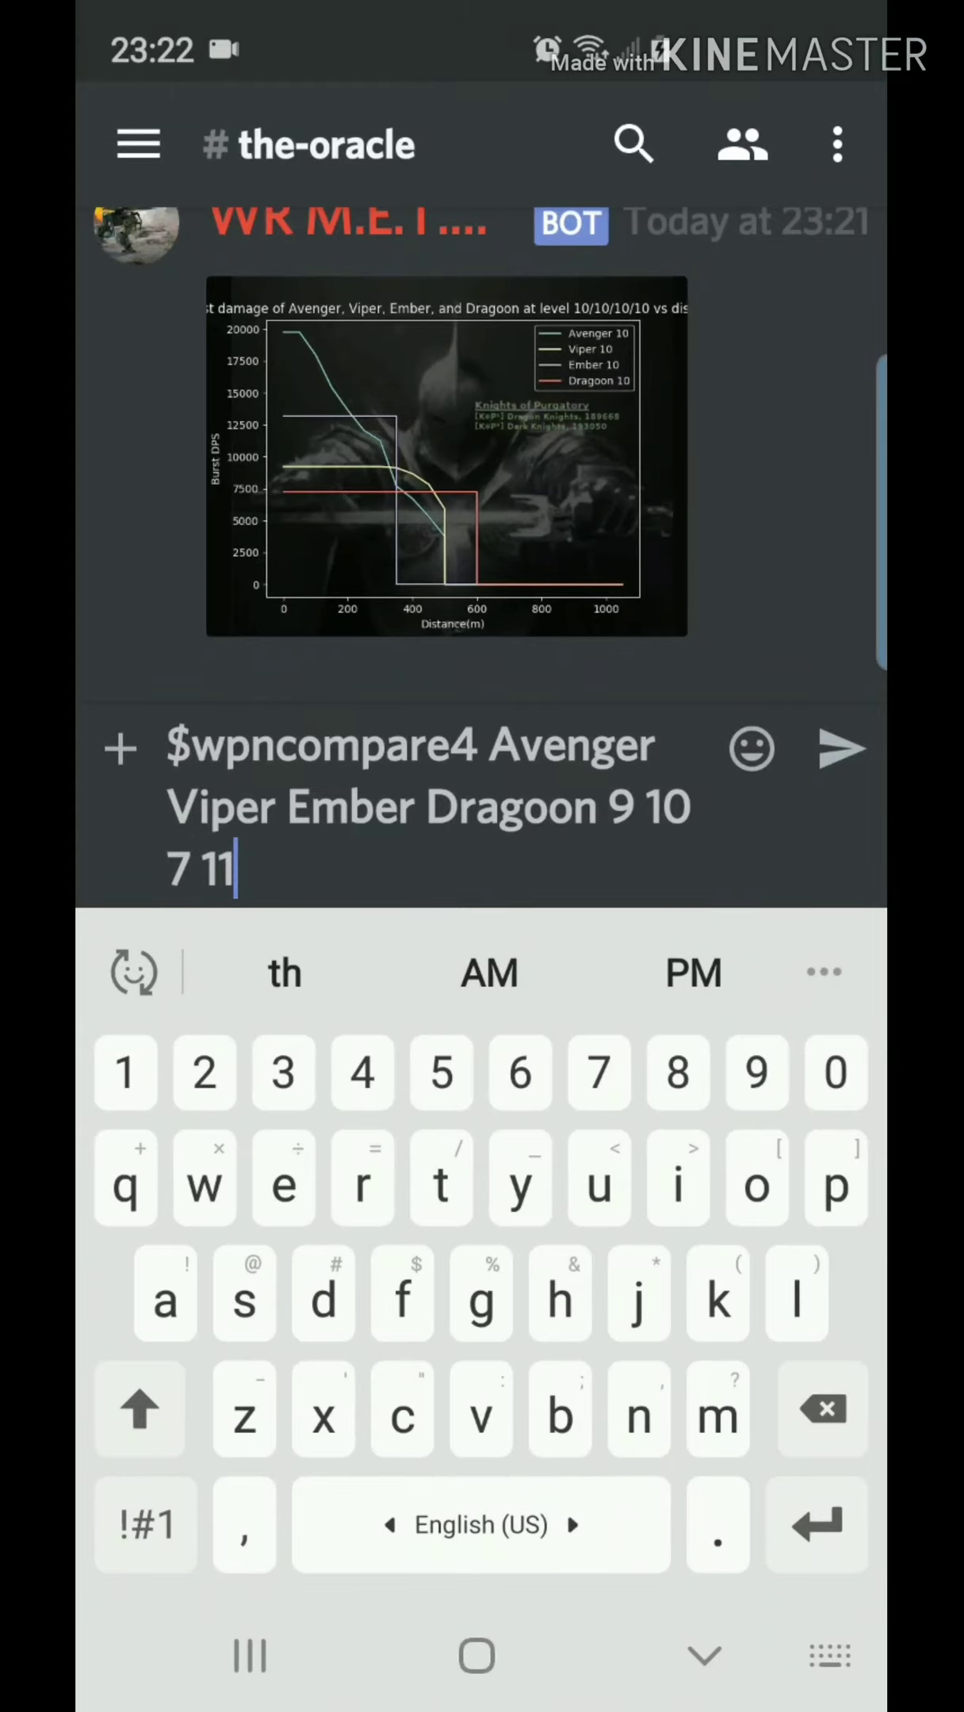
click(840, 749)
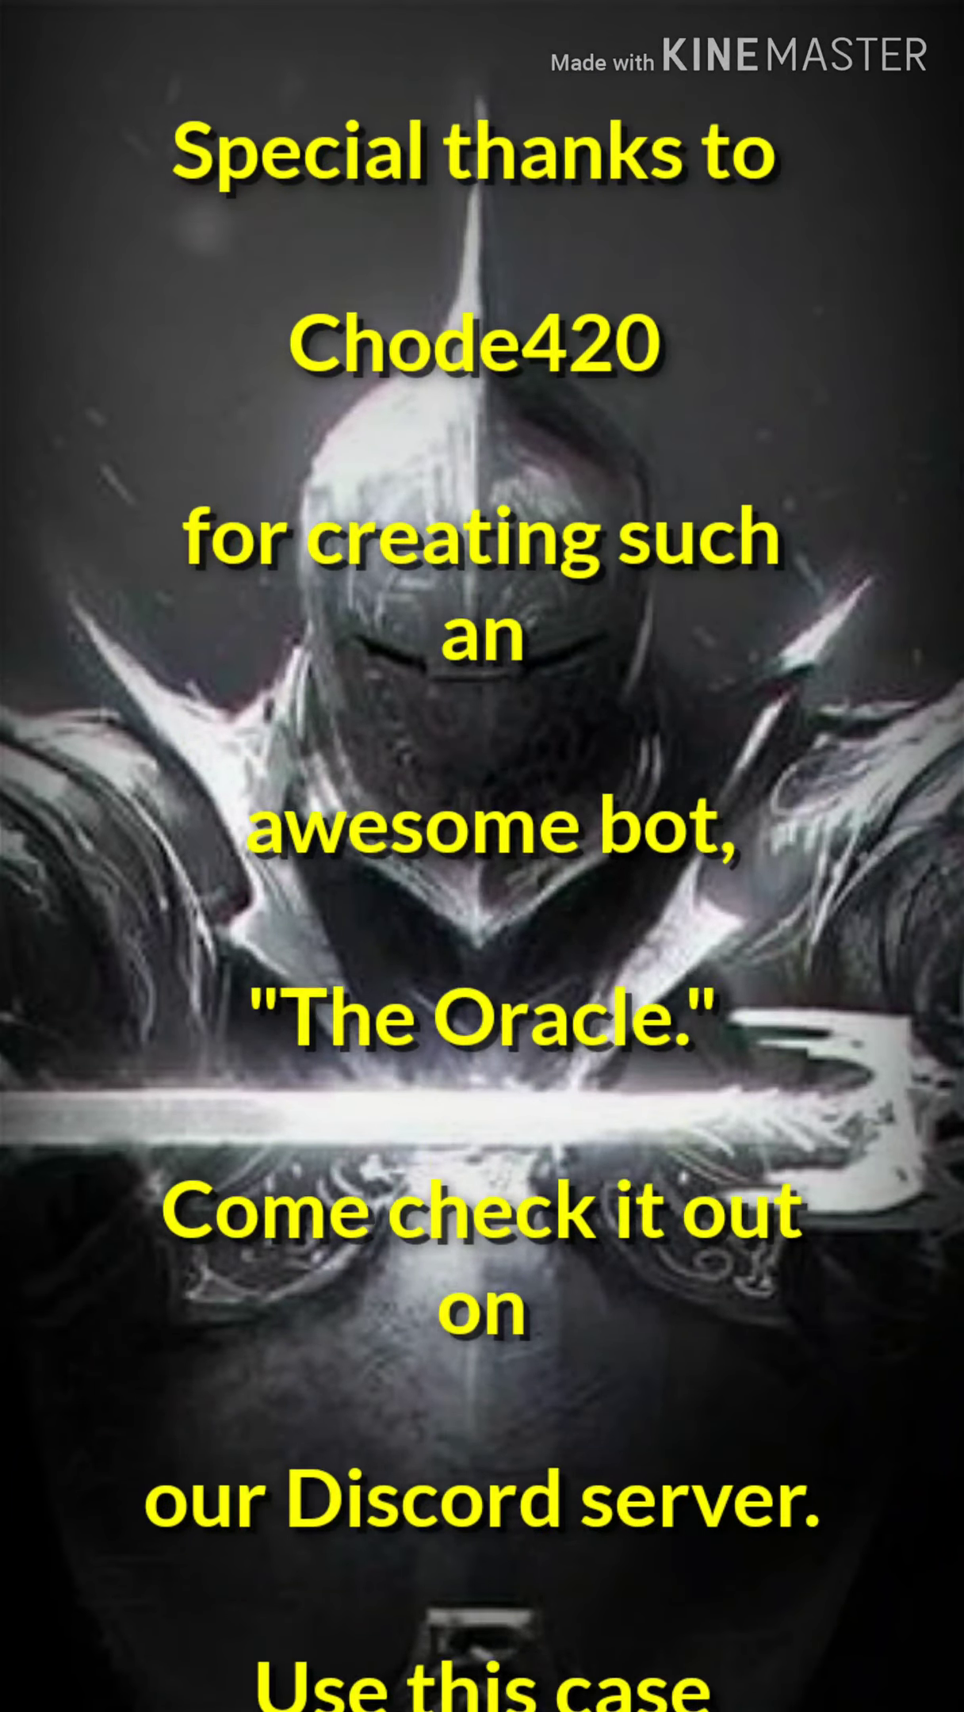
Scroll the closing credits down to the Discord server invite link
scroll(down, 3)
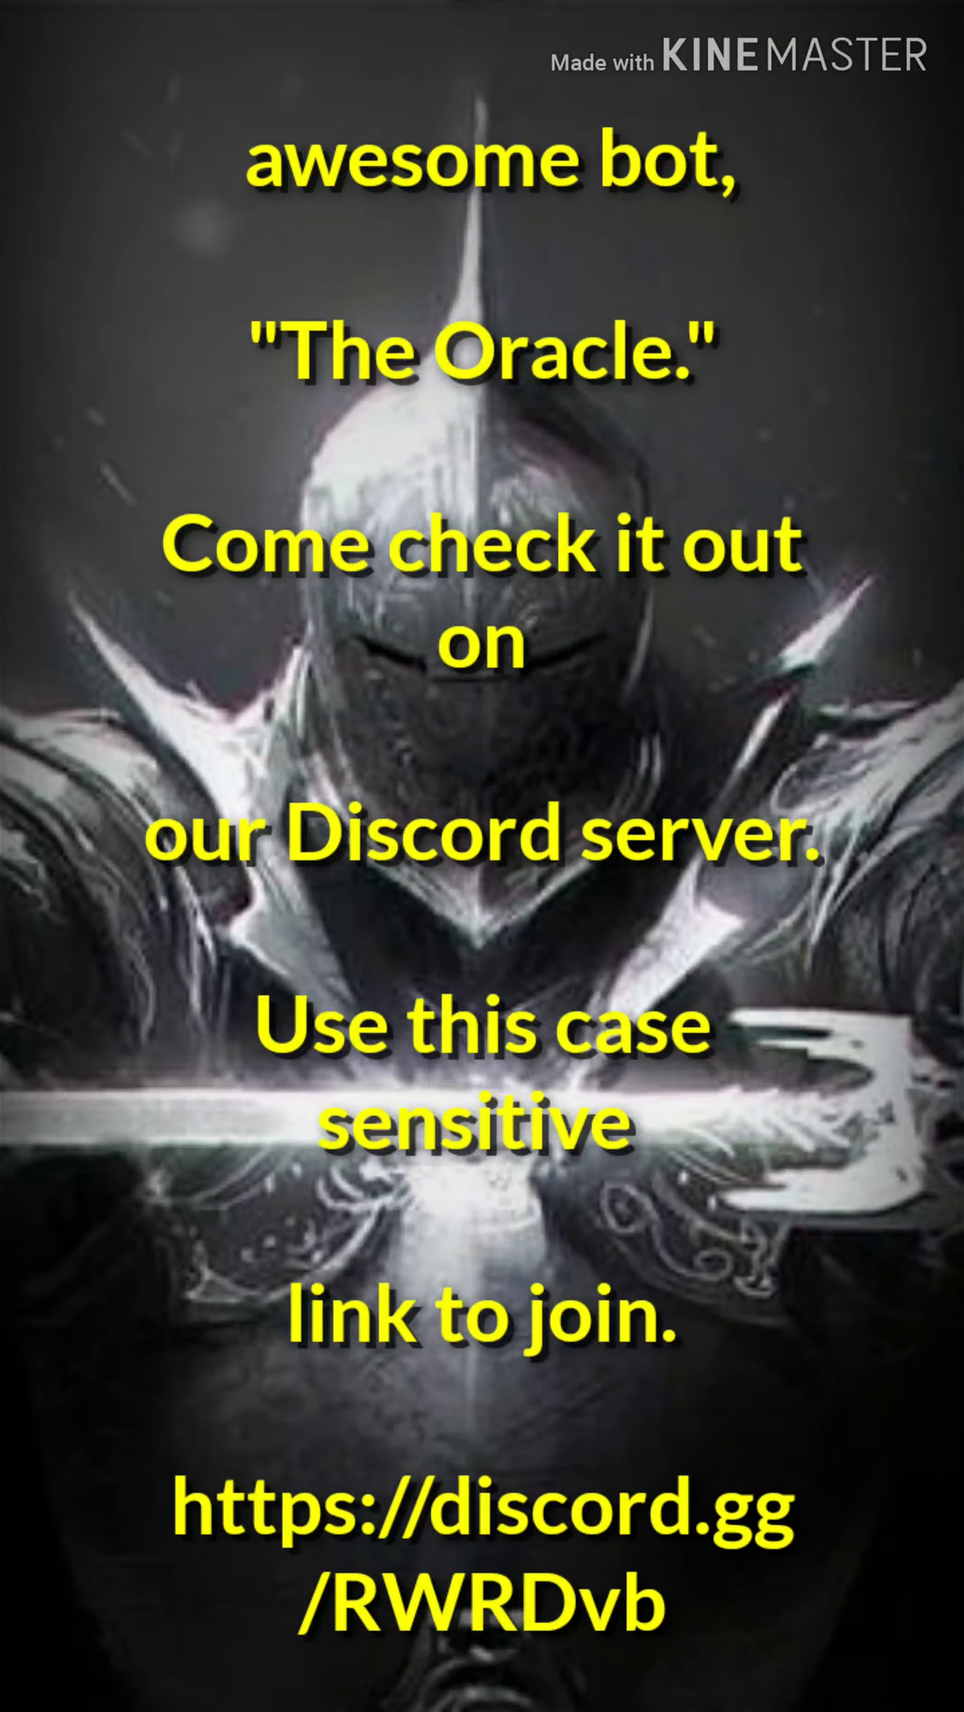
scroll(down, 3)
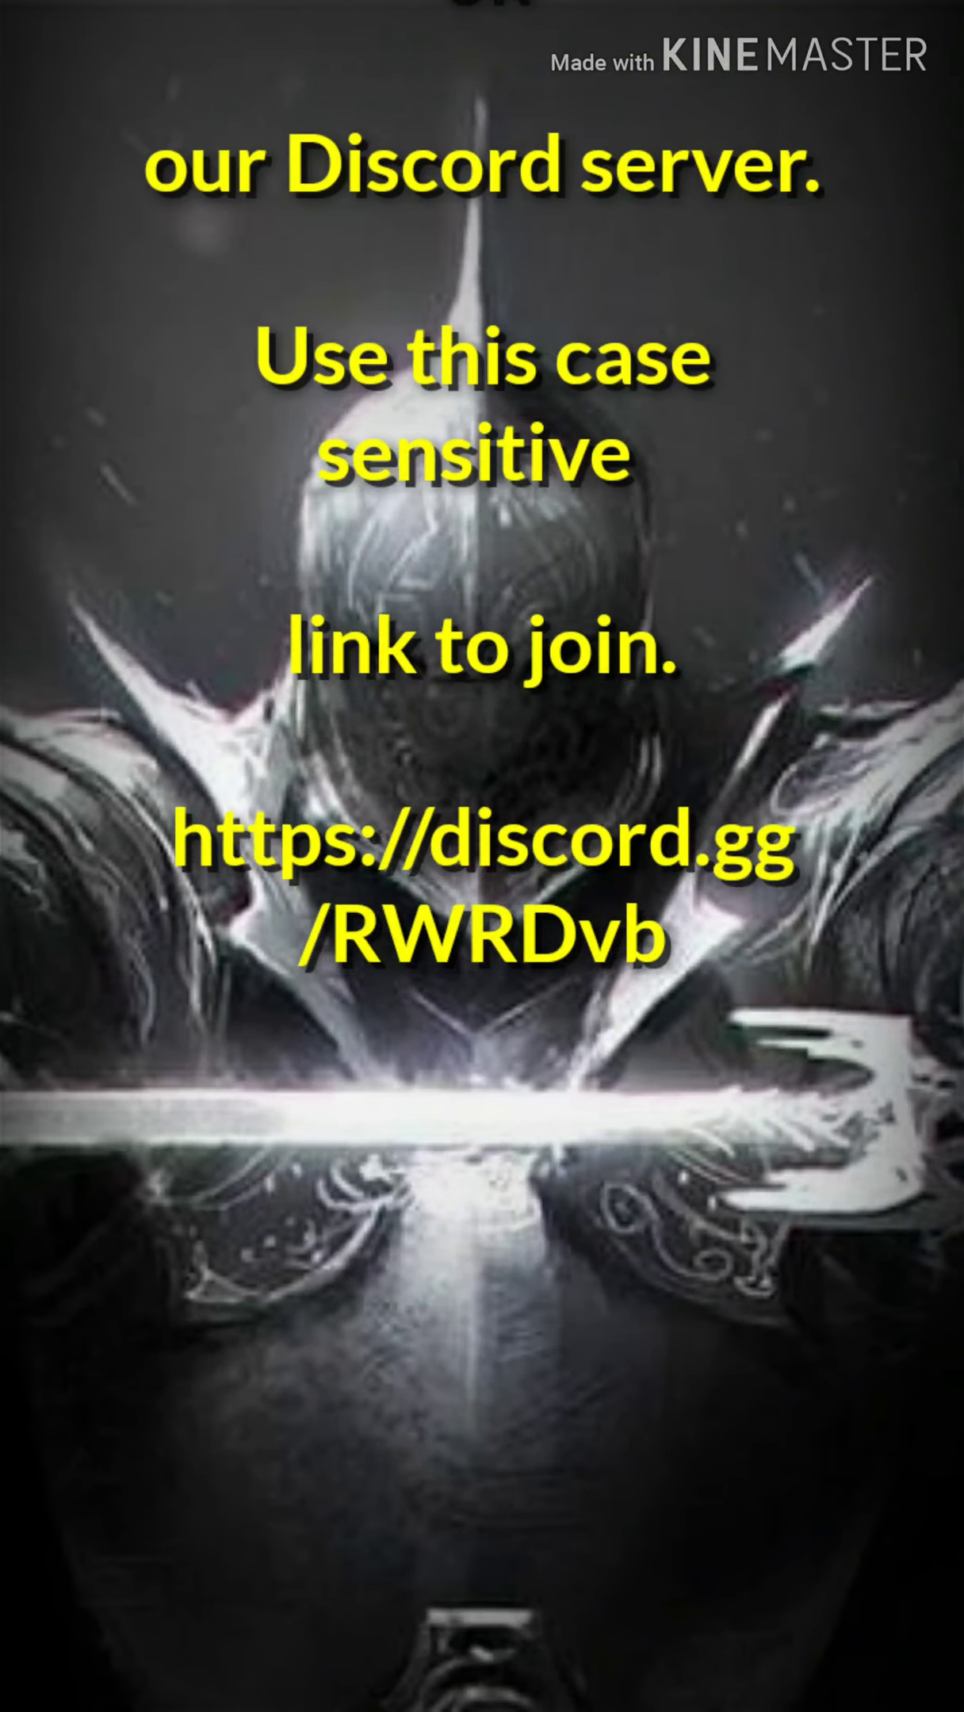